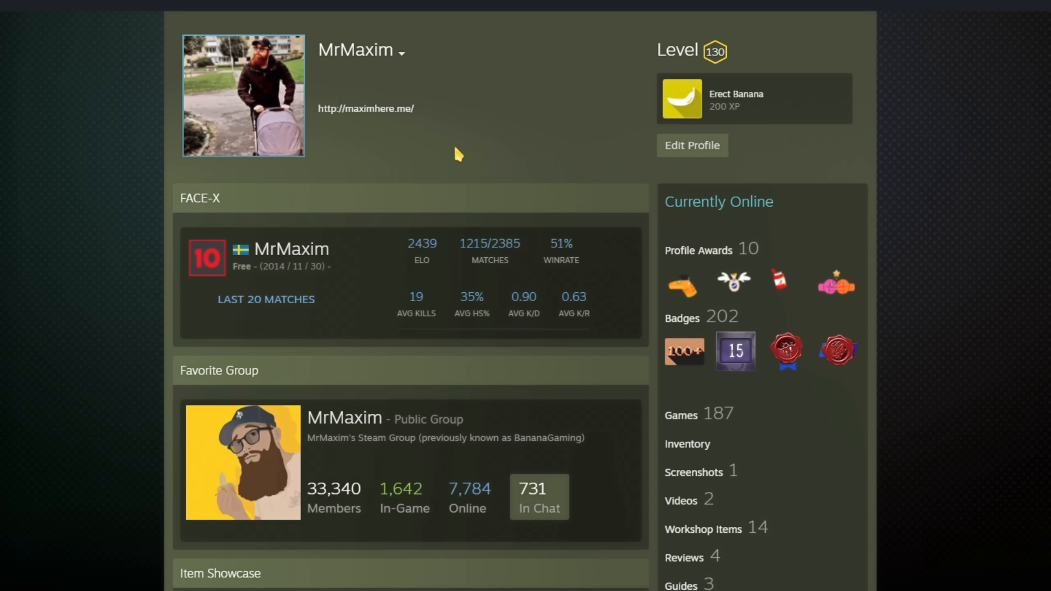
Step: Unsubscribe from all Workshop items via the profile's Workshop Items page and confirm
{"action": "left_click", "coordinate": [703, 529]}
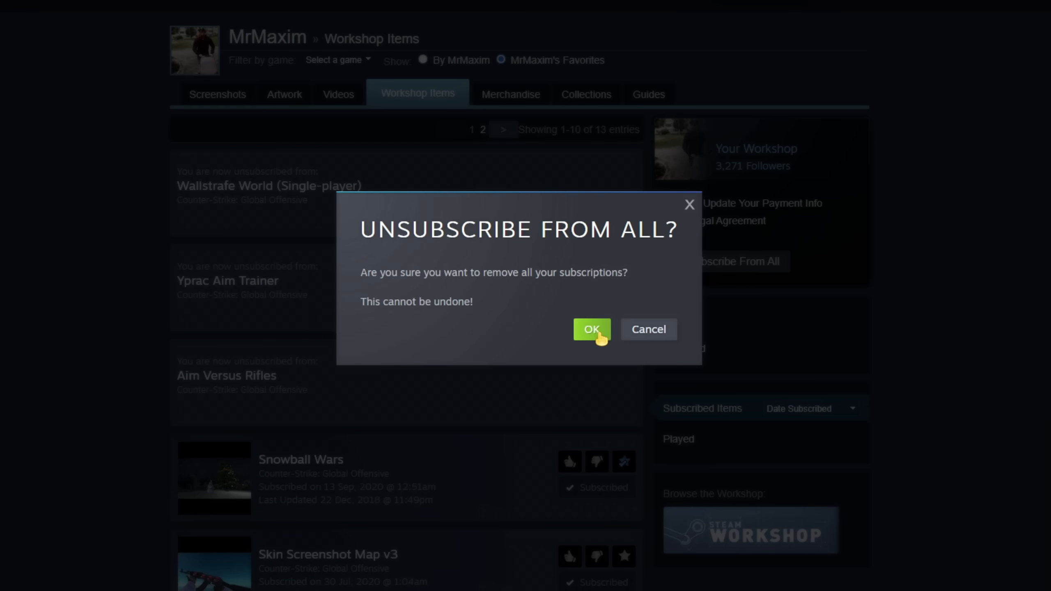
{"action": "left_click", "coordinate": [591, 329]}
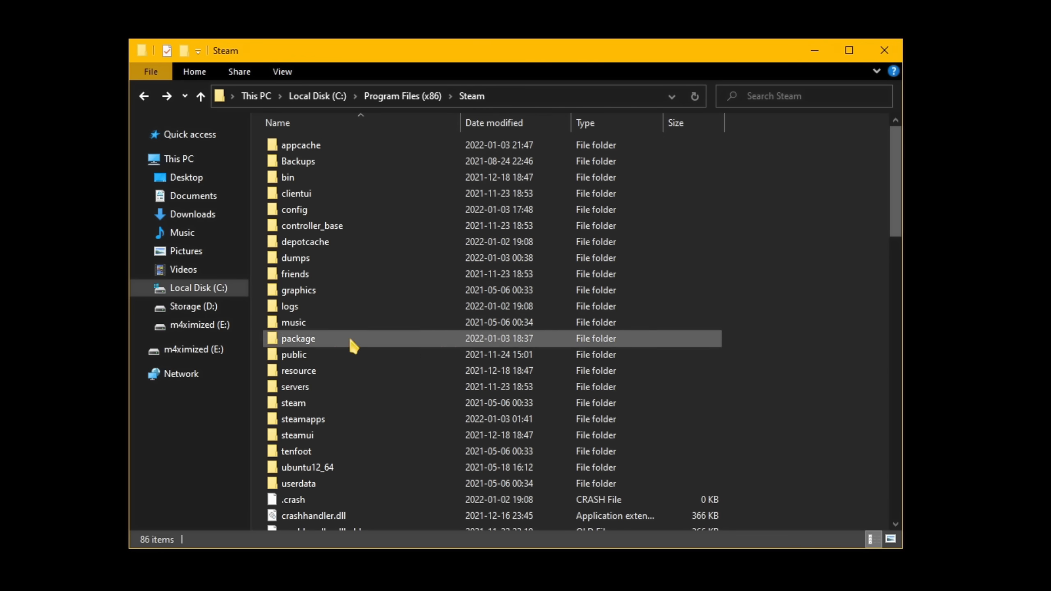
Step: Navigate into Steam\steamapps\common\Counter-Strike Global Offensive
{"action": "double_click", "coordinate": [303, 419]}
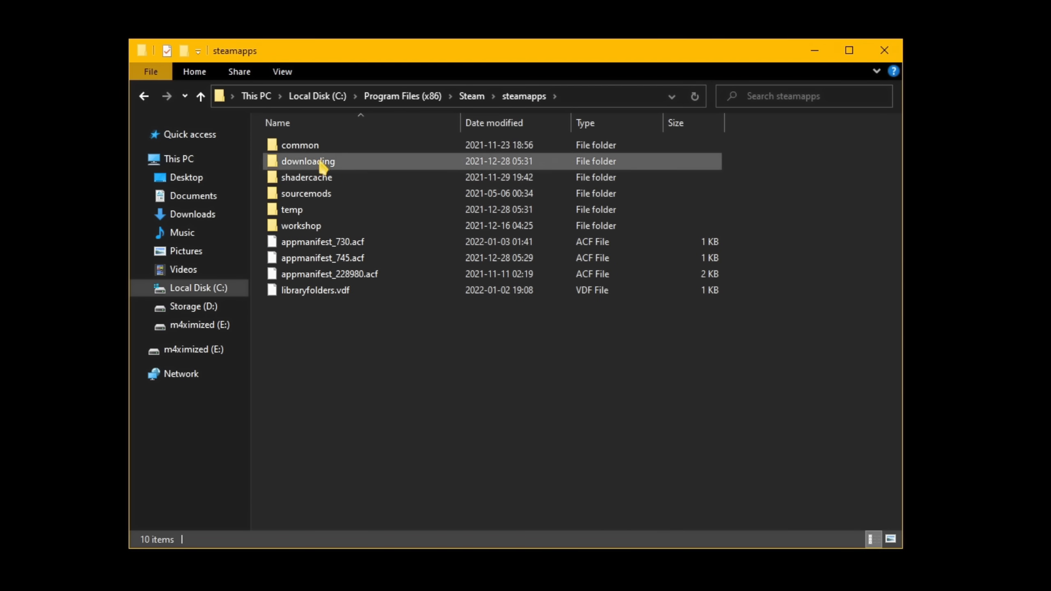
{"action": "double_click", "coordinate": [299, 144]}
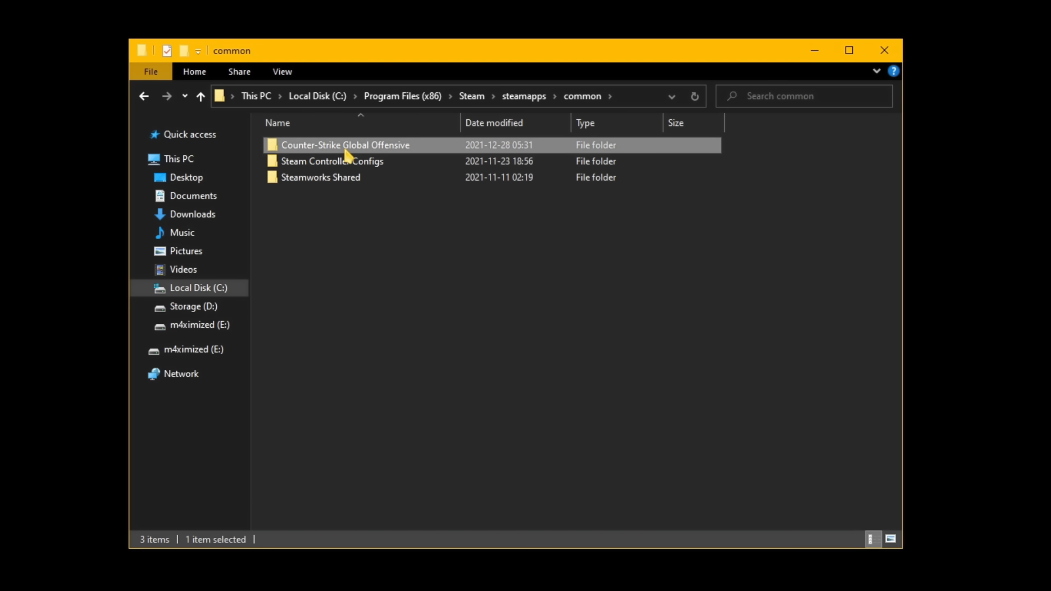
{"action": "double_click", "coordinate": [345, 145]}
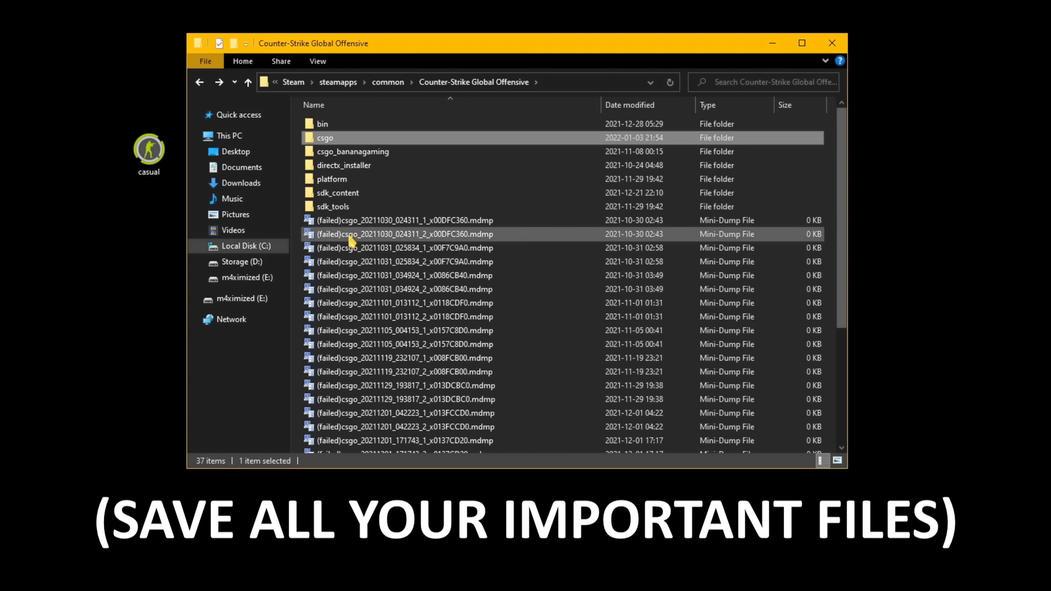
Step: Back up sdk_content to the desktop and permanently delete the game folder
{"action": "left_click", "coordinate": [338, 193]}
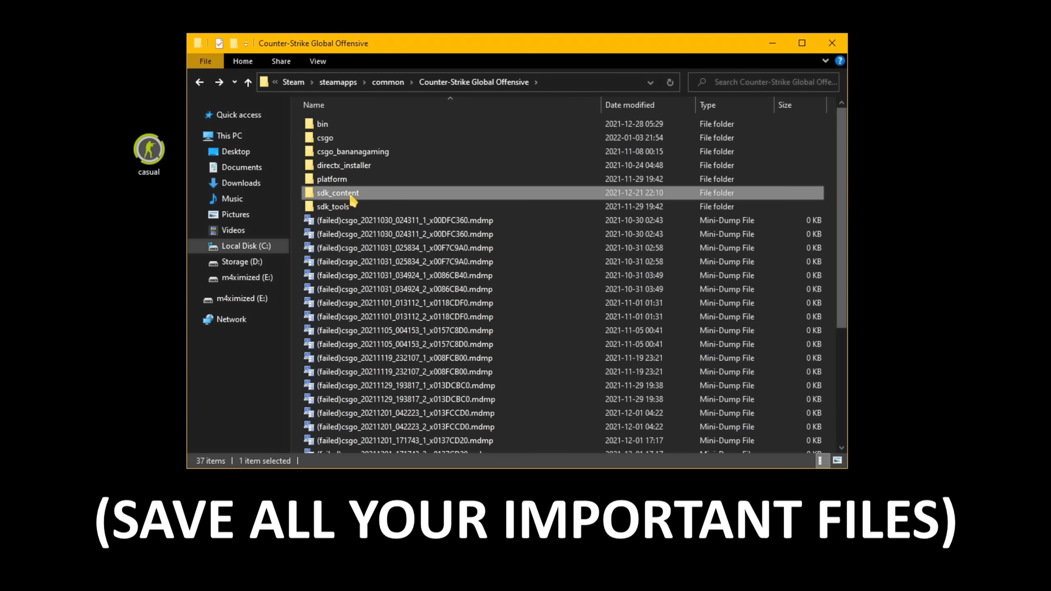
{"action": "left_click_drag", "start_coordinate": [337, 192], "coordinate": [149, 221]}
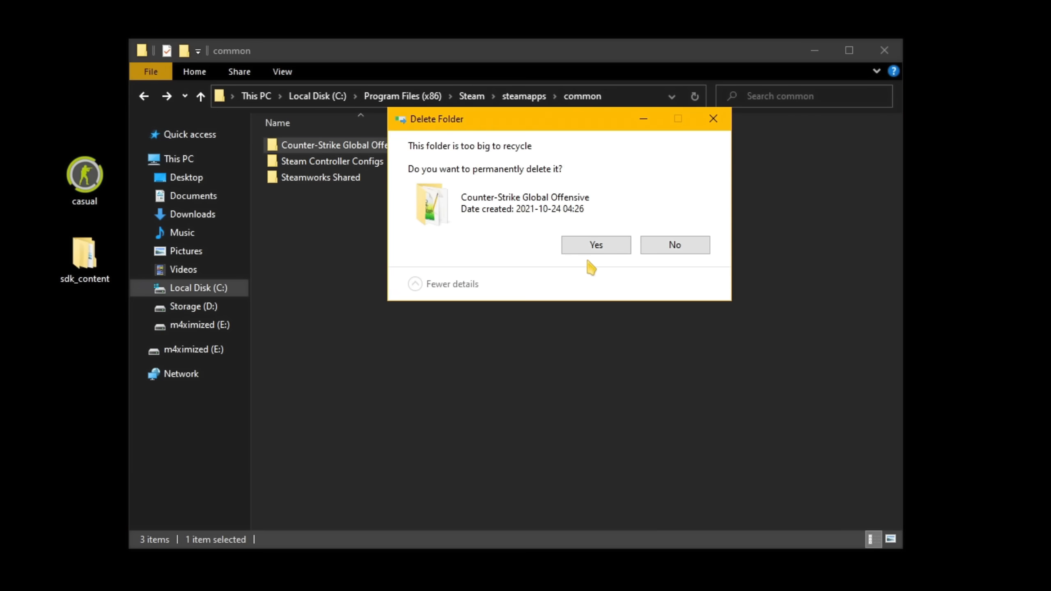
{"action": "left_click", "coordinate": [596, 245]}
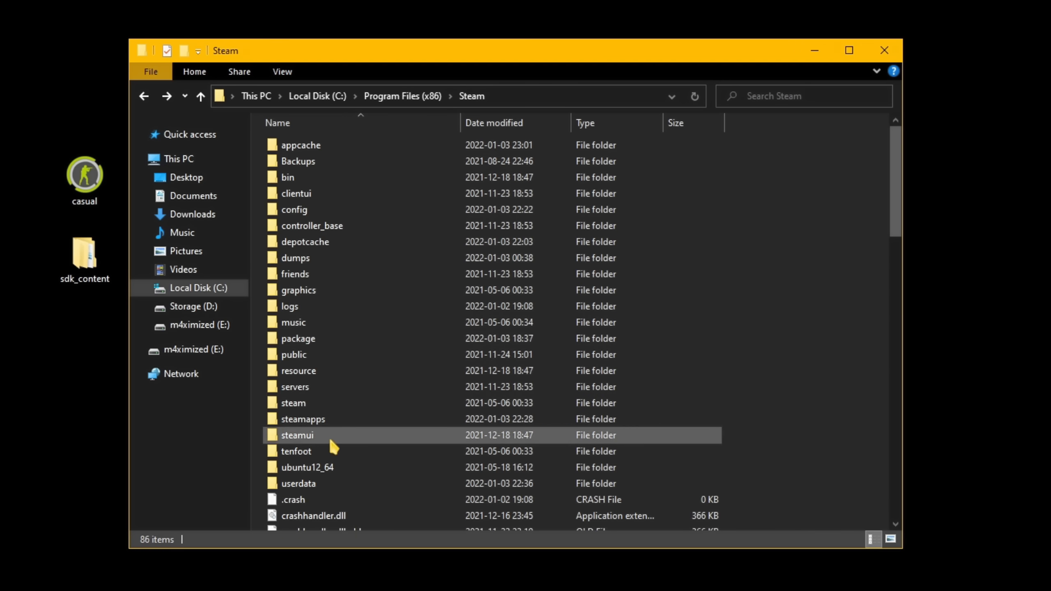
Step: Browse from Inventory to Trade Offers and the 'Who can send me Trade Offers?' page
{"action": "double_click", "coordinate": [298, 484]}
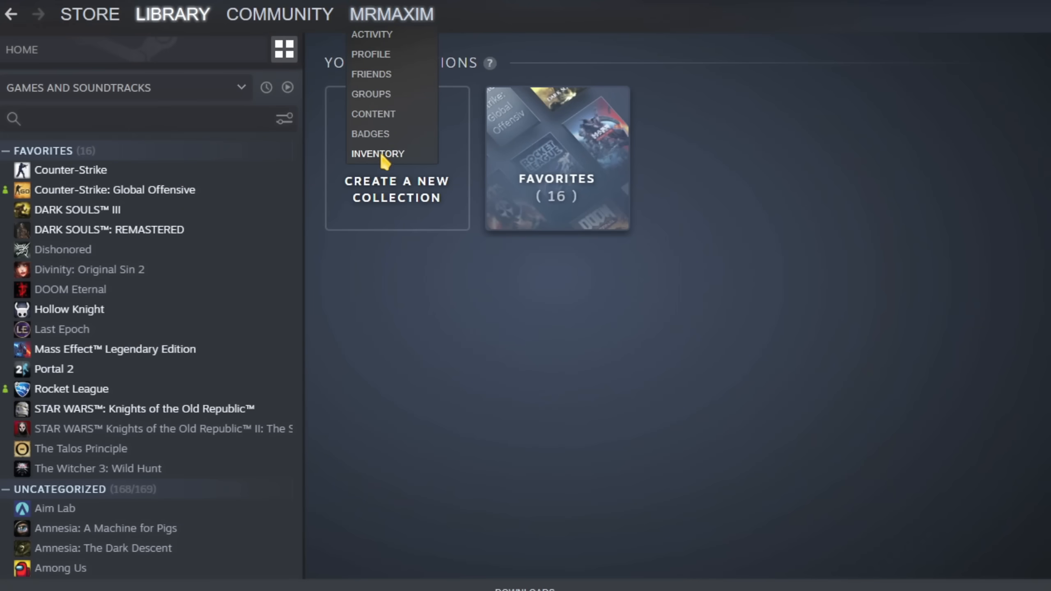
{"action": "left_click", "coordinate": [377, 155]}
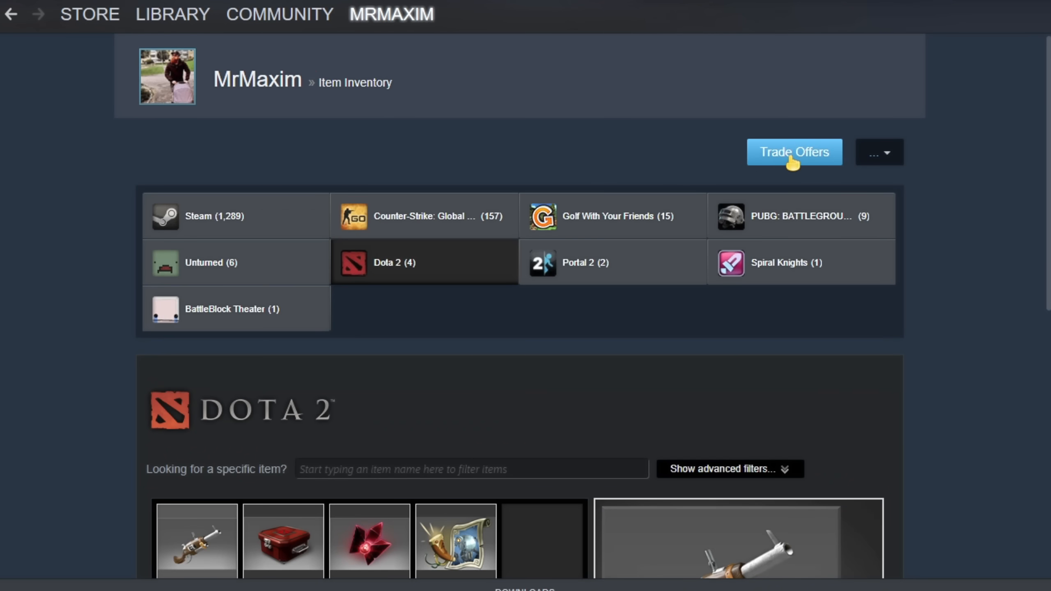
{"action": "left_click", "coordinate": [795, 151]}
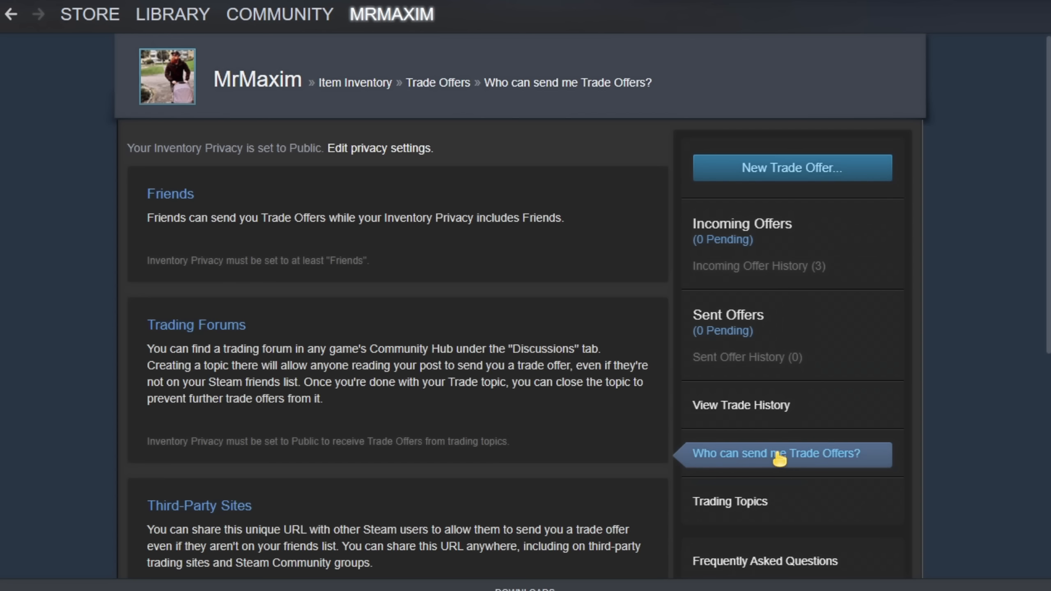
{"action": "scroll", "scroll_direction": "down", "scroll_amount": 3}
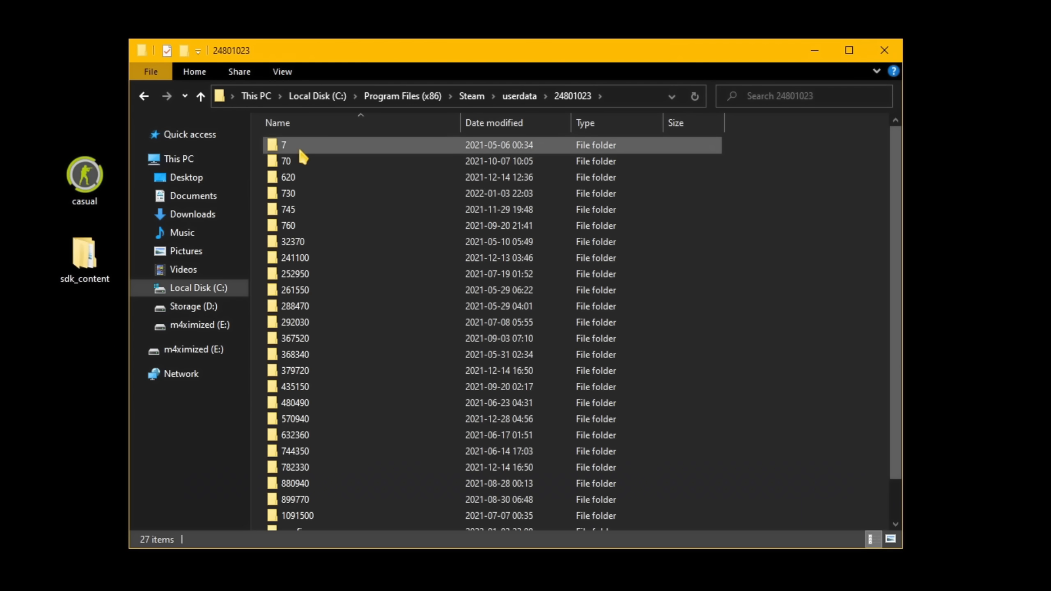
{"action": "double_click", "coordinate": [289, 194]}
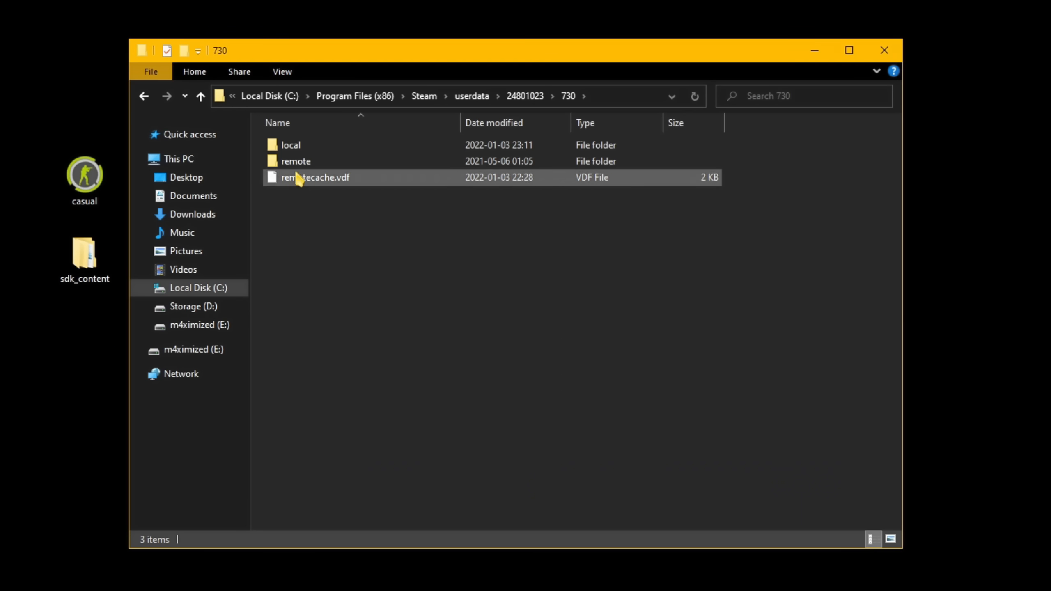
{"action": "double_click", "coordinate": [290, 145]}
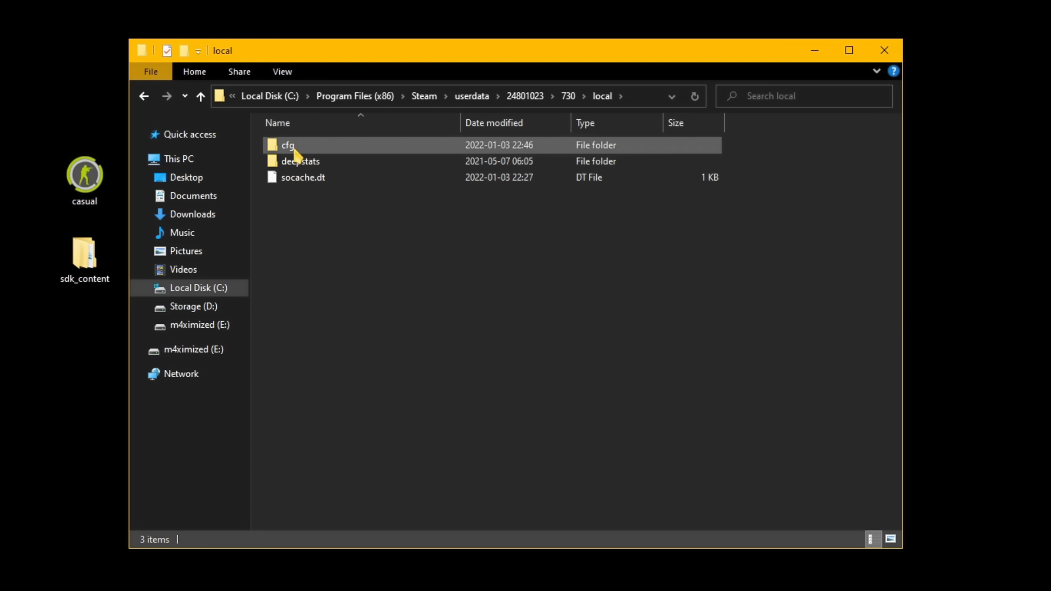
{"action": "left_click", "coordinate": [287, 145]}
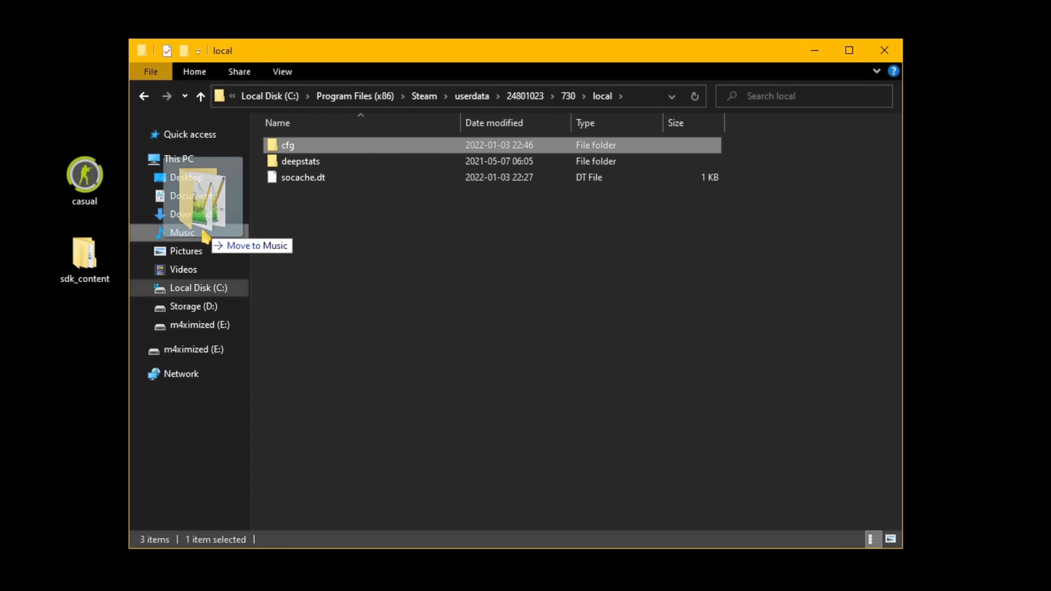
{"action": "left_click_drag", "start_coordinate": [288, 145], "coordinate": [85, 335]}
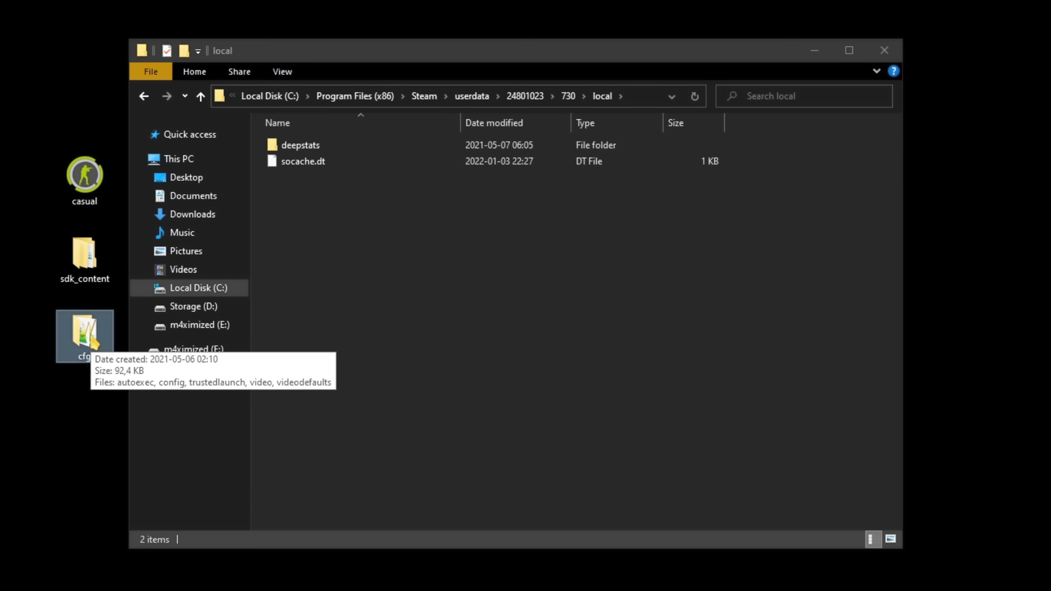
{"action": "double_click", "coordinate": [84, 332]}
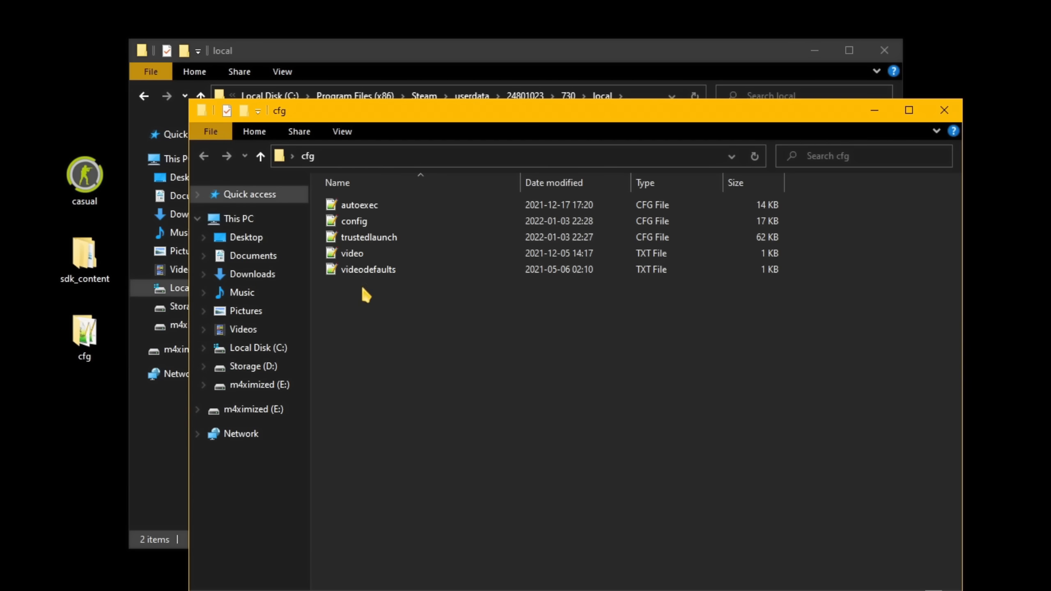
{"action": "left_click", "coordinate": [368, 237]}
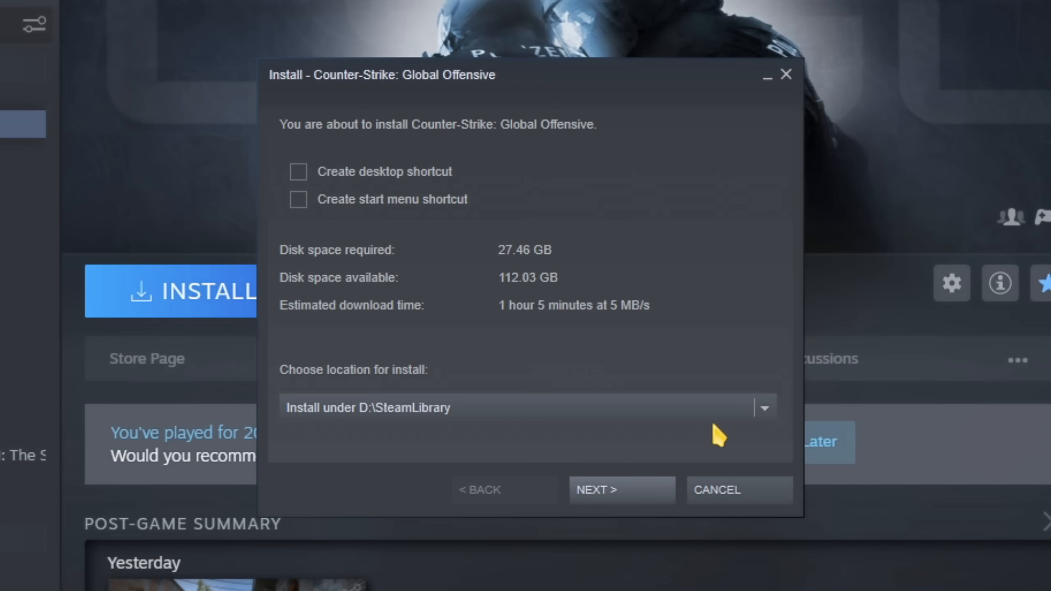
Step: Choose C:\Program Files (x86)\Steam as install location and proceed through the install setup
{"action": "left_click", "coordinate": [765, 408]}
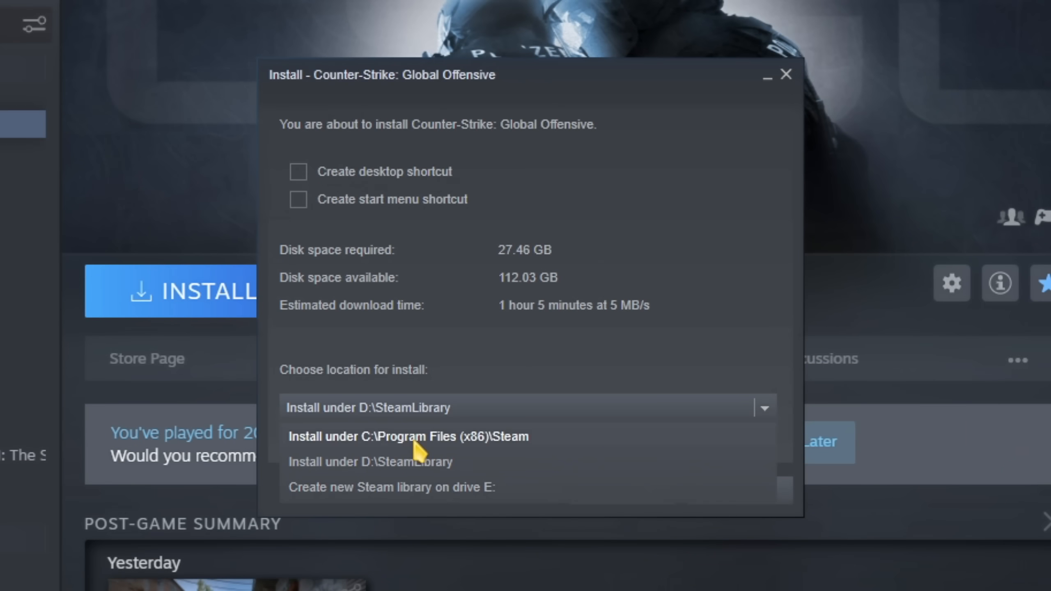
{"action": "left_click", "coordinate": [409, 436]}
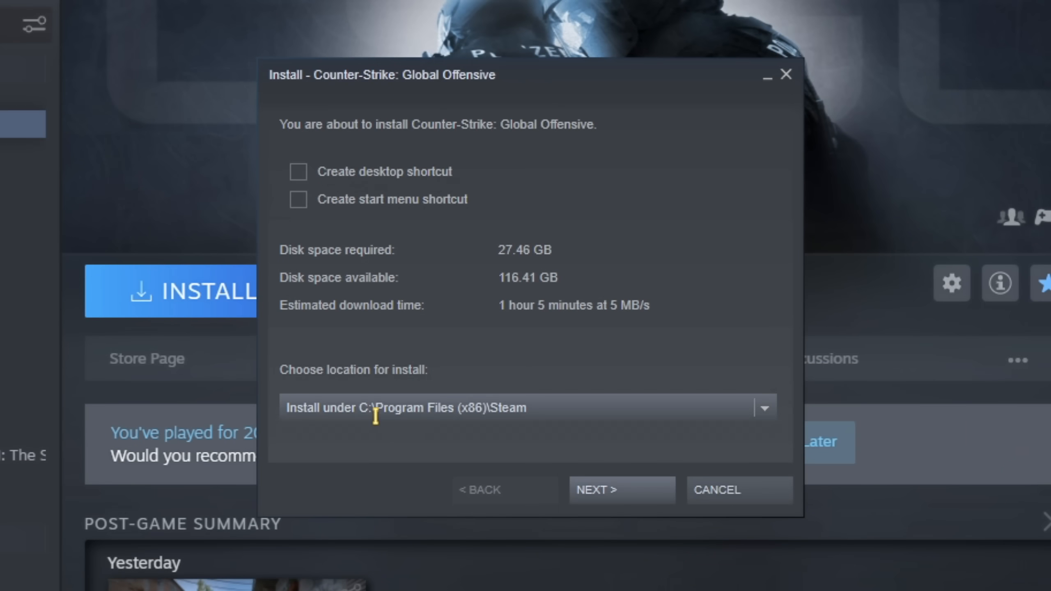
{"action": "left_click", "coordinate": [607, 489]}
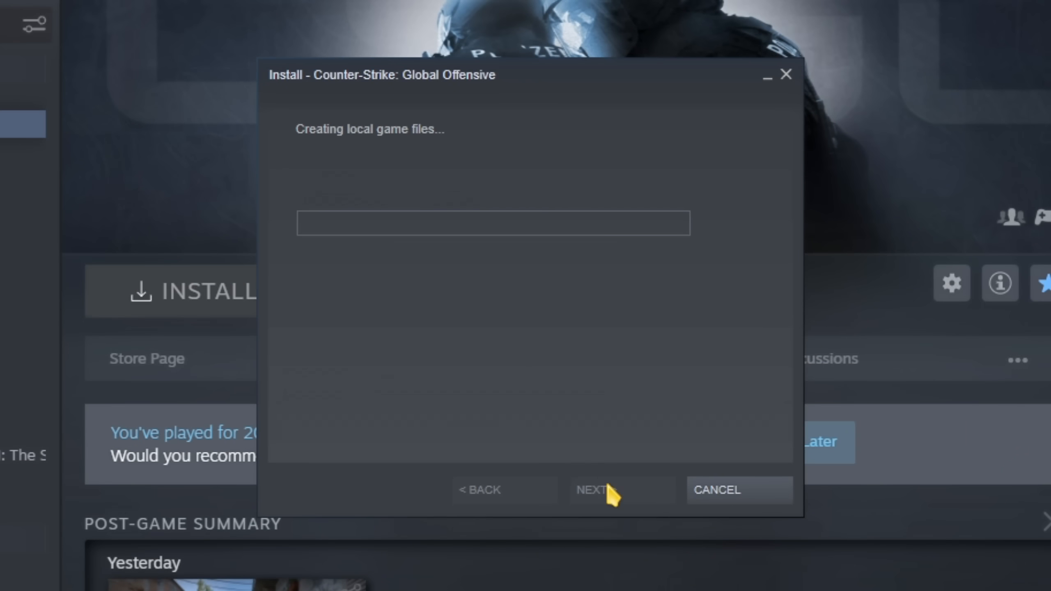
{"action": "left_click", "coordinate": [602, 500]}
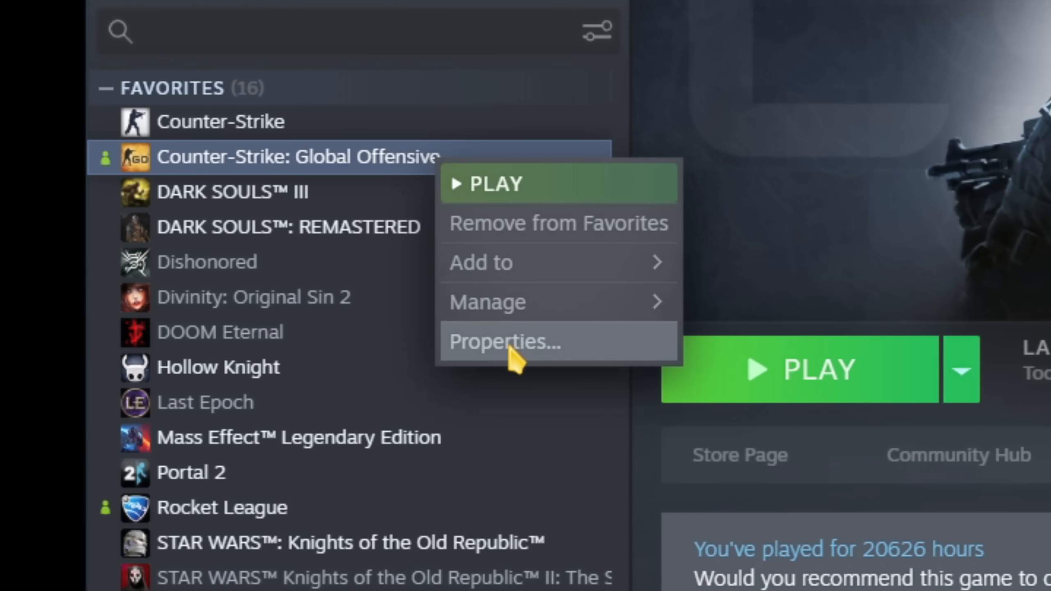
Step: Enter launch options -novid -tickrate 128 -allow_third_party_software in the game's properties
{"action": "left_click", "coordinate": [504, 341]}
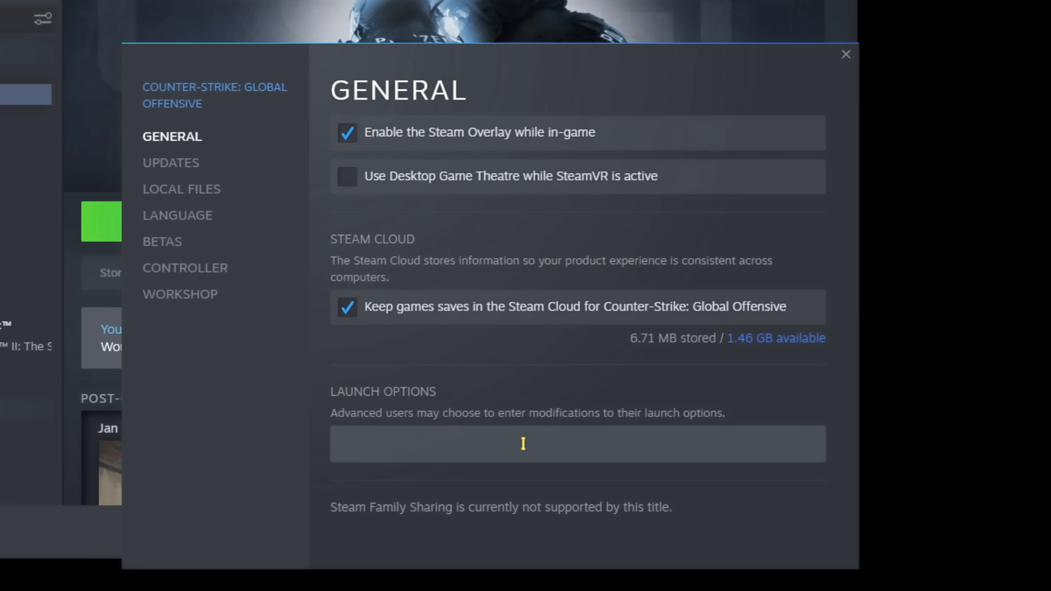
{"action": "type", "text": "-novid -tickrate"}
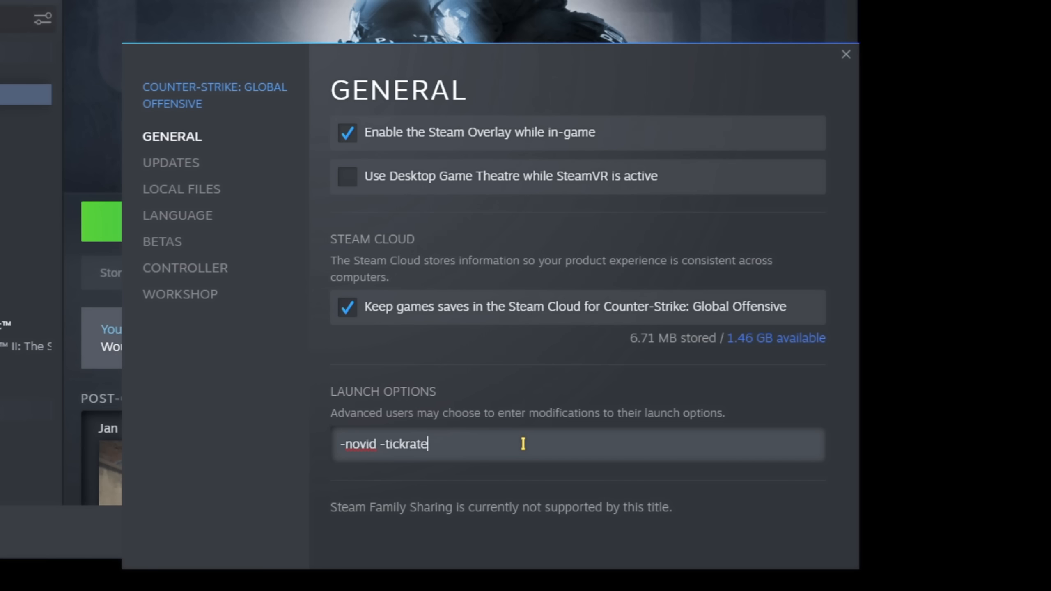
{"action": "type", "text": "128"}
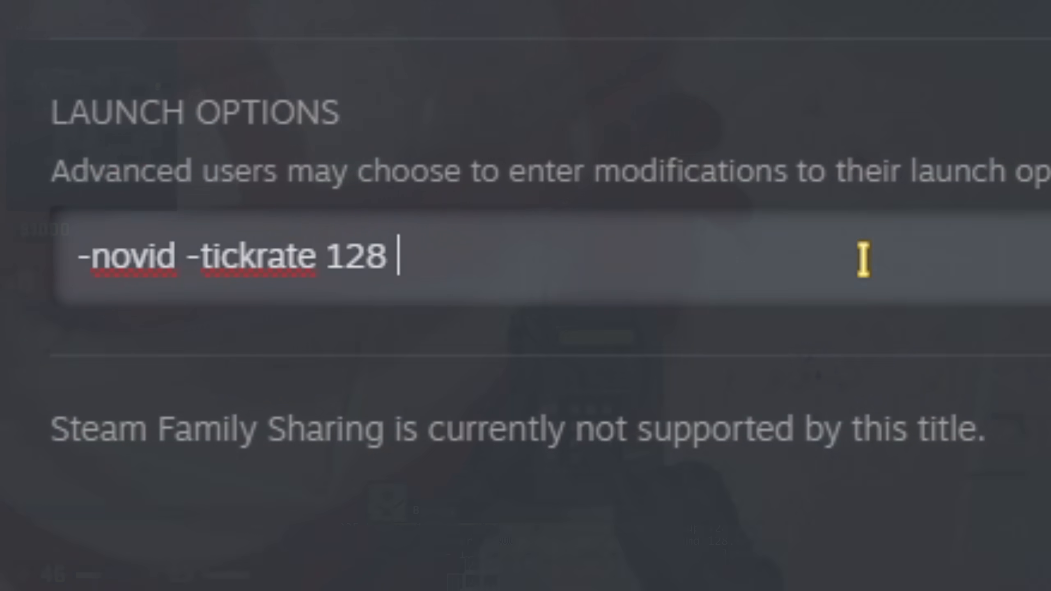
{"action": "type", "text": "-allow_third_p"}
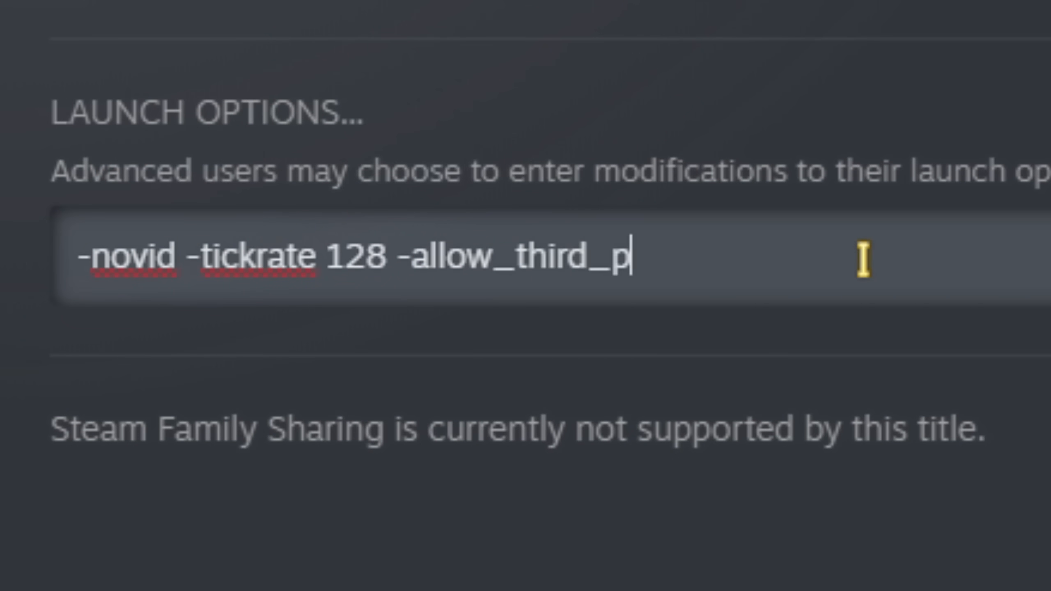
{"action": "type", "text": "arty_software"}
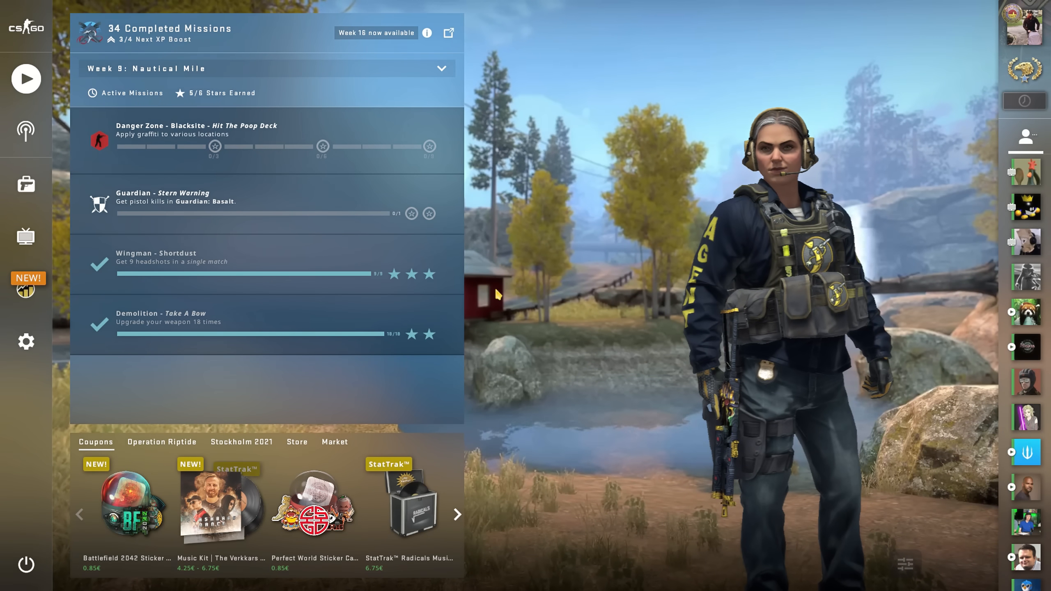
{"action": "mouse_move", "coordinate": [25, 342]}
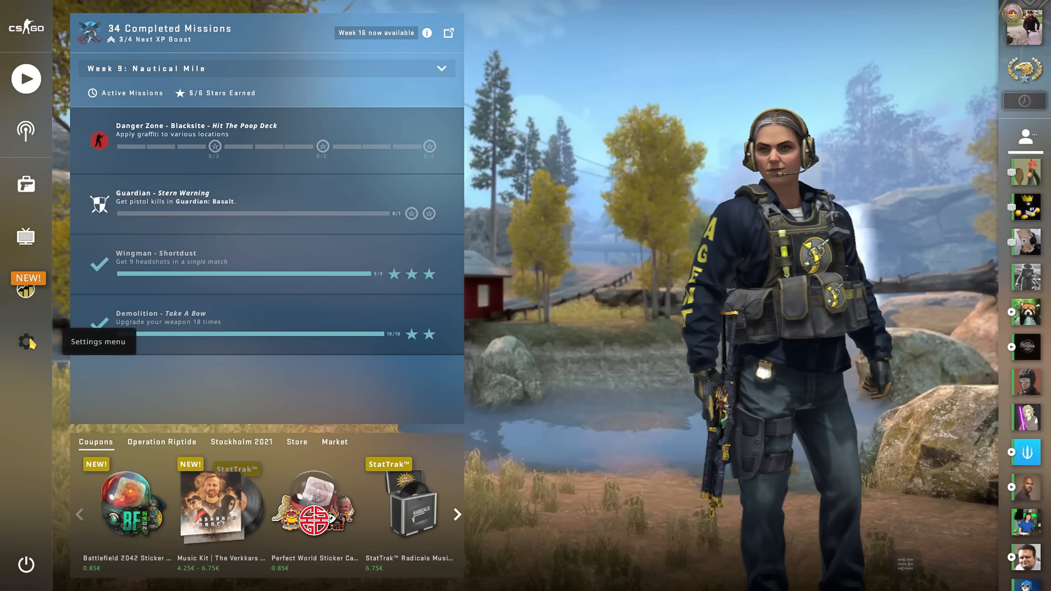
Step: In Audio settings, set all music volumes to 0% and Ten Second Warning Volume to 5%
{"action": "left_click", "coordinate": [25, 341]}
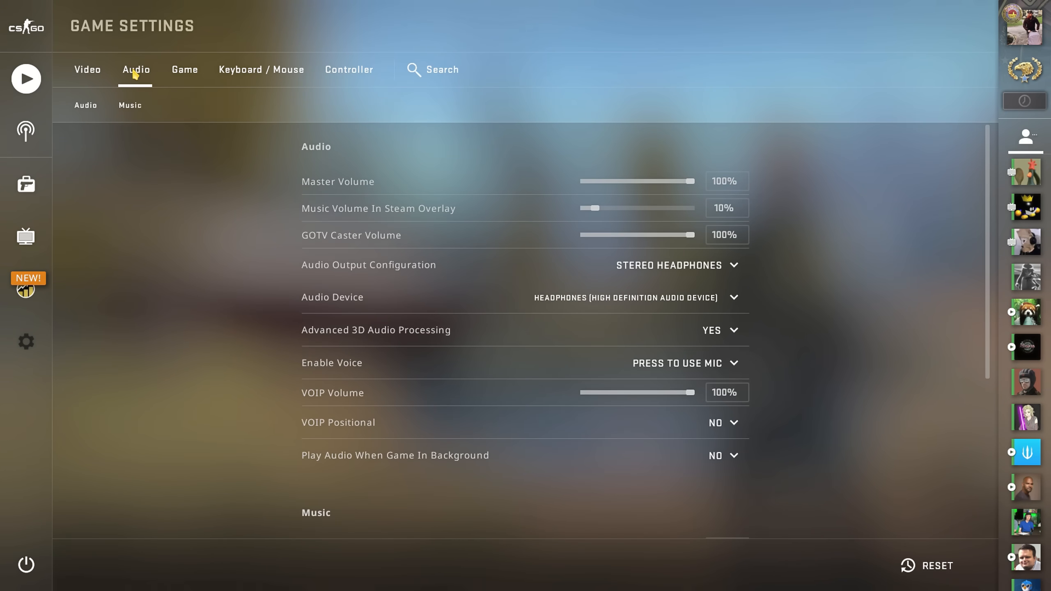
{"action": "scroll", "scroll_direction": "down", "scroll_amount": 3}
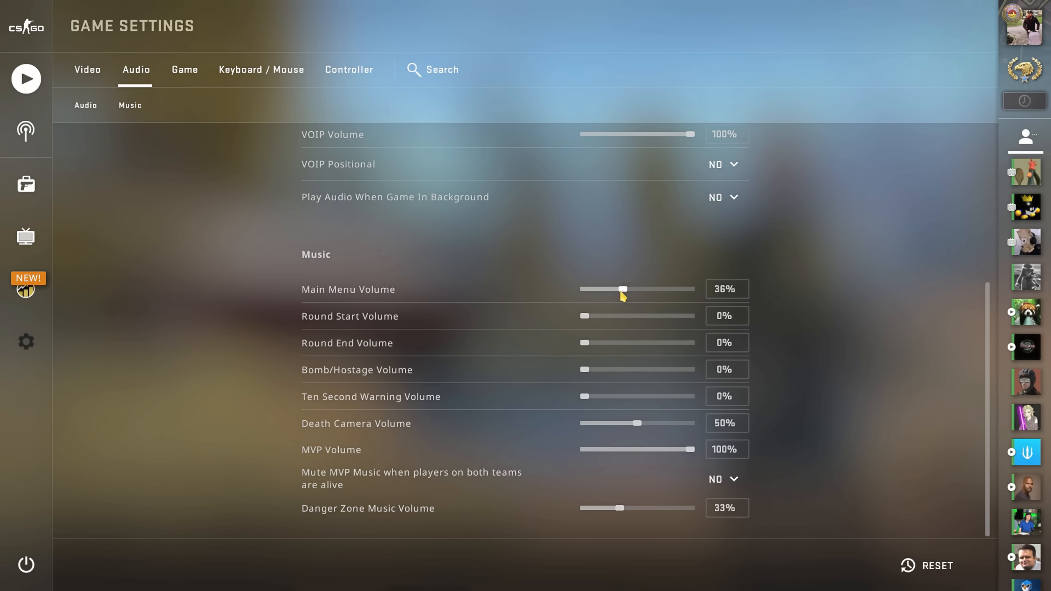
{"action": "left_click_drag", "start_coordinate": [620, 289], "coordinate": [582, 289]}
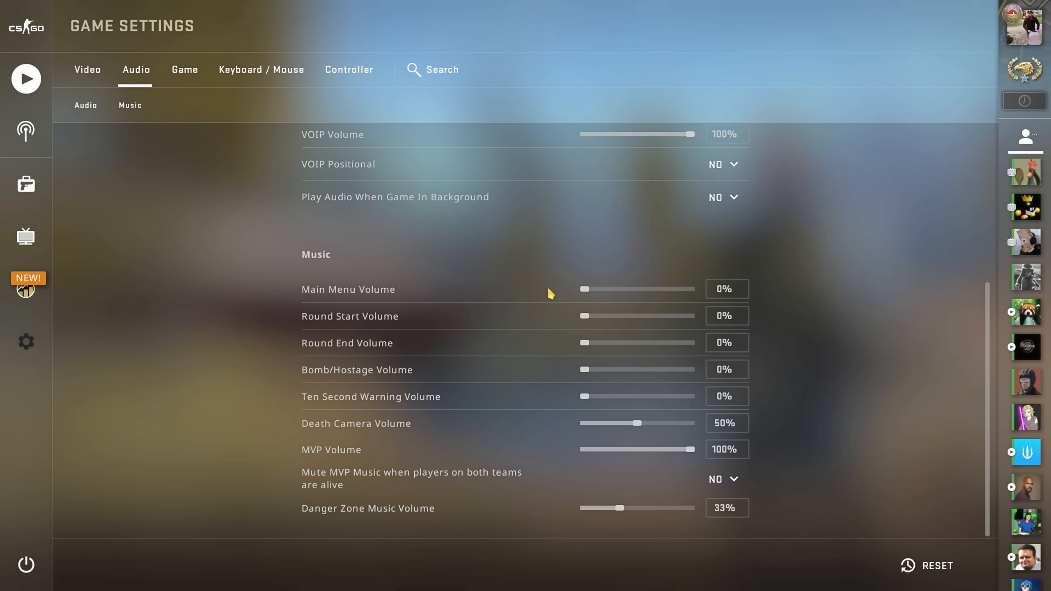
{"action": "left_click_drag", "start_coordinate": [638, 423], "coordinate": [582, 423]}
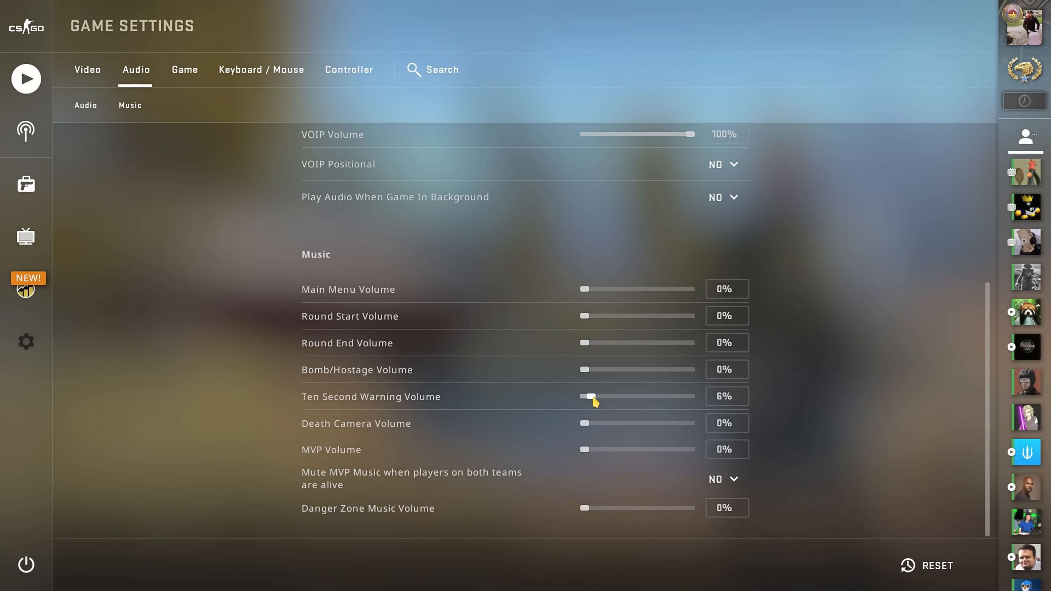
{"action": "left_click_drag", "start_coordinate": [593, 396], "coordinate": [589, 396]}
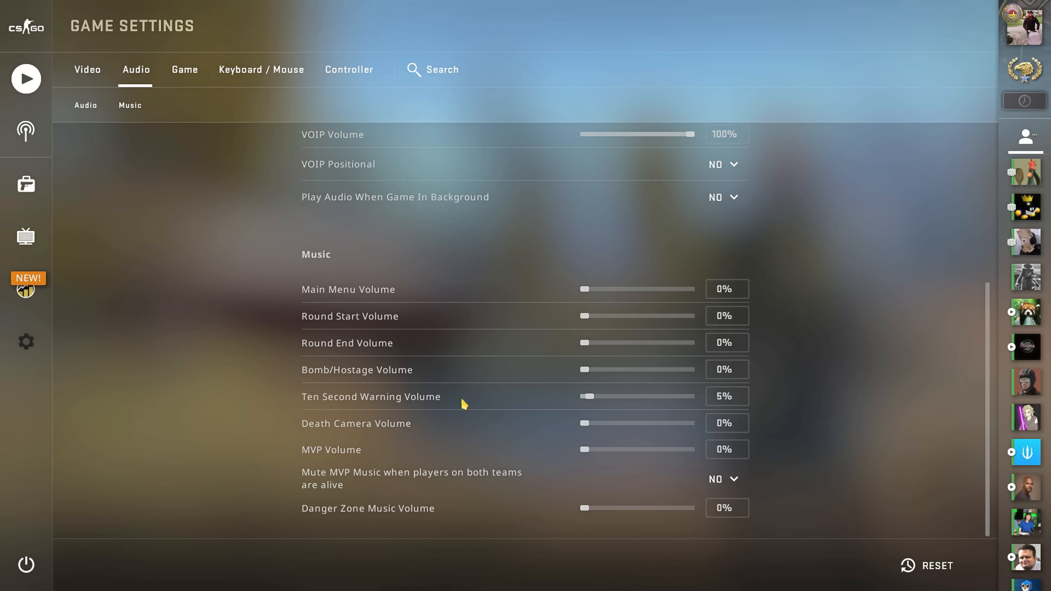
{"action": "mouse_move", "coordinate": [483, 404]}
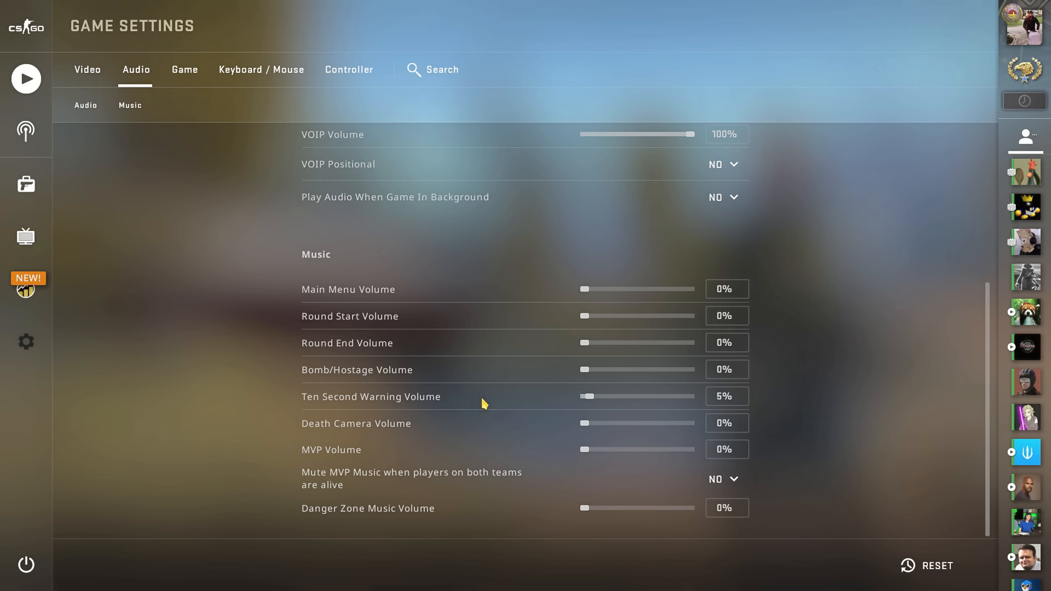
{"action": "mouse_move", "coordinate": [511, 403]}
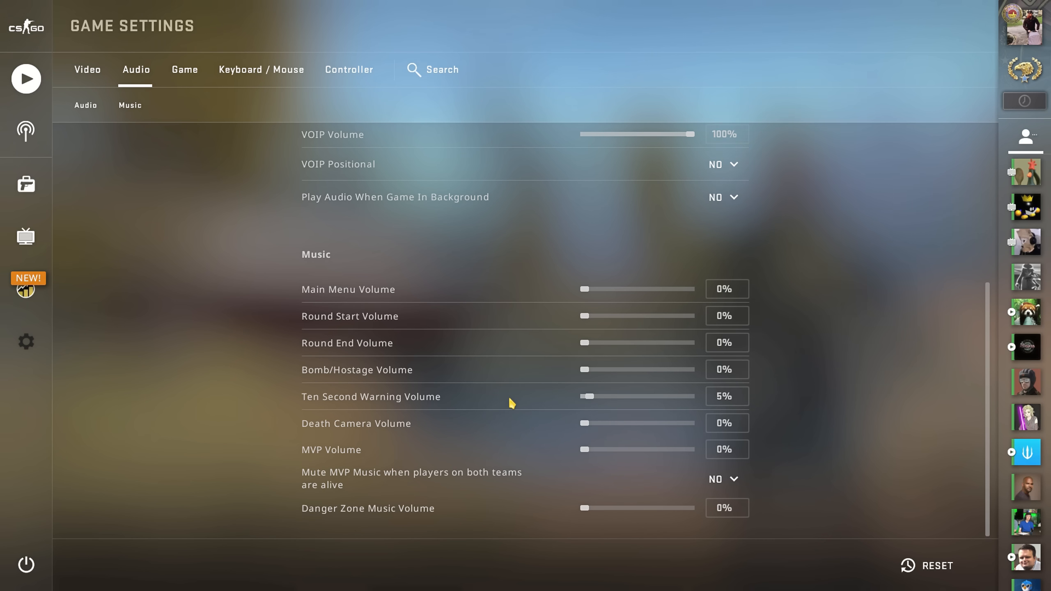
{"action": "scroll", "scroll_direction": "up", "scroll_amount": 3}
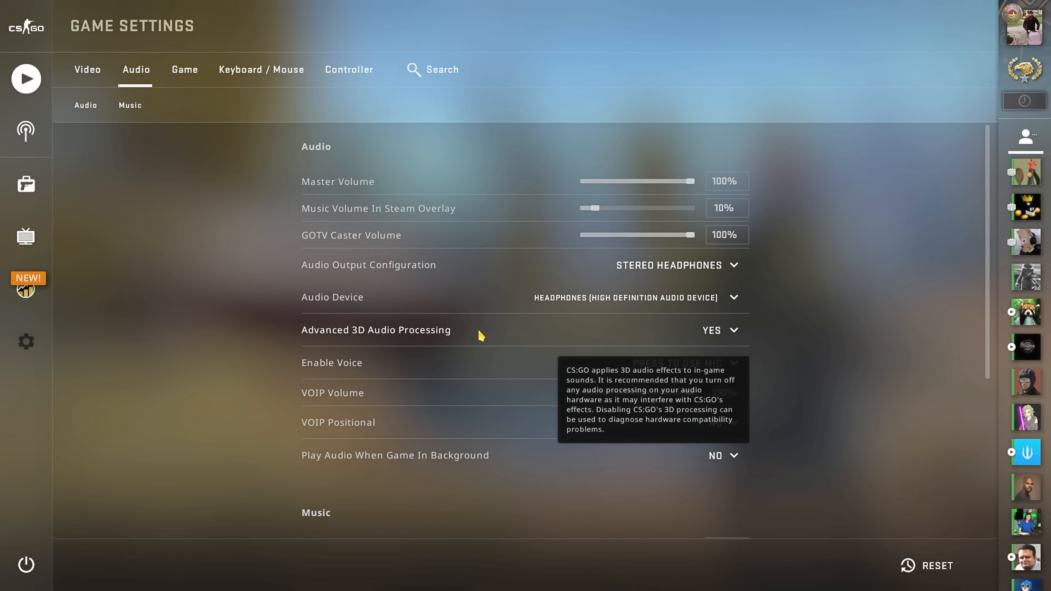
{"action": "mouse_move", "coordinate": [704, 334]}
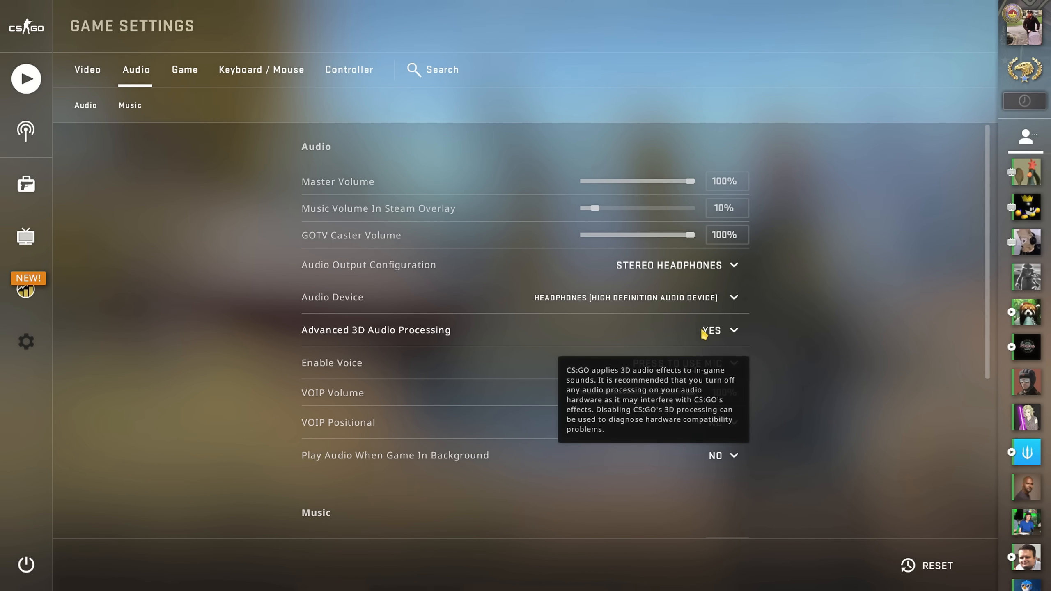
{"action": "mouse_move", "coordinate": [729, 339]}
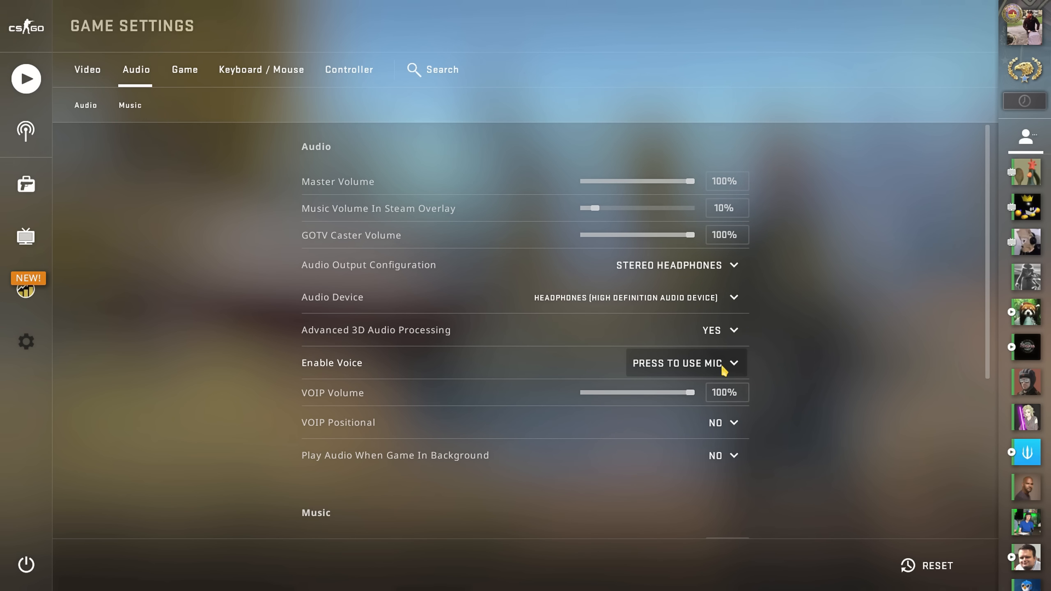
{"action": "mouse_move", "coordinate": [694, 398]}
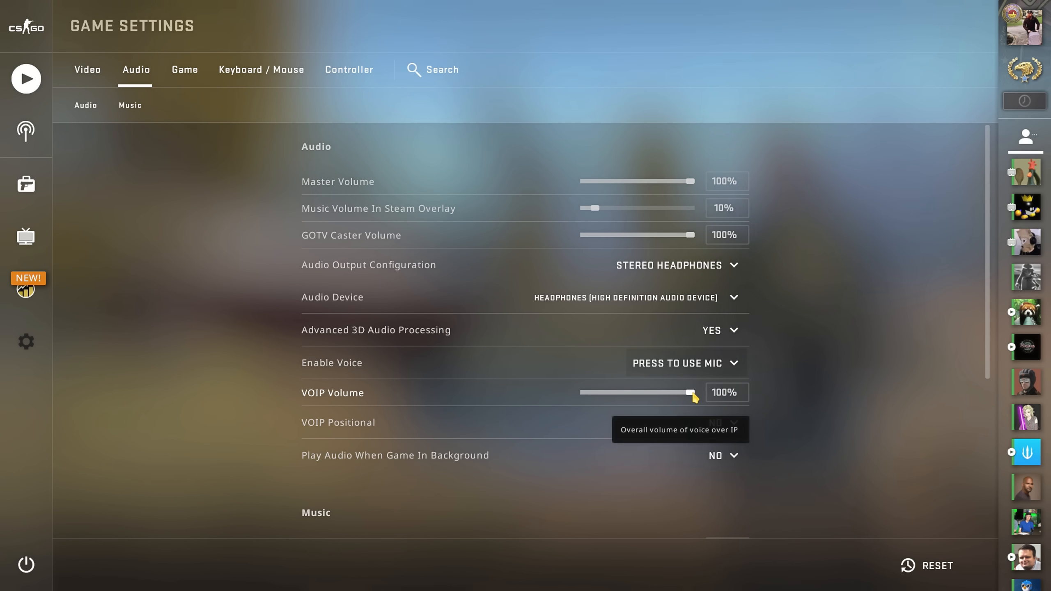
Step: Set VOIP Volume to 20% and VOIP Positional to No
{"action": "left_click_drag", "start_coordinate": [690, 393], "coordinate": [605, 394]}
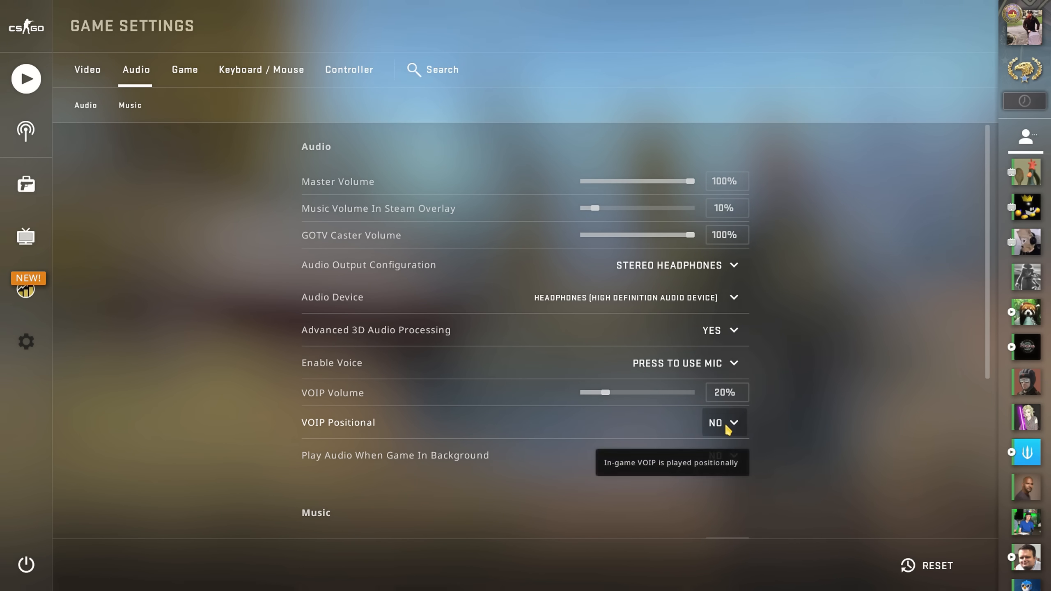
{"action": "left_click", "coordinate": [721, 423]}
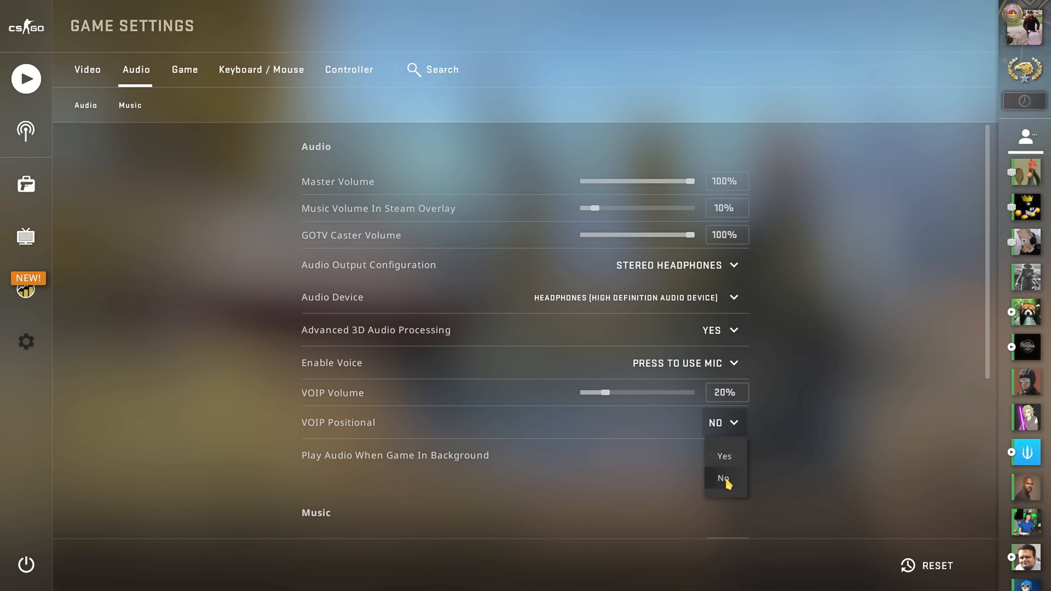
{"action": "left_click", "coordinate": [723, 478]}
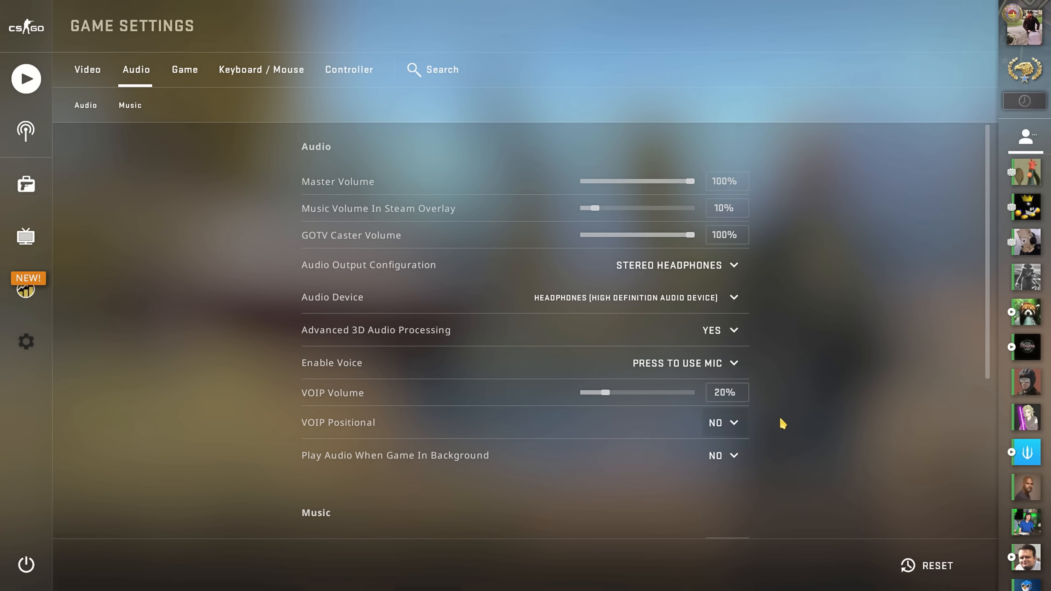
{"action": "left_click", "coordinate": [86, 69]}
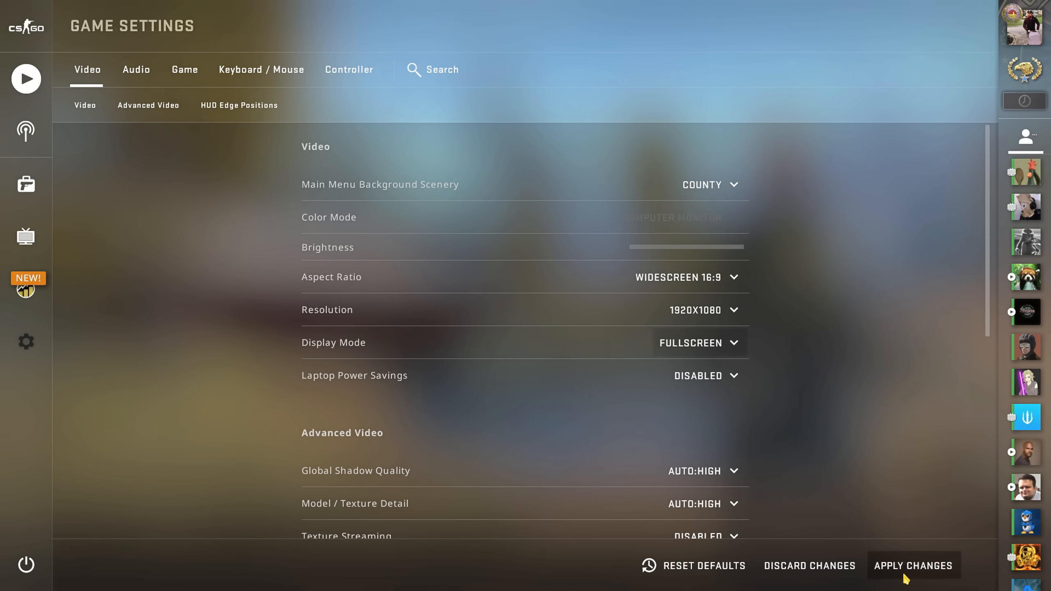
Step: Apply the pending changes and scroll the video settings down to Advanced Video
{"action": "left_click", "coordinate": [913, 566]}
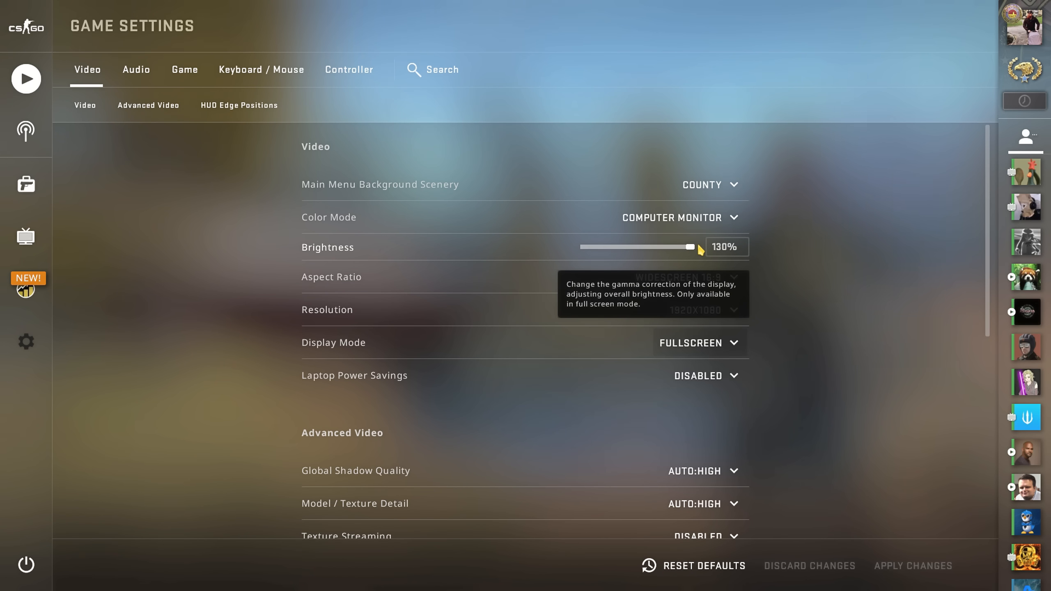
{"action": "mouse_move", "coordinate": [772, 296]}
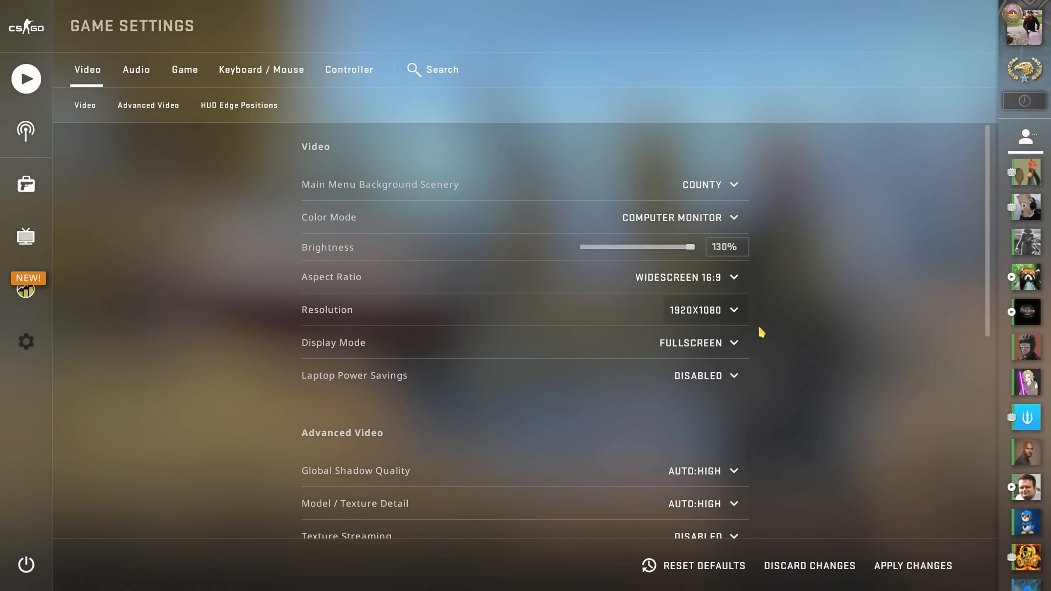
{"action": "scroll", "scroll_direction": "down", "scroll_amount": 3}
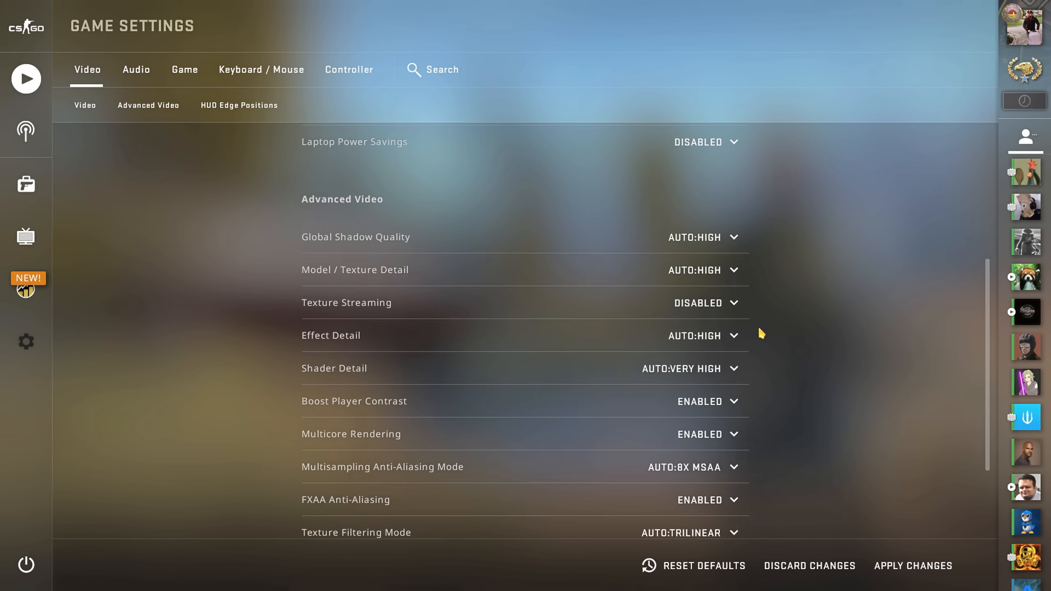
Step: Set shadow quality to Medium, model/texture detail to High and effect detail to High
{"action": "scroll", "scroll_direction": "down", "scroll_amount": 3}
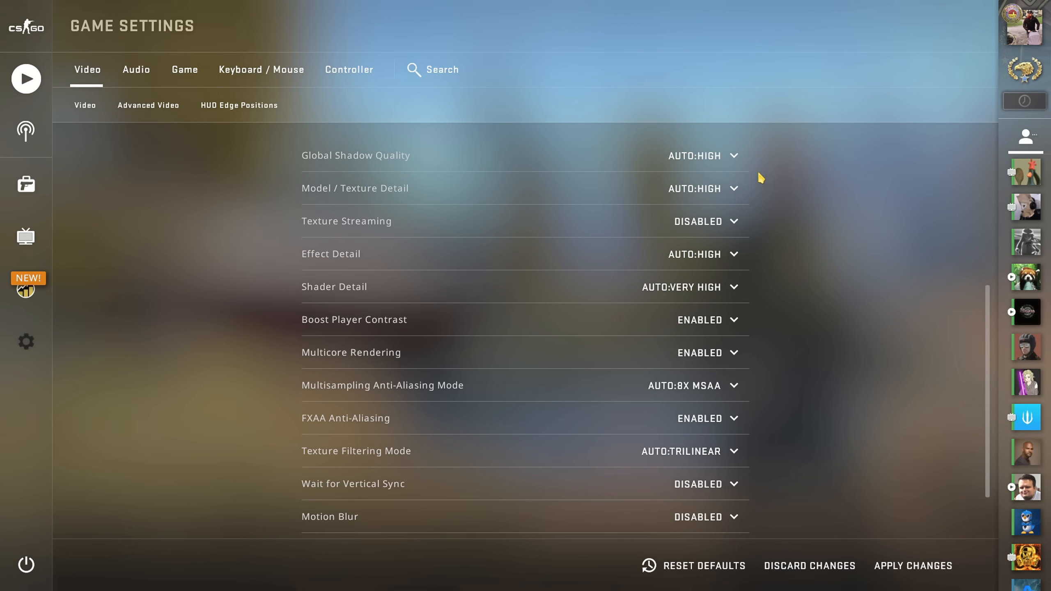
{"action": "left_click", "coordinate": [706, 156]}
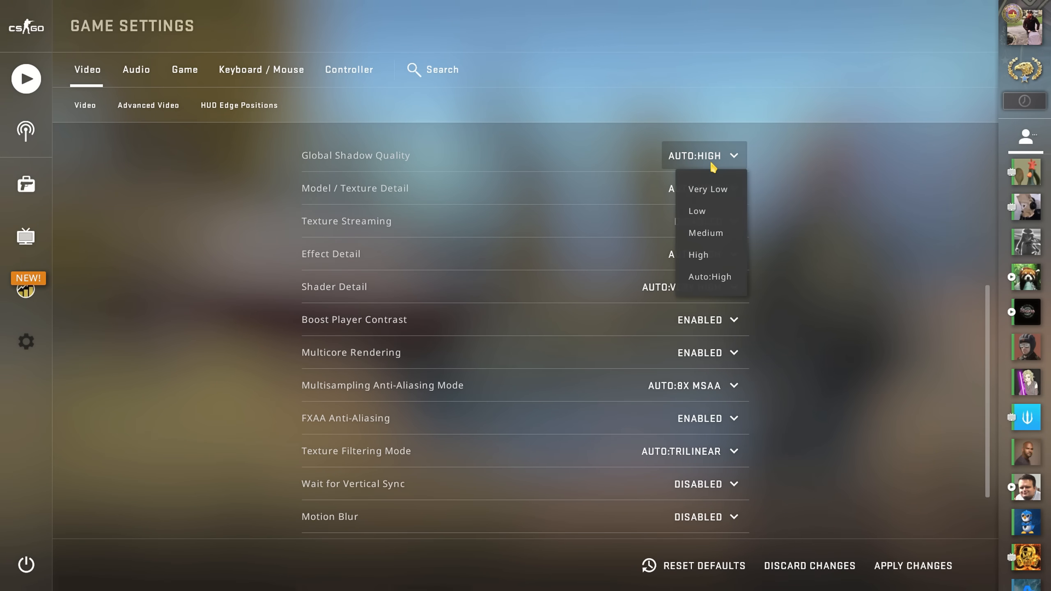
{"action": "left_click", "coordinate": [706, 233]}
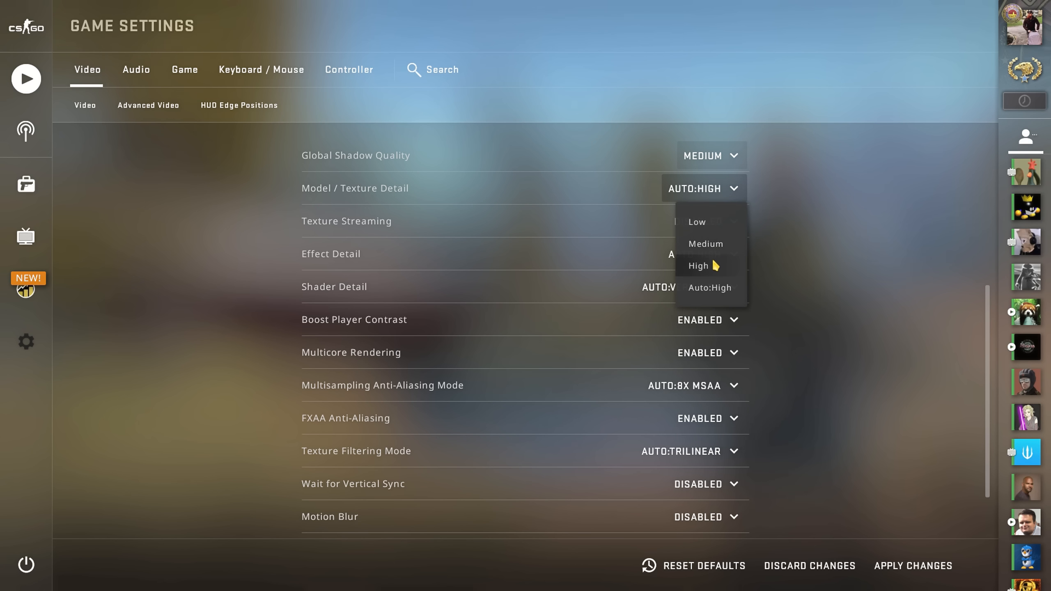
{"action": "left_click", "coordinate": [698, 266]}
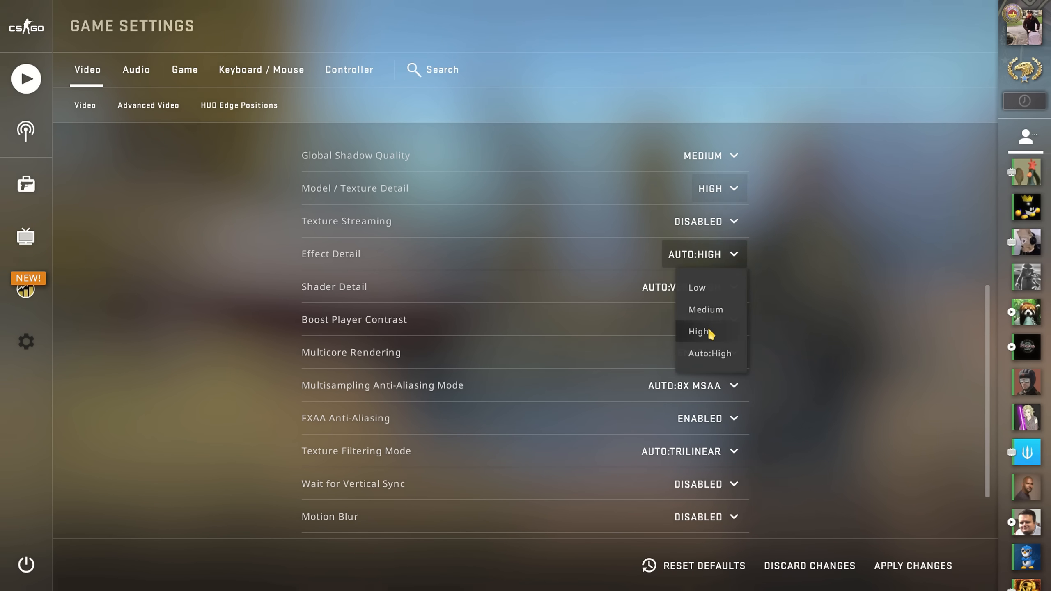
{"action": "left_click", "coordinate": [699, 331]}
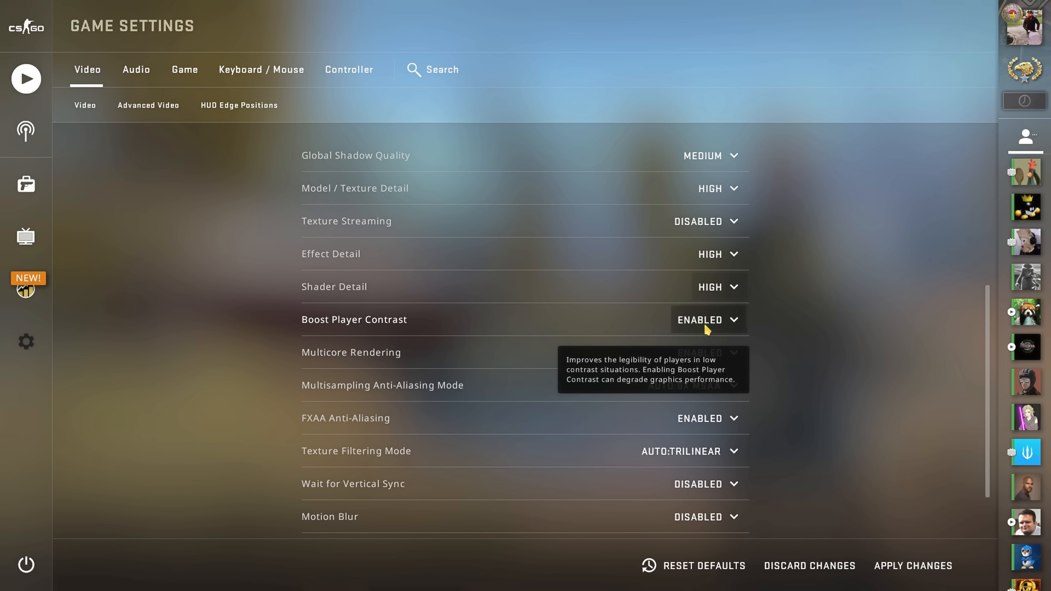
Step: Set anti-aliasing to 8x MSAA and apply the video settings
{"action": "left_click", "coordinate": [699, 385]}
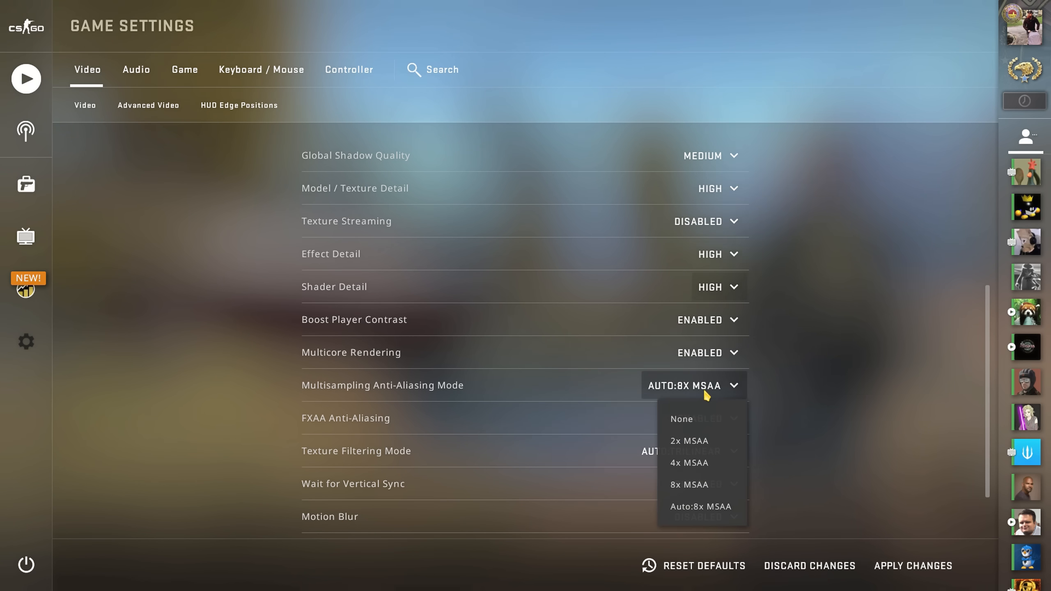
{"action": "left_click", "coordinate": [689, 484]}
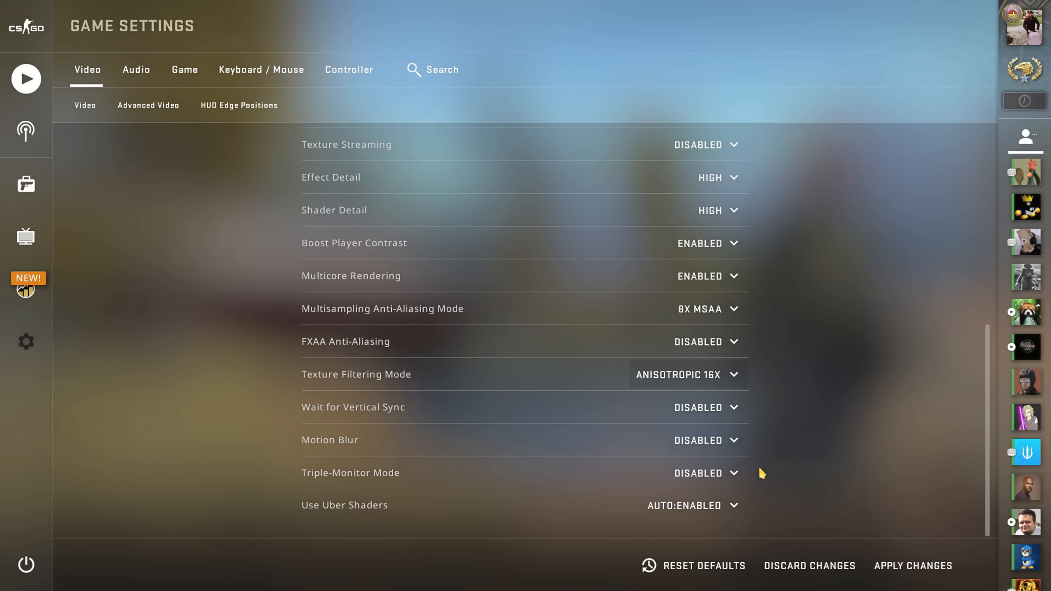
{"action": "left_click", "coordinate": [699, 506]}
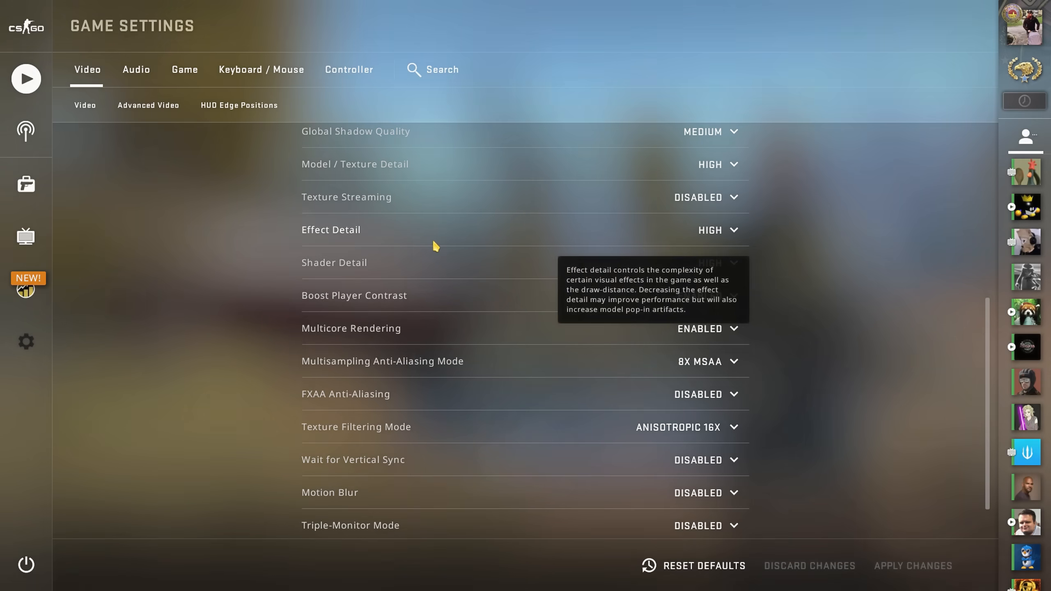
{"action": "mouse_move", "coordinate": [432, 239]}
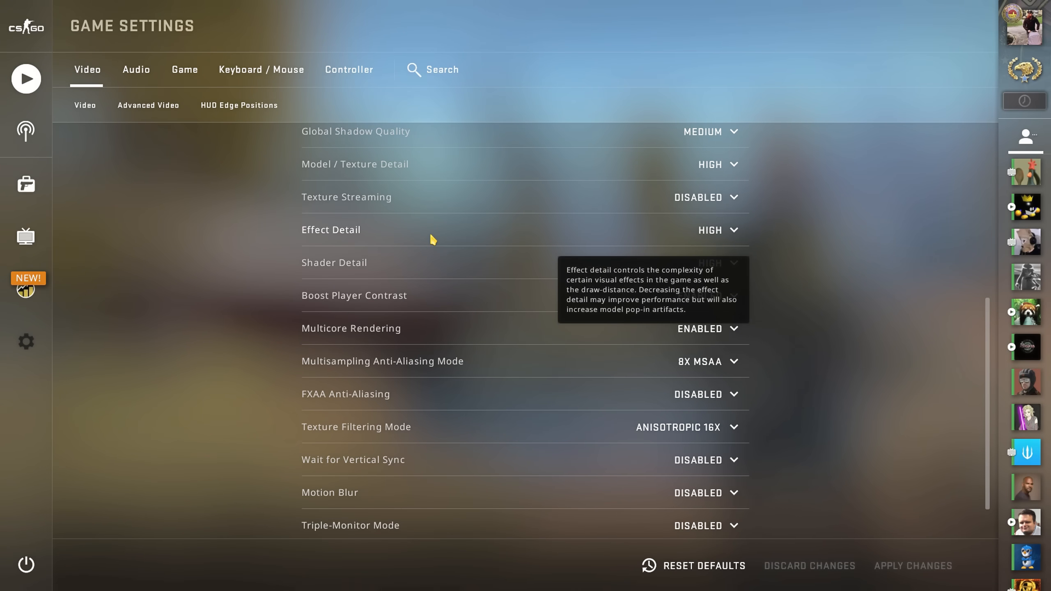
{"action": "mouse_move", "coordinate": [608, 277]}
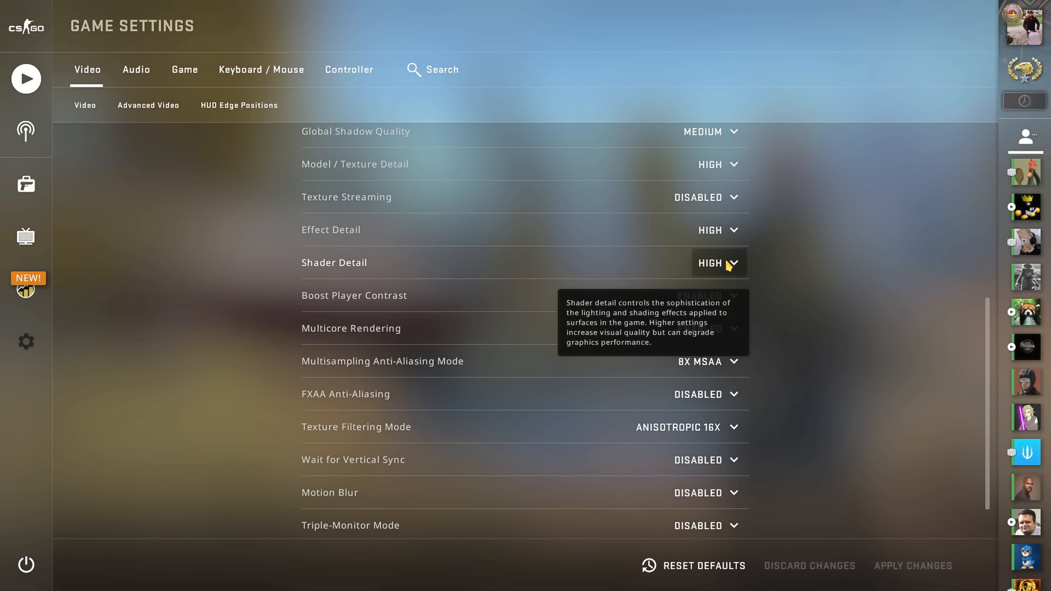
{"action": "left_click", "coordinate": [184, 69]}
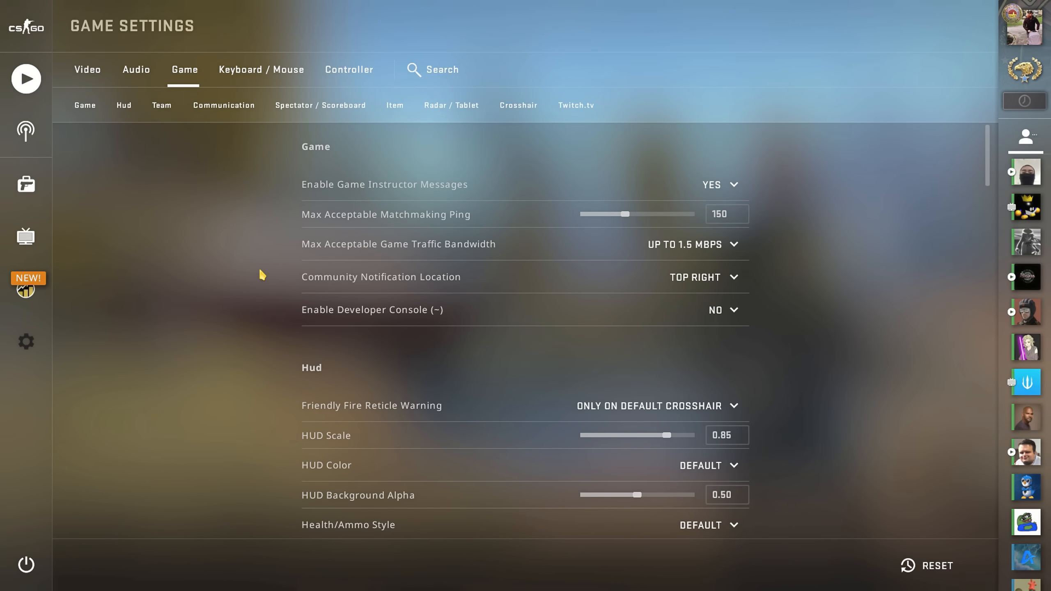
Step: Turn off Game Instructor Messages and set the max matchmaking ping to 50
{"action": "left_click", "coordinate": [721, 184]}
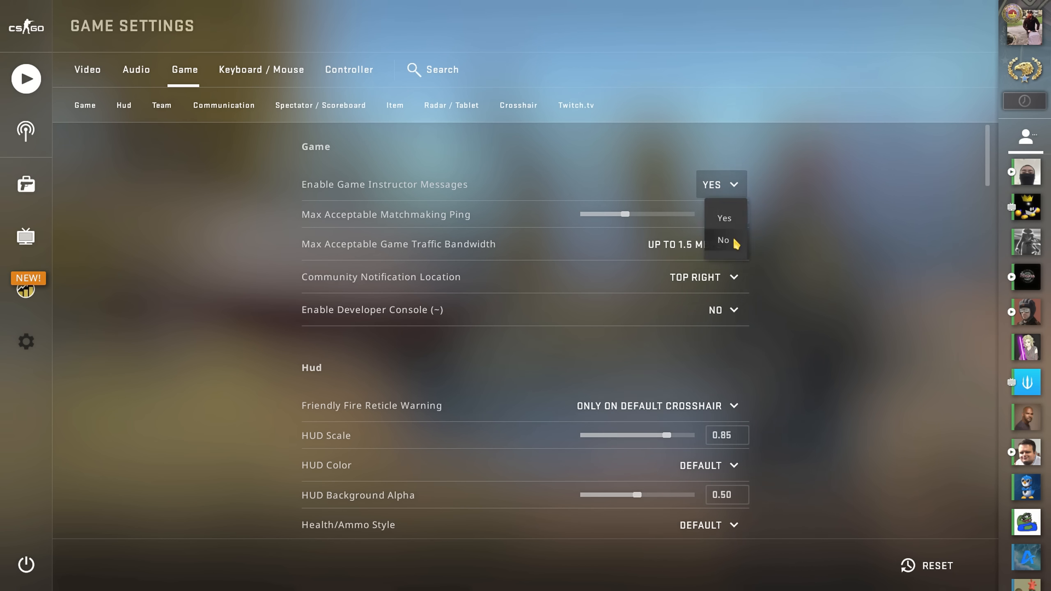
{"action": "left_click", "coordinate": [723, 240]}
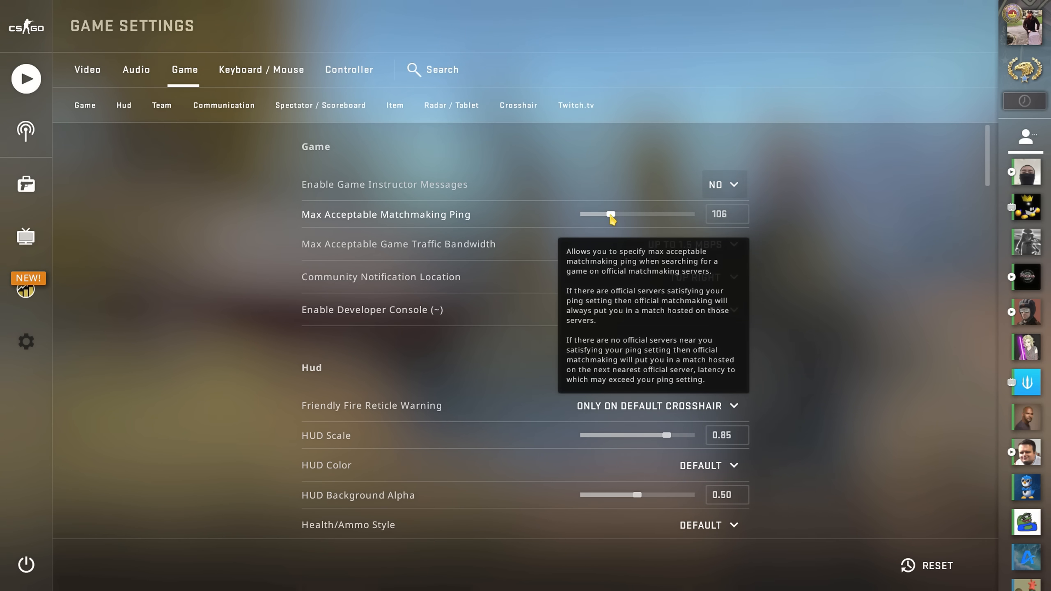
{"action": "left_click_drag", "start_coordinate": [610, 214], "coordinate": [583, 214]}
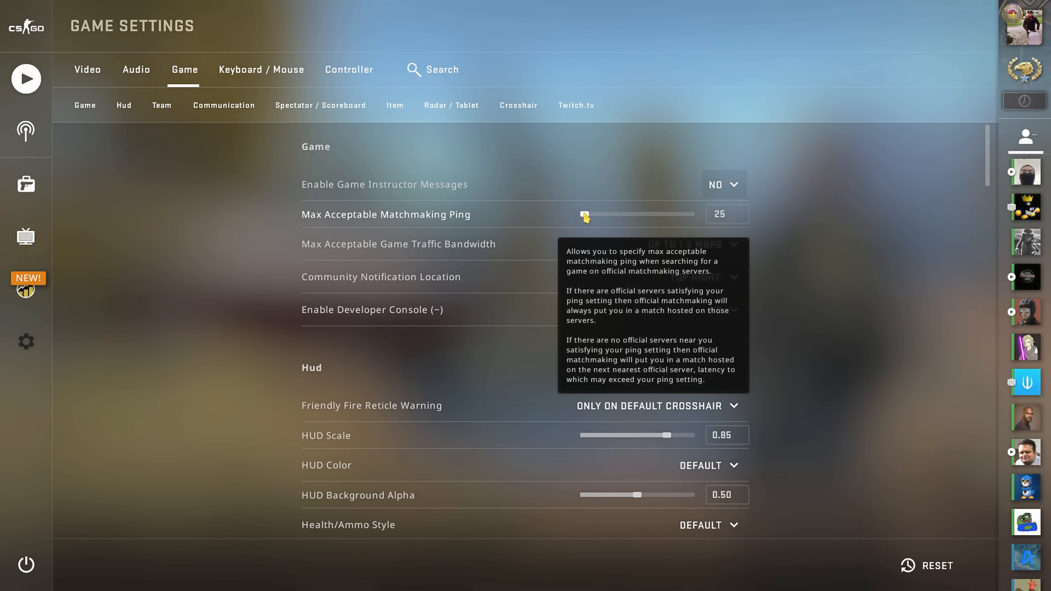
{"action": "left_click_drag", "start_coordinate": [584, 213], "coordinate": [635, 214]}
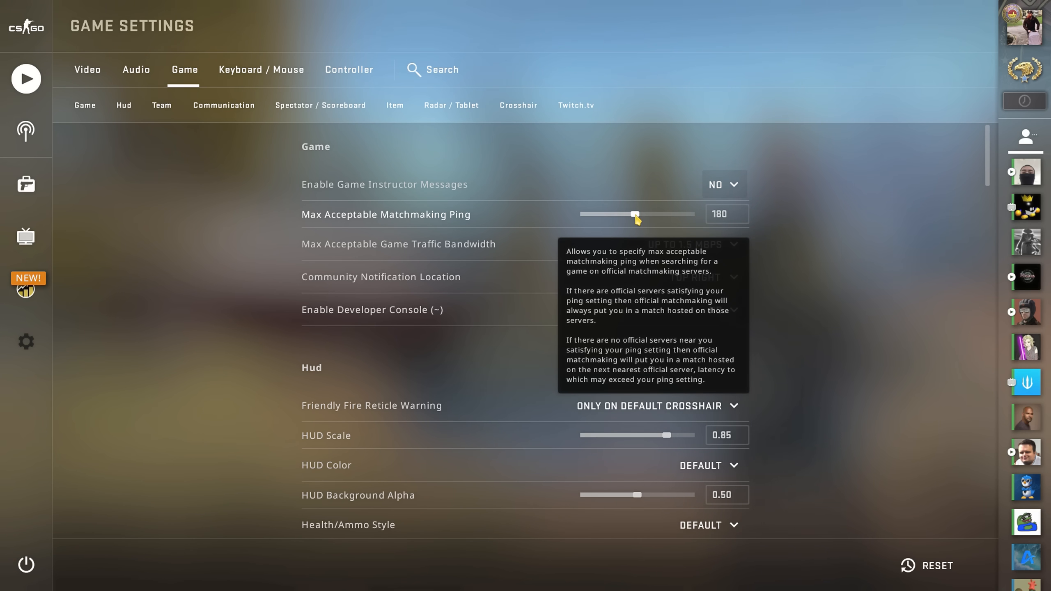
{"action": "left_click_drag", "start_coordinate": [635, 214], "coordinate": [600, 214]}
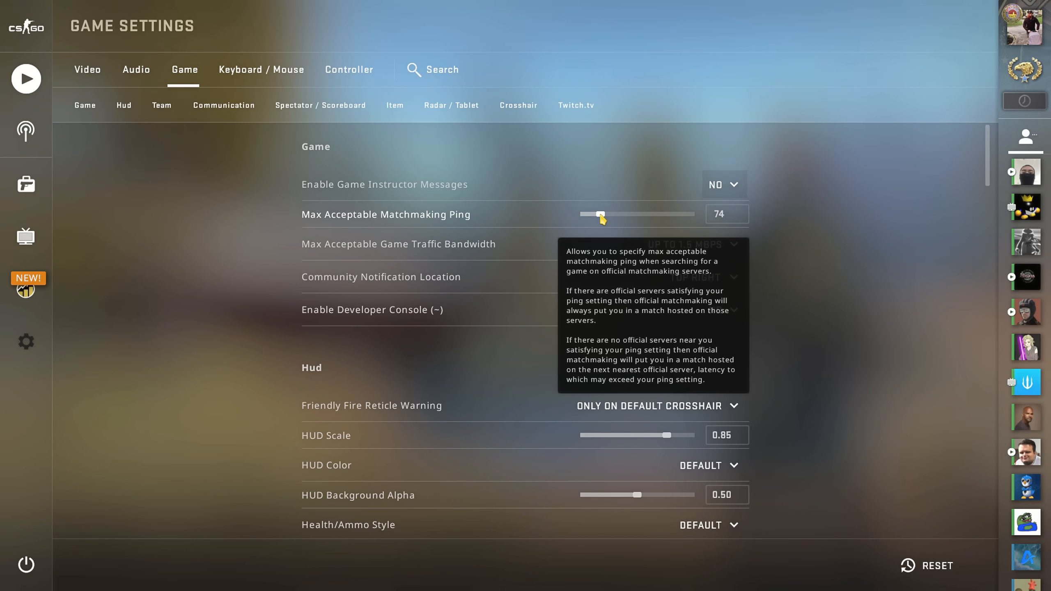
{"action": "left_click_drag", "start_coordinate": [601, 214], "coordinate": [590, 214]}
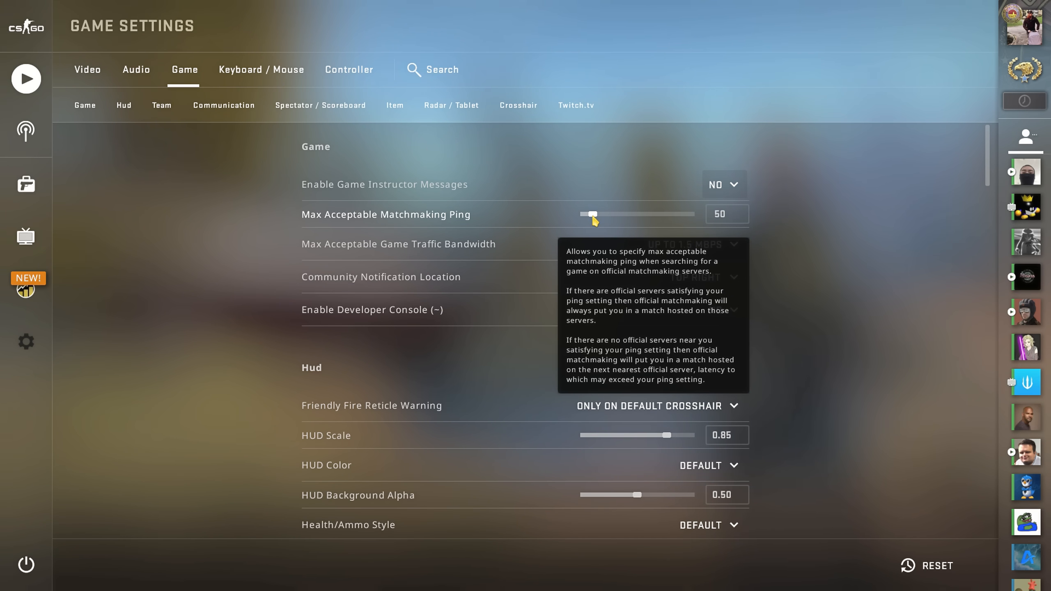
{"action": "mouse_move", "coordinate": [686, 255]}
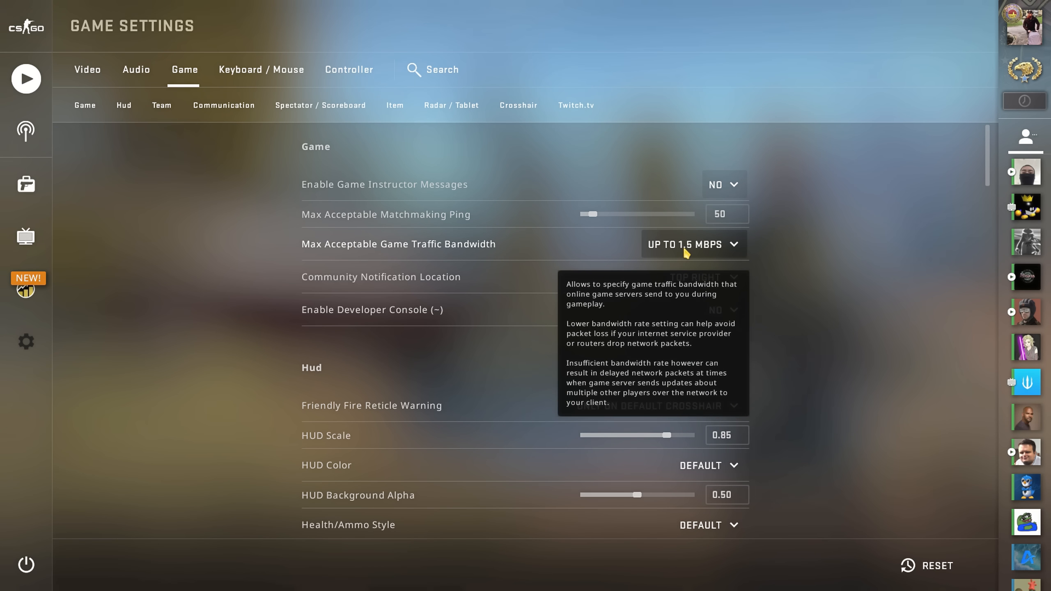
Step: Make the game traffic bandwidth Unrestricted
{"action": "left_click", "coordinate": [694, 245]}
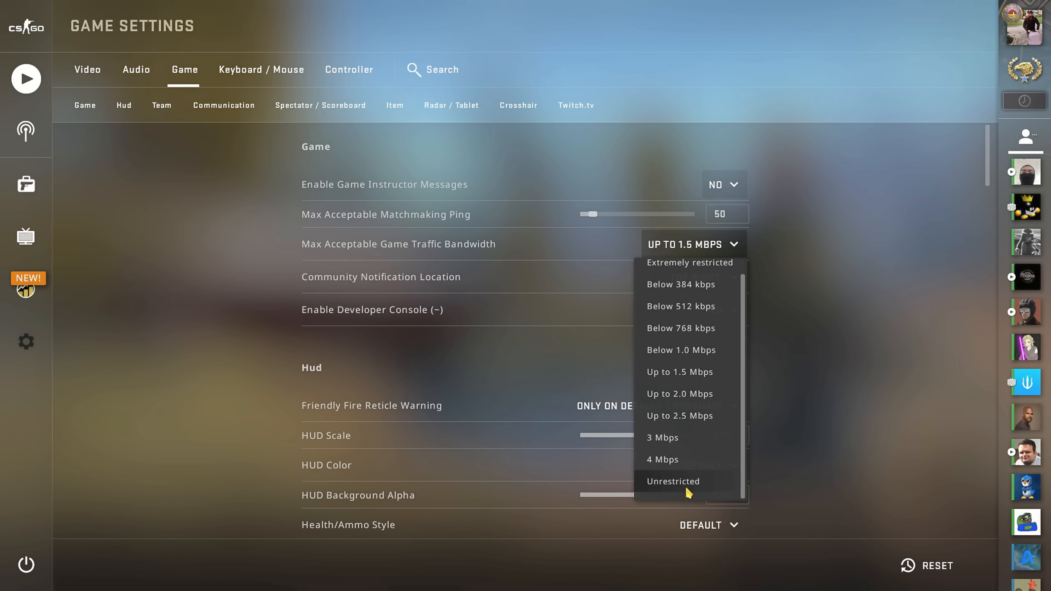
{"action": "left_click", "coordinate": [673, 481]}
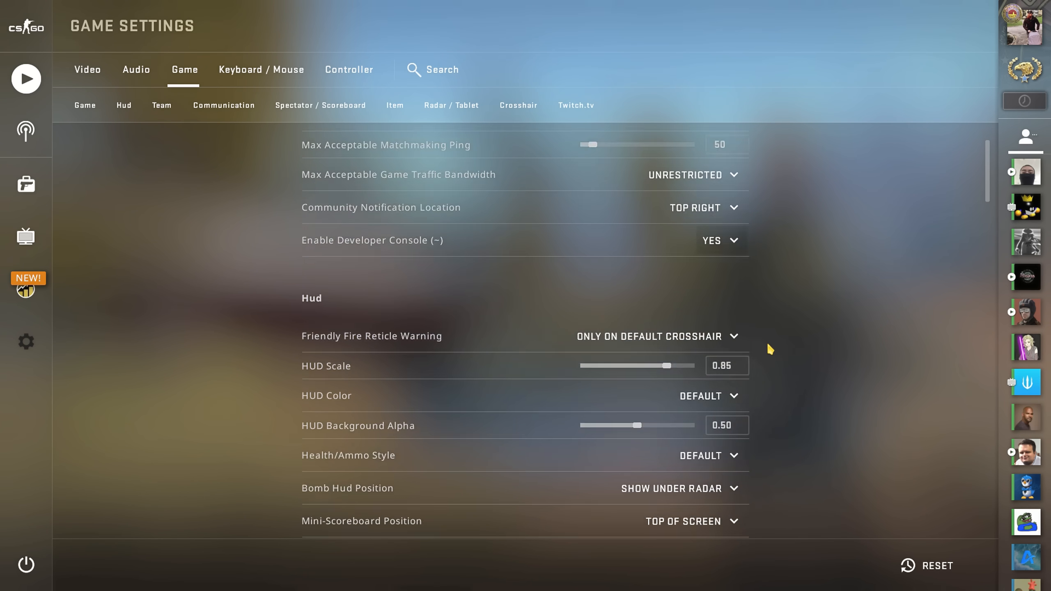
{"action": "scroll", "scroll_direction": "down", "scroll_amount": 3}
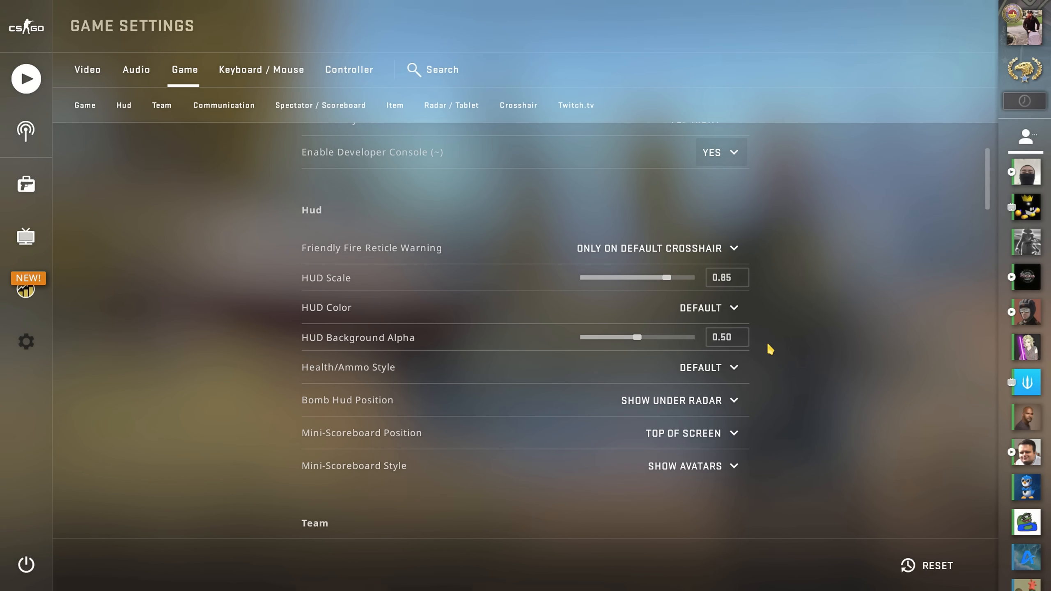
{"action": "mouse_move", "coordinate": [710, 404]}
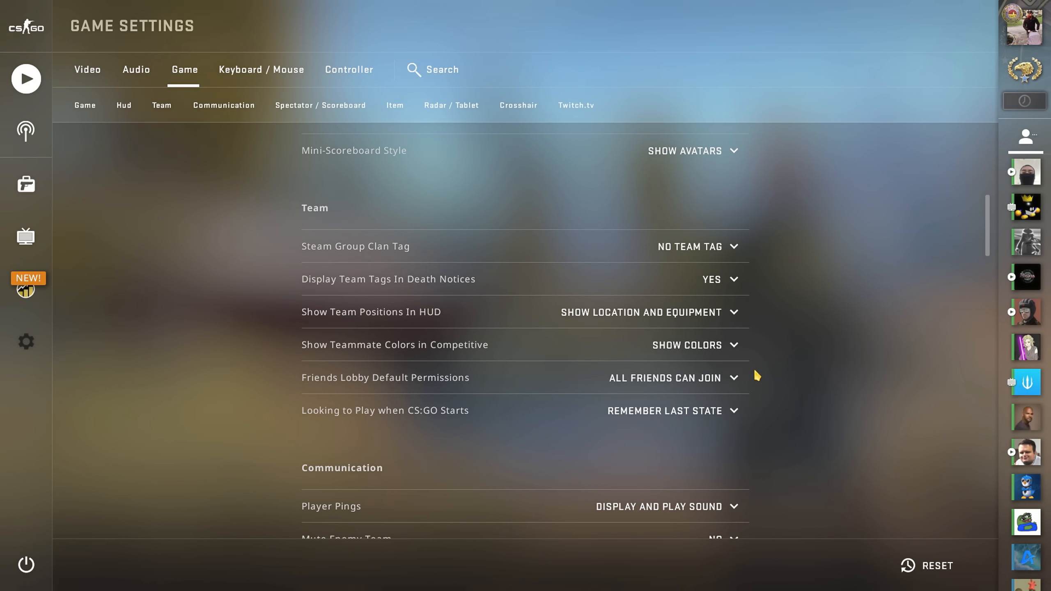
{"action": "mouse_move", "coordinate": [672, 329]}
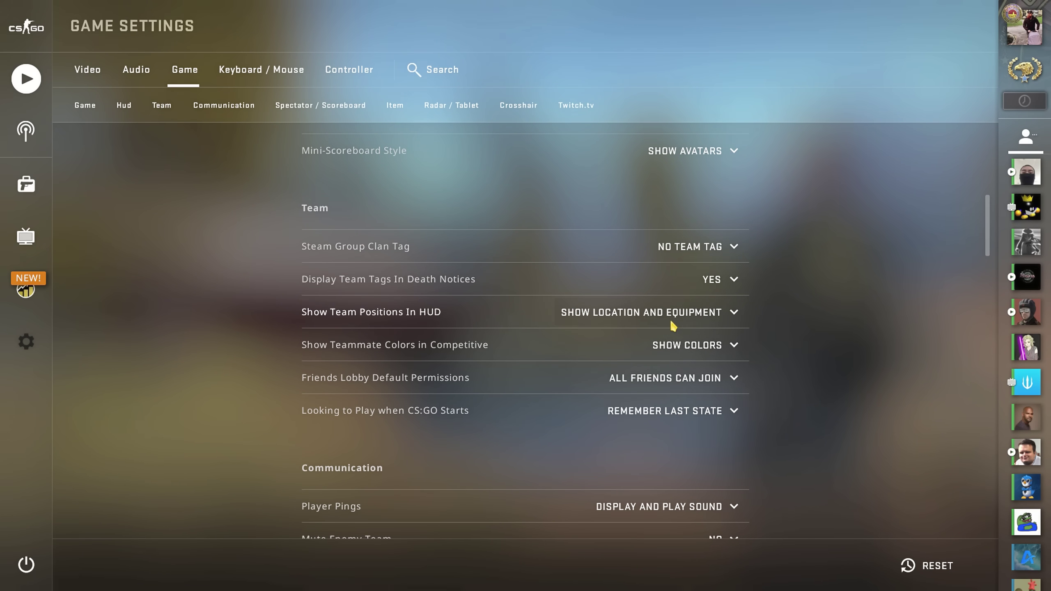
{"action": "left_click", "coordinate": [665, 312]}
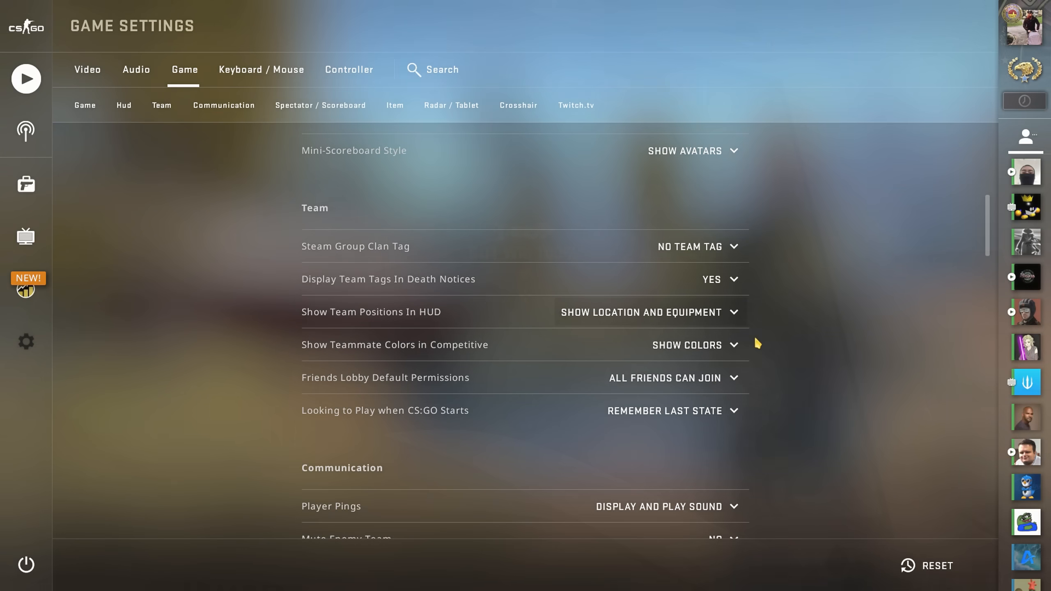
{"action": "scroll", "scroll_direction": "down", "scroll_amount": 3}
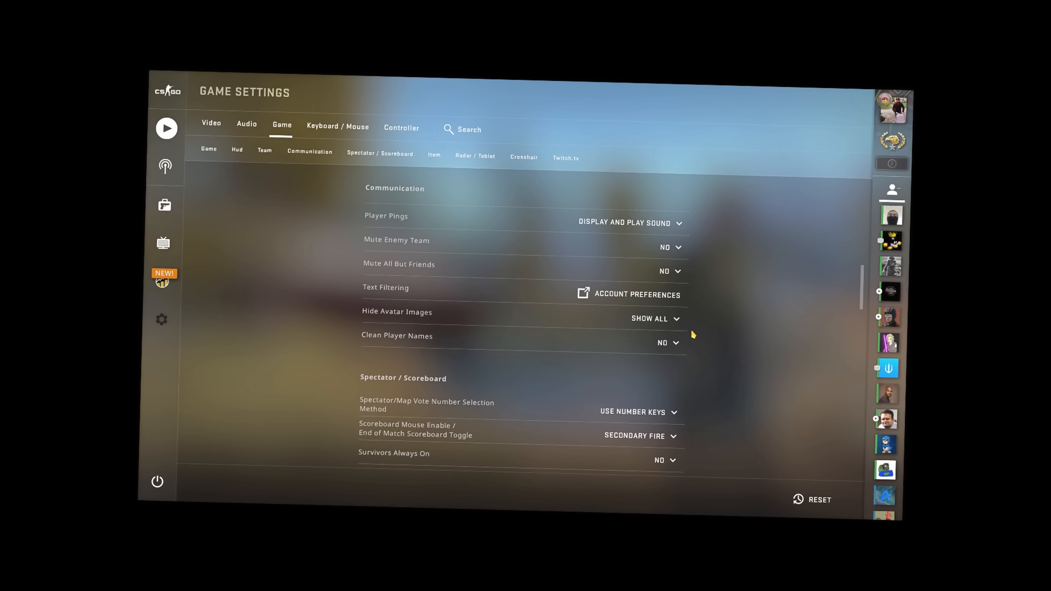
{"action": "scroll", "scroll_direction": "down", "scroll_amount": 3}
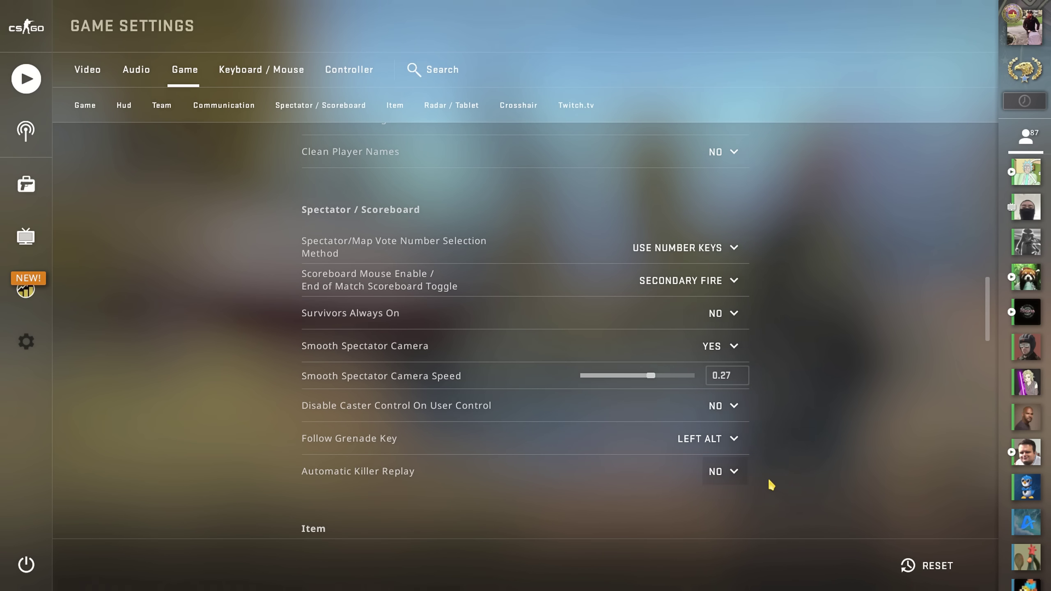
{"action": "mouse_move", "coordinate": [797, 452]}
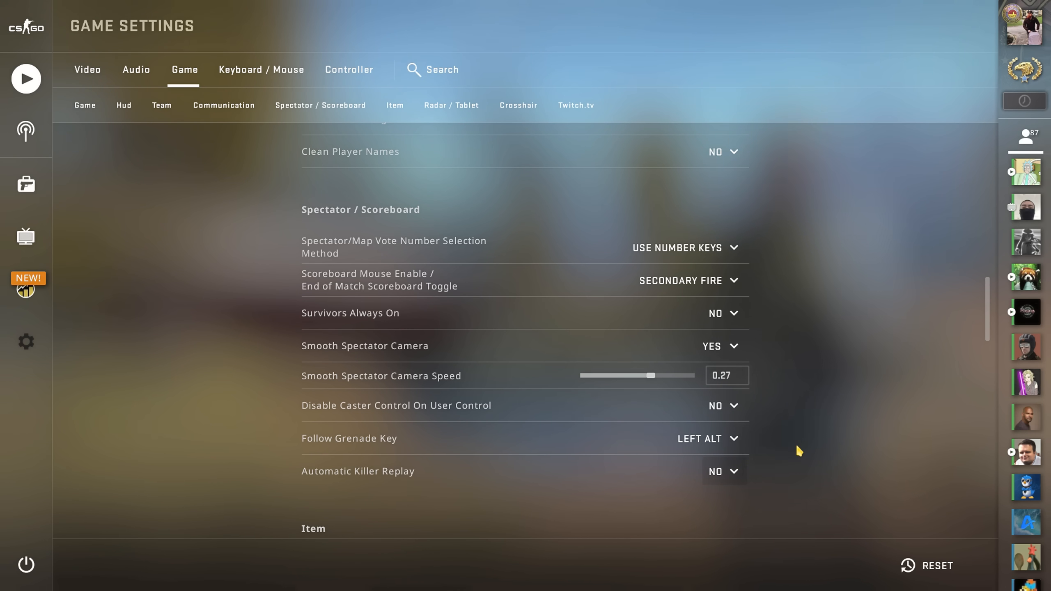
Step: Stop the radar centering on the player and adjust the radar HUD size
{"action": "scroll", "scroll_direction": "down", "scroll_amount": 3}
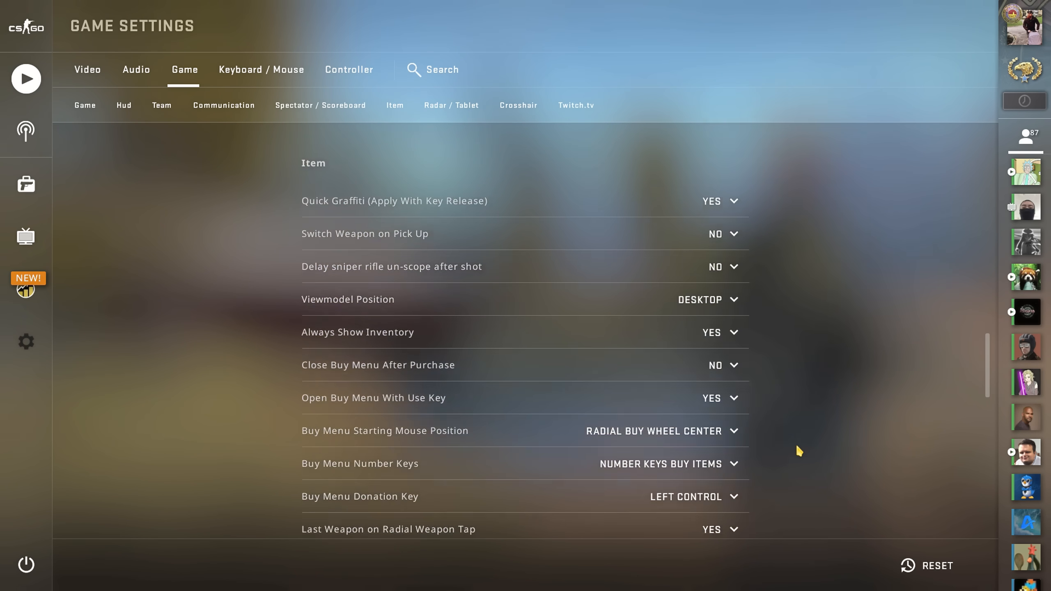
{"action": "scroll", "scroll_direction": "down", "scroll_amount": 3}
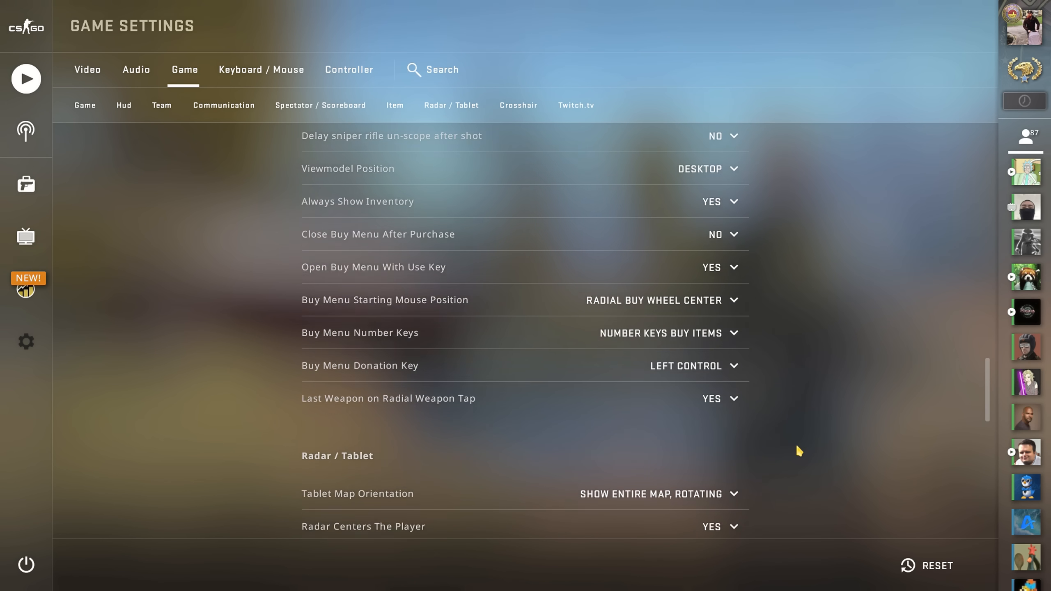
{"action": "scroll", "scroll_direction": "down", "scroll_amount": 3}
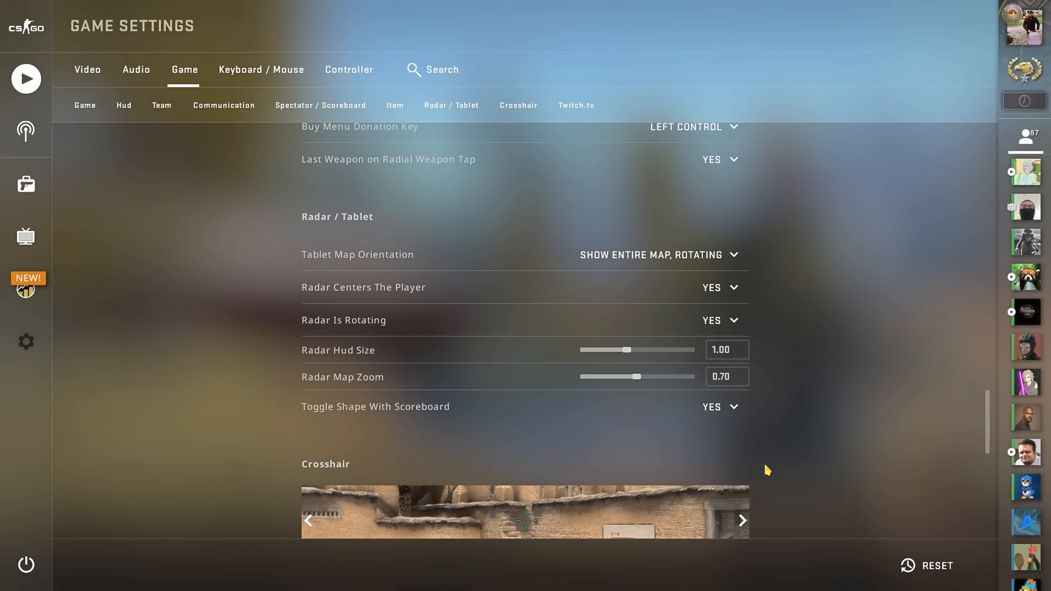
{"action": "left_click", "coordinate": [720, 287]}
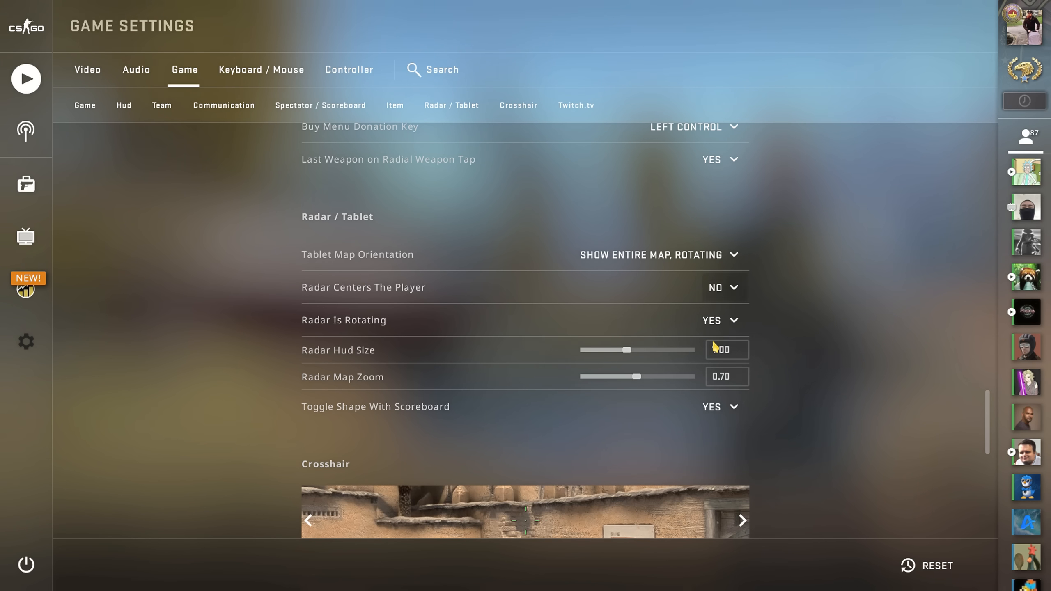
{"action": "left_click_drag", "start_coordinate": [633, 377], "coordinate": [587, 376]}
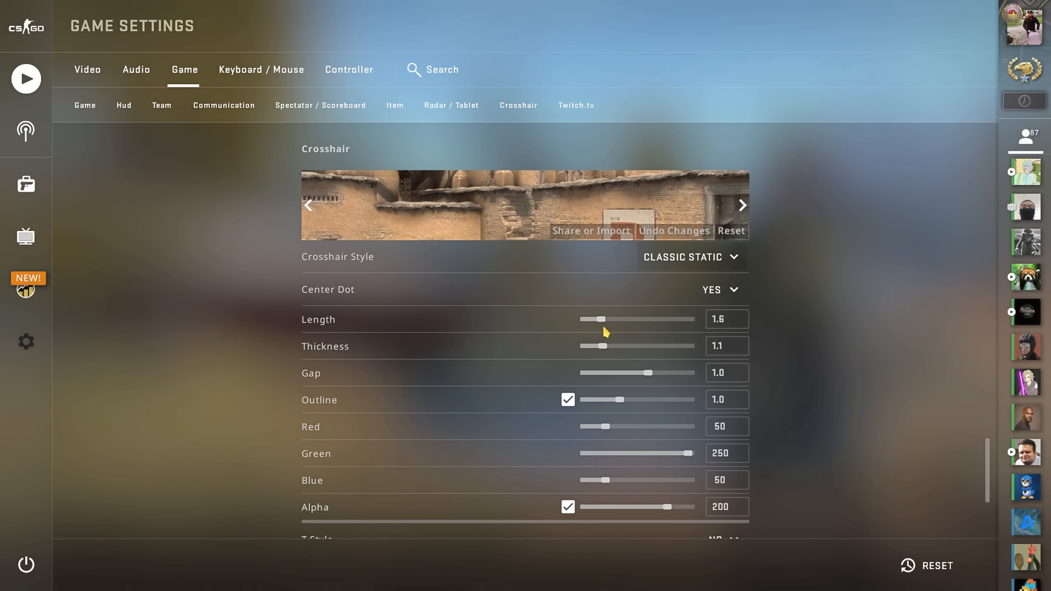
Step: Switch to the Keyboard / Mouse settings showing sensitivity and key bindings
{"action": "left_click", "coordinate": [260, 69]}
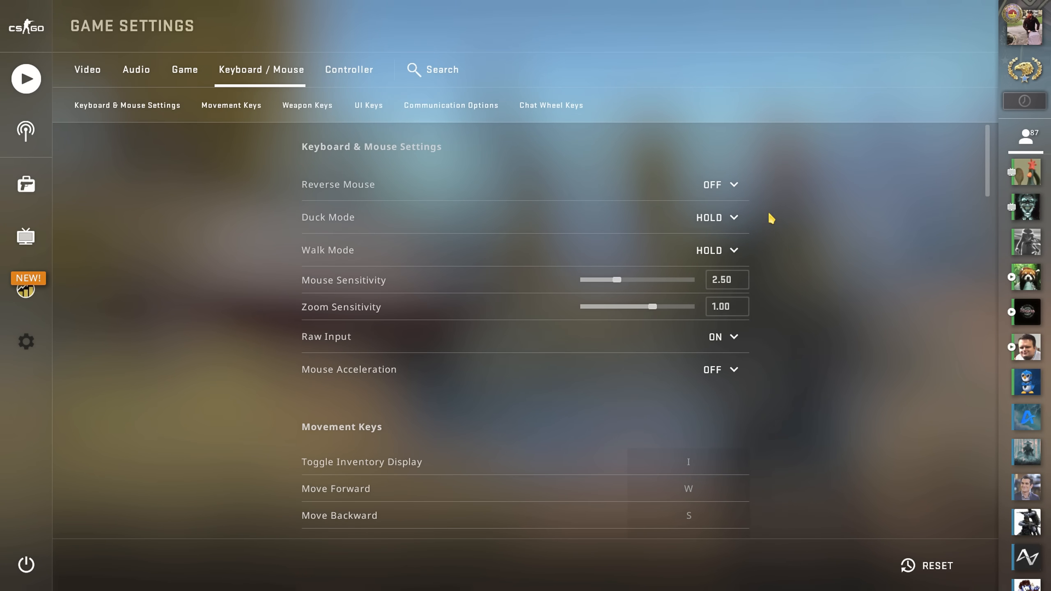
Step: Adjust the mouse sensitivity slider, then clear the Toggle Inventory Display key binding
{"action": "left_click", "coordinate": [727, 279]}
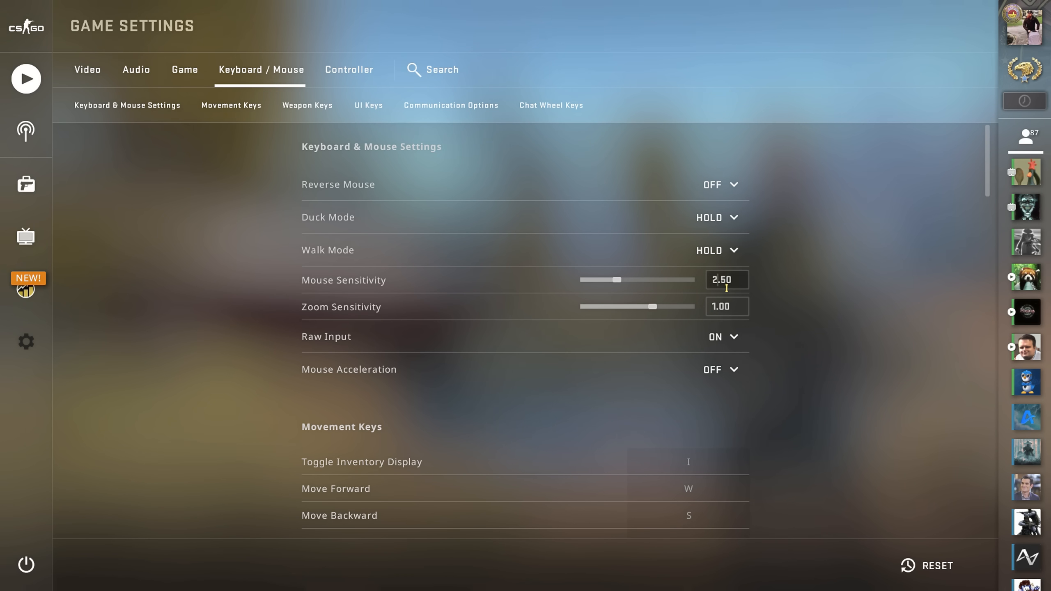
{"action": "left_click_drag", "start_coordinate": [612, 279], "coordinate": [588, 279]}
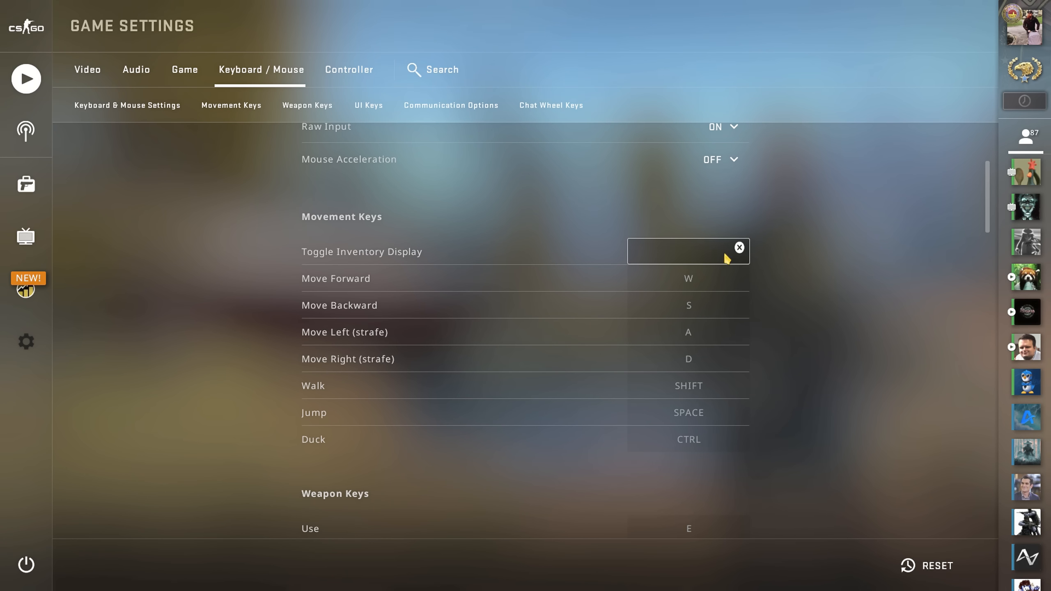
{"action": "left_click", "coordinate": [739, 247]}
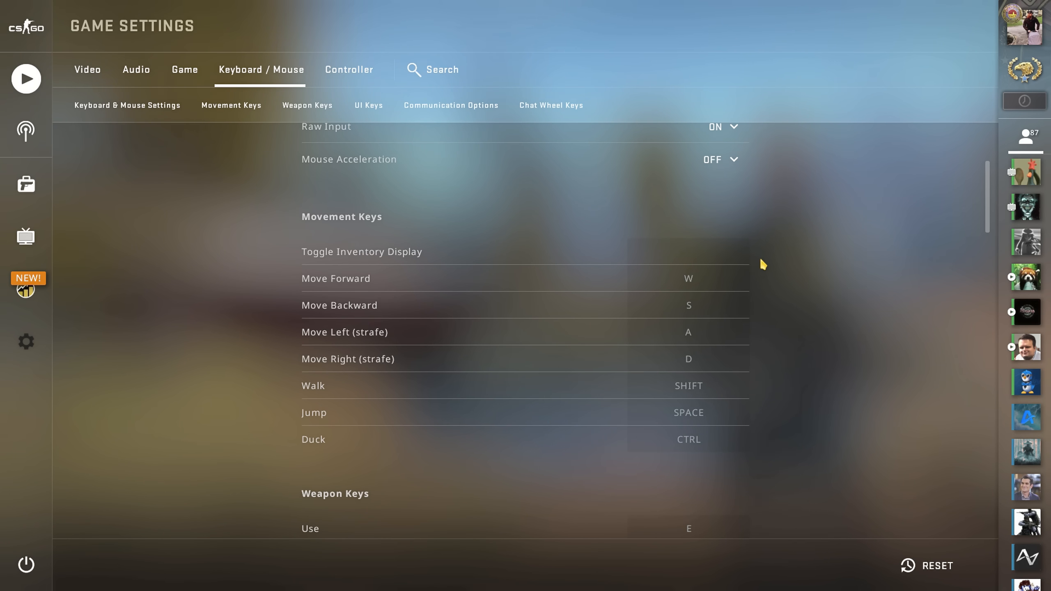
{"action": "scroll", "scroll_direction": "down", "scroll_amount": 3}
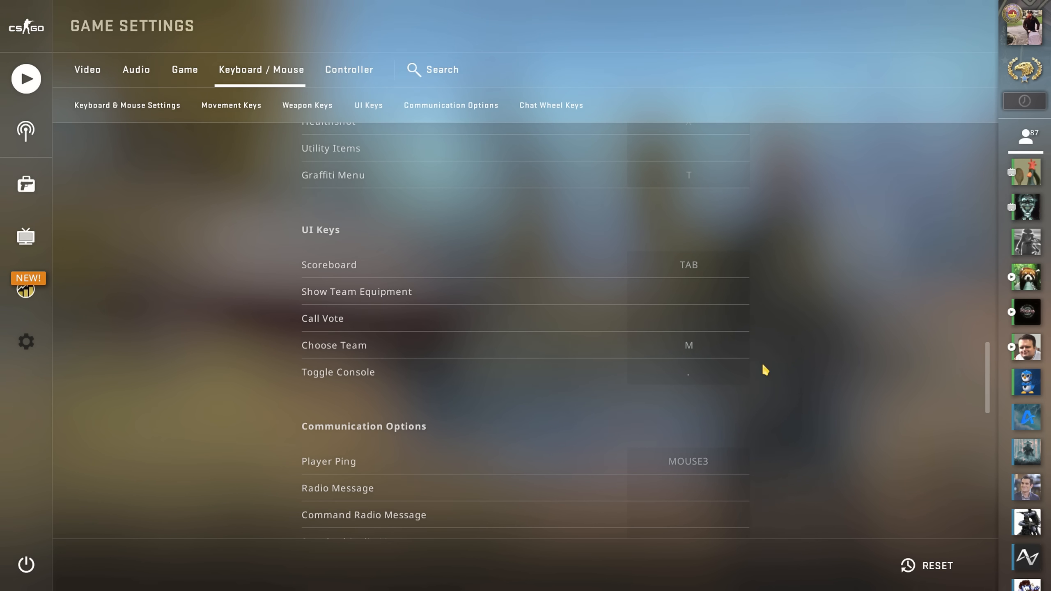
{"action": "scroll", "scroll_direction": "down", "scroll_amount": 3}
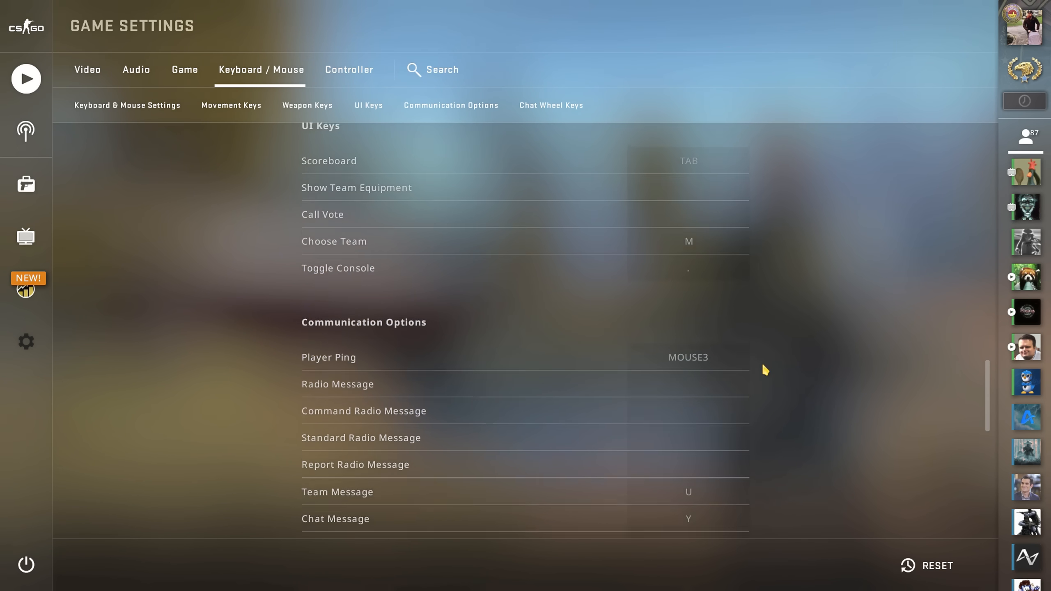
{"action": "scroll", "scroll_direction": "down", "scroll_amount": 3}
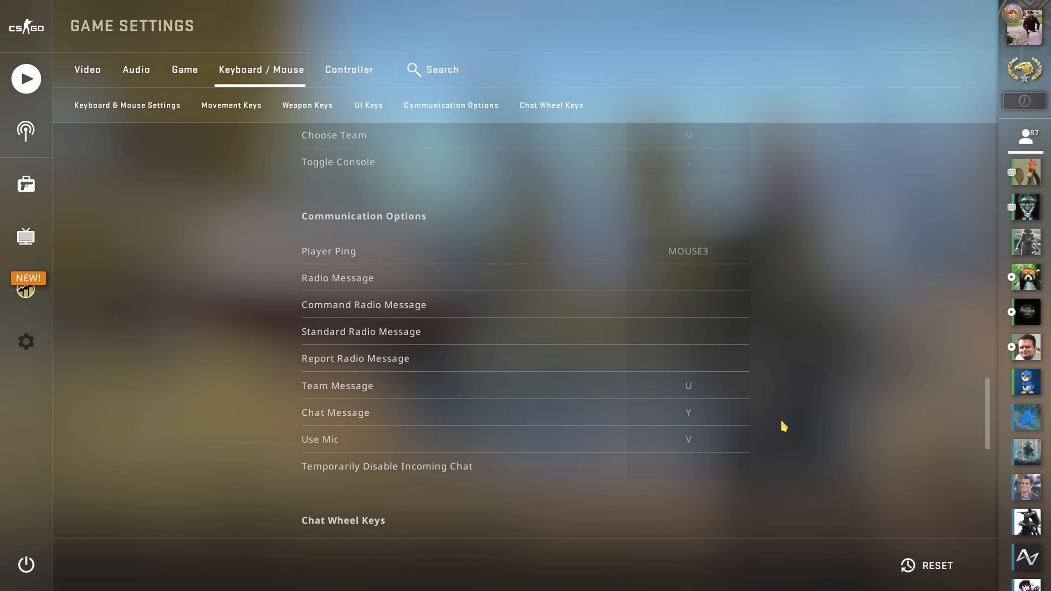
{"action": "scroll", "scroll_direction": "down", "scroll_amount": 3}
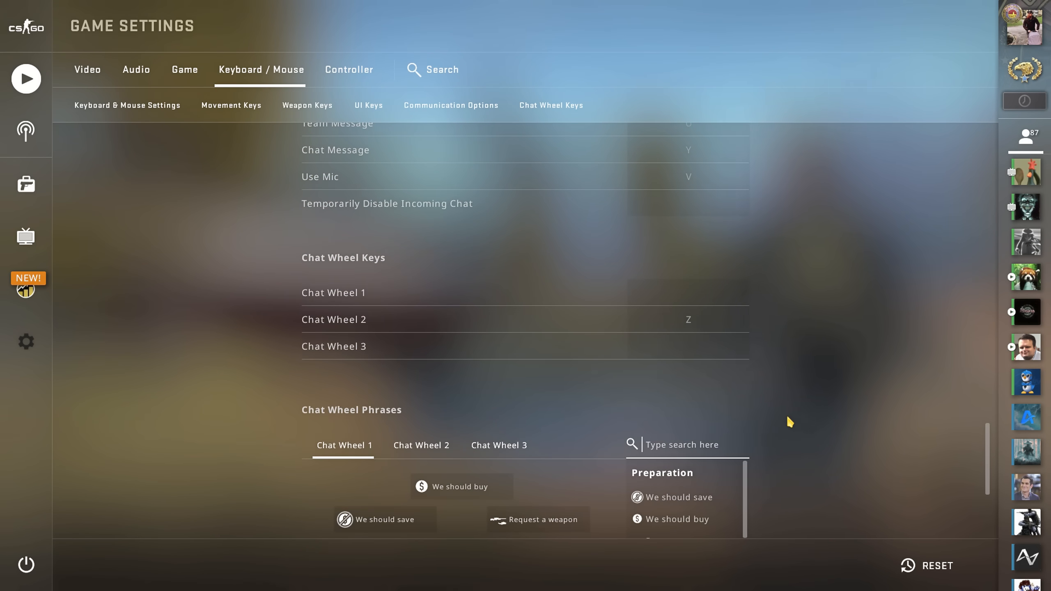
{"action": "scroll", "scroll_direction": "down", "scroll_amount": 3}
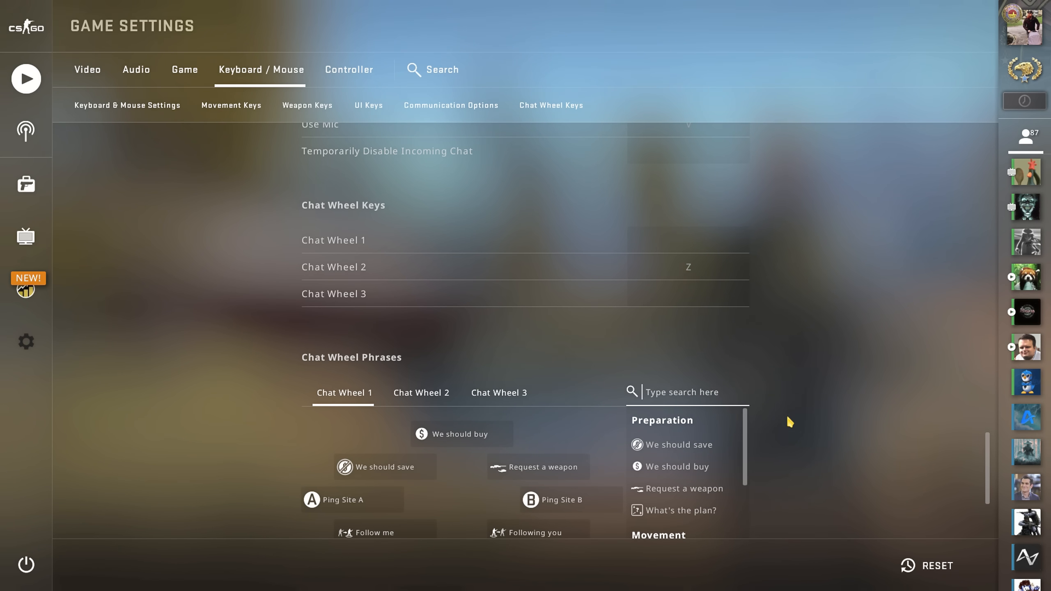
{"action": "scroll", "scroll_direction": "down", "scroll_amount": 3}
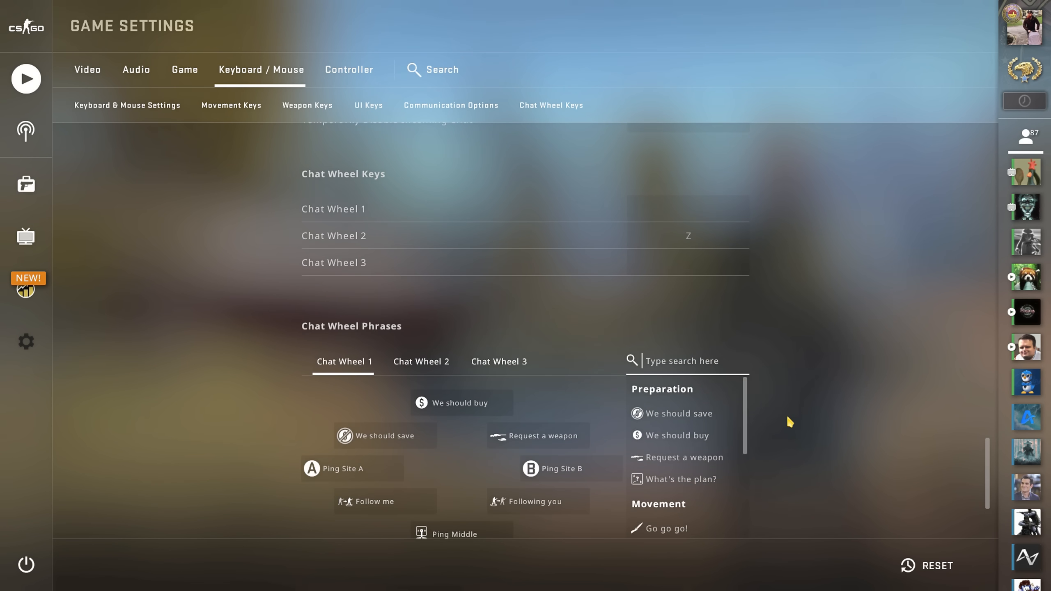
Step: Open the userdata folder inside the Steam installation directory
{"action": "scroll", "scroll_direction": "down", "scroll_amount": 3}
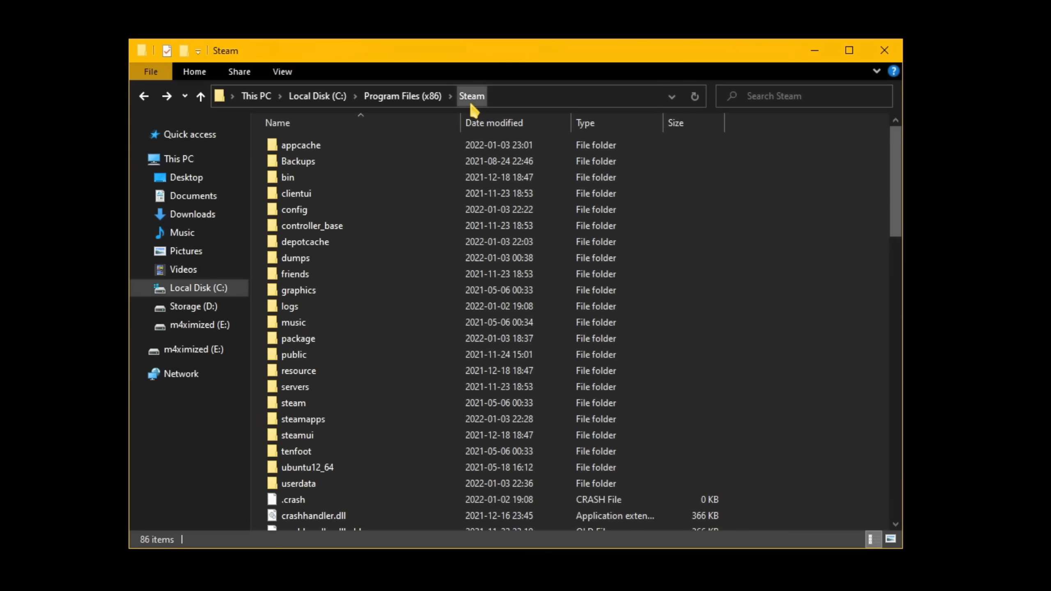
{"action": "double_click", "coordinate": [299, 484]}
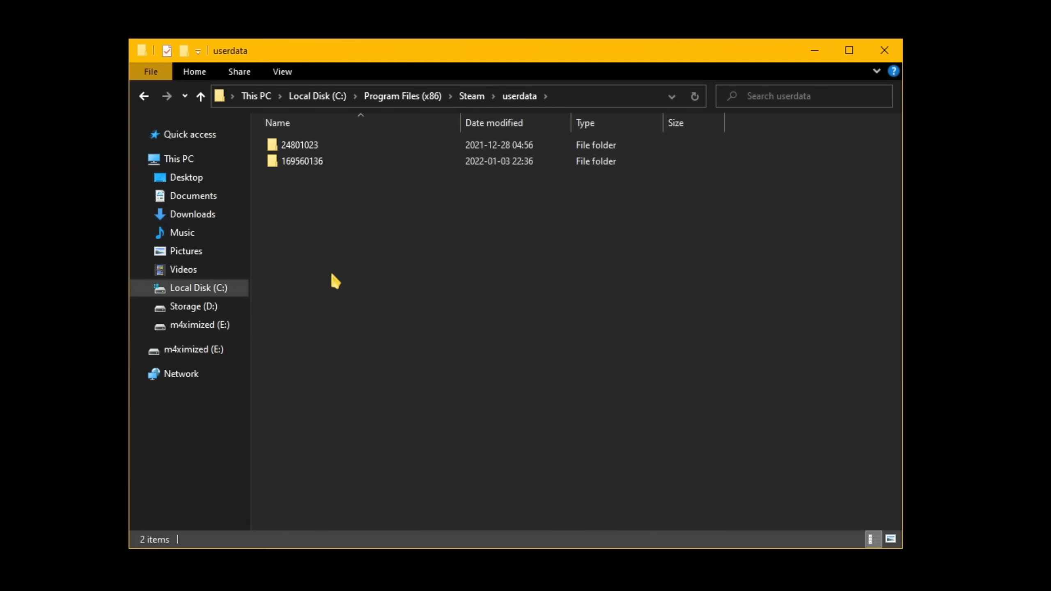
{"action": "mouse_move", "coordinate": [325, 187]}
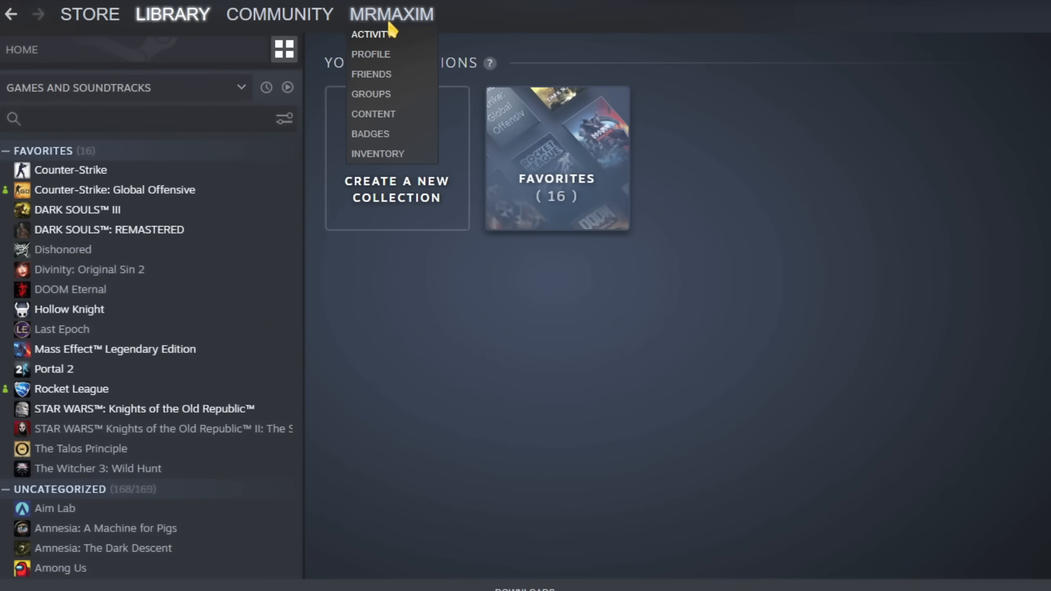
Step: Reach the 'Who can send me Trade Offers?' settings from the profile's inventory Trade Offers page
{"action": "left_click", "coordinate": [377, 154]}
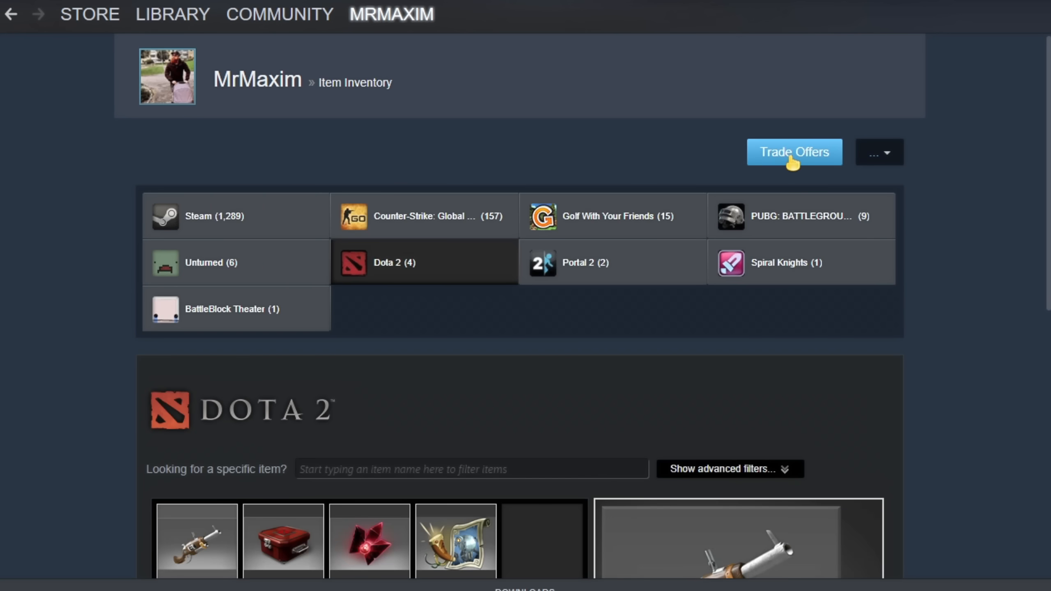
{"action": "left_click", "coordinate": [795, 152]}
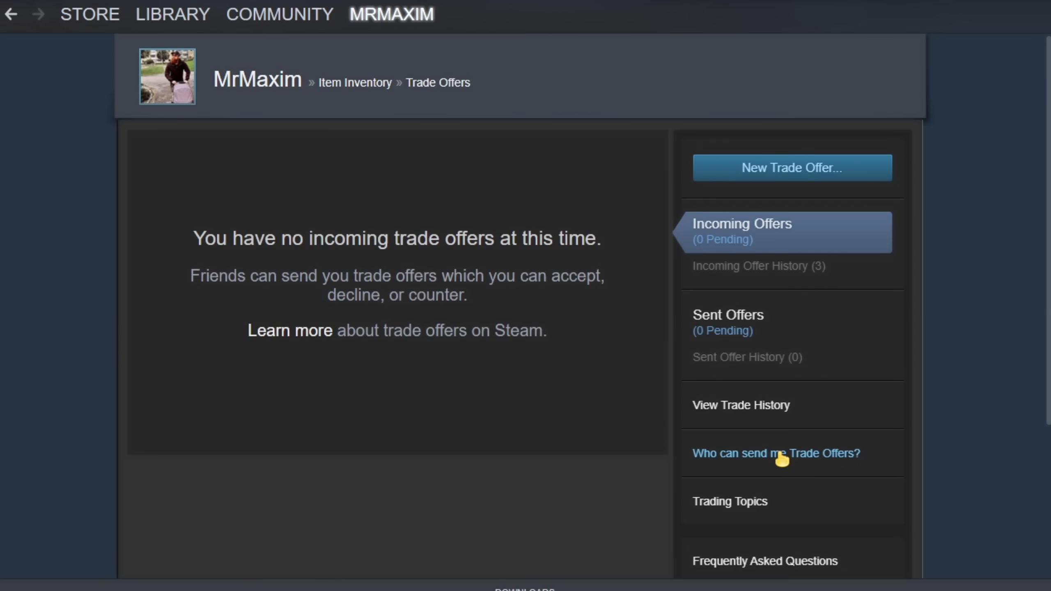
{"action": "left_click", "coordinate": [776, 453]}
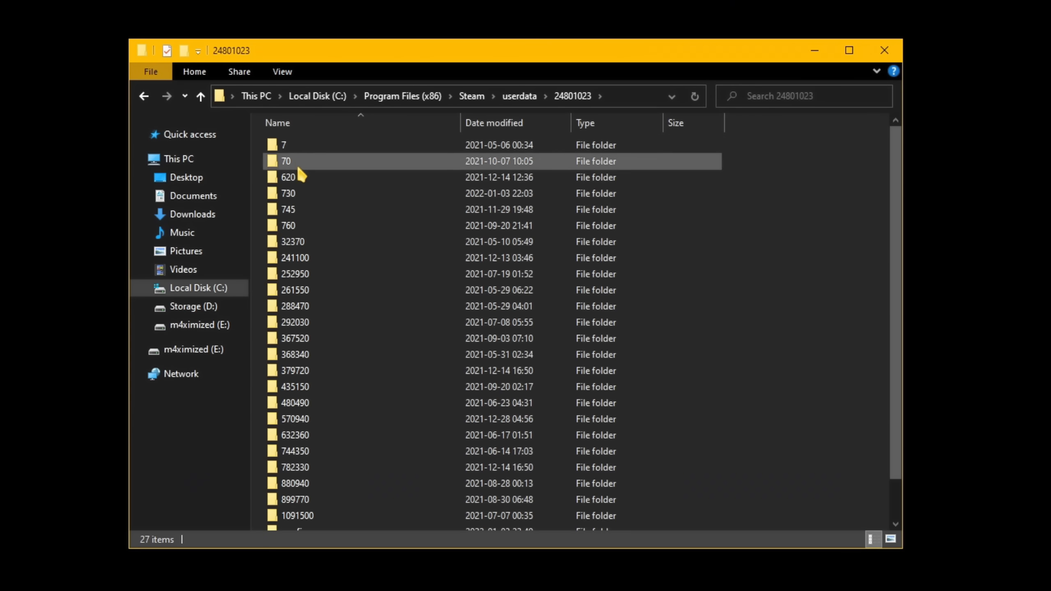
Step: Open the account's 730\local\cfg folder holding config, video and videodefaults
{"action": "double_click", "coordinate": [289, 194]}
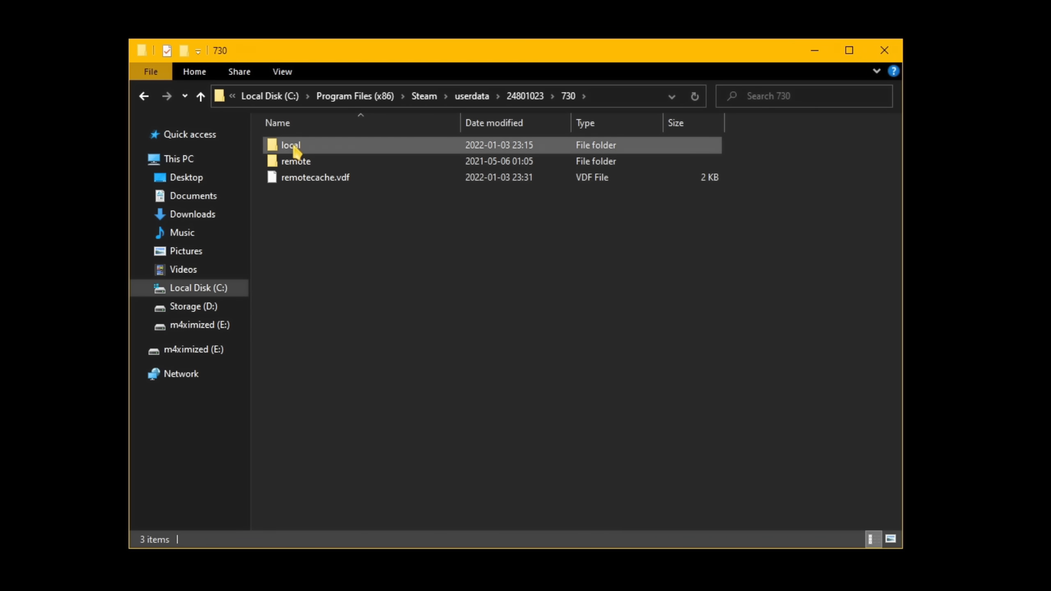
{"action": "double_click", "coordinate": [290, 145]}
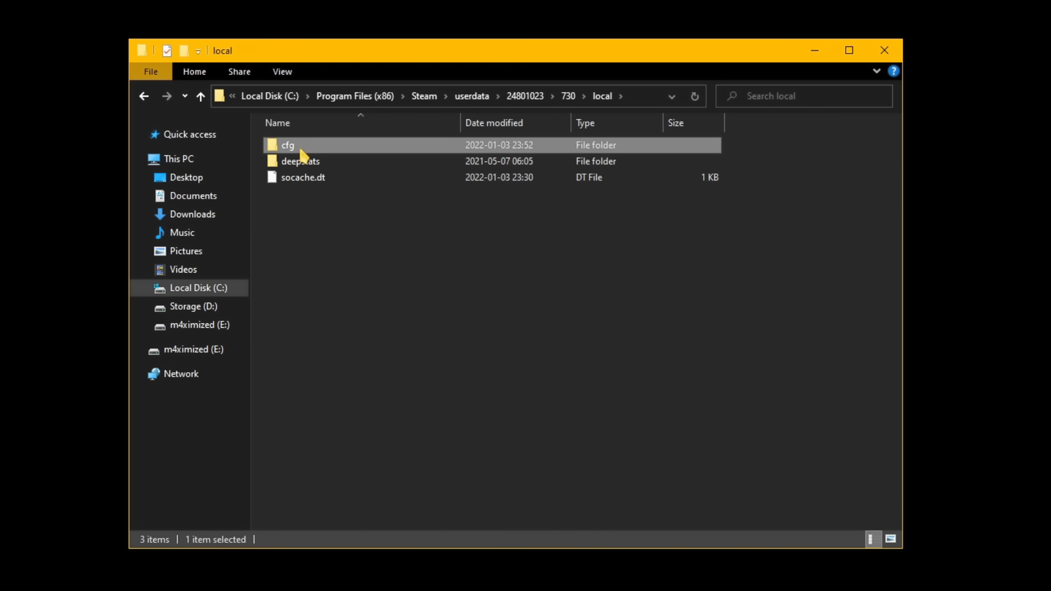
{"action": "double_click", "coordinate": [286, 146]}
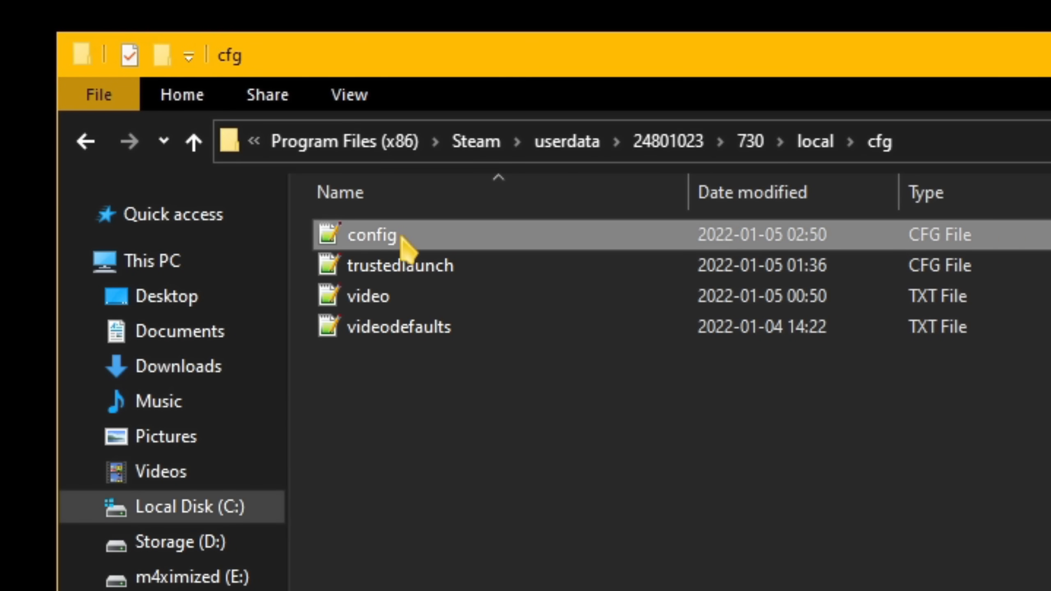
Step: Point out the video and videodefaults files in the cfg folder
{"action": "left_click", "coordinate": [368, 297]}
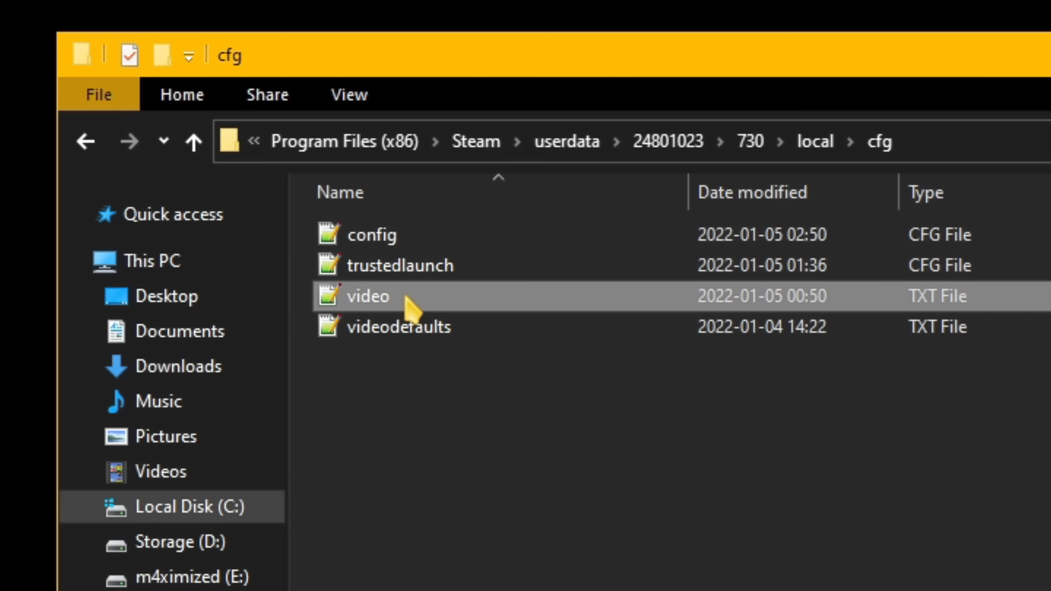
{"action": "left_click", "coordinate": [399, 327]}
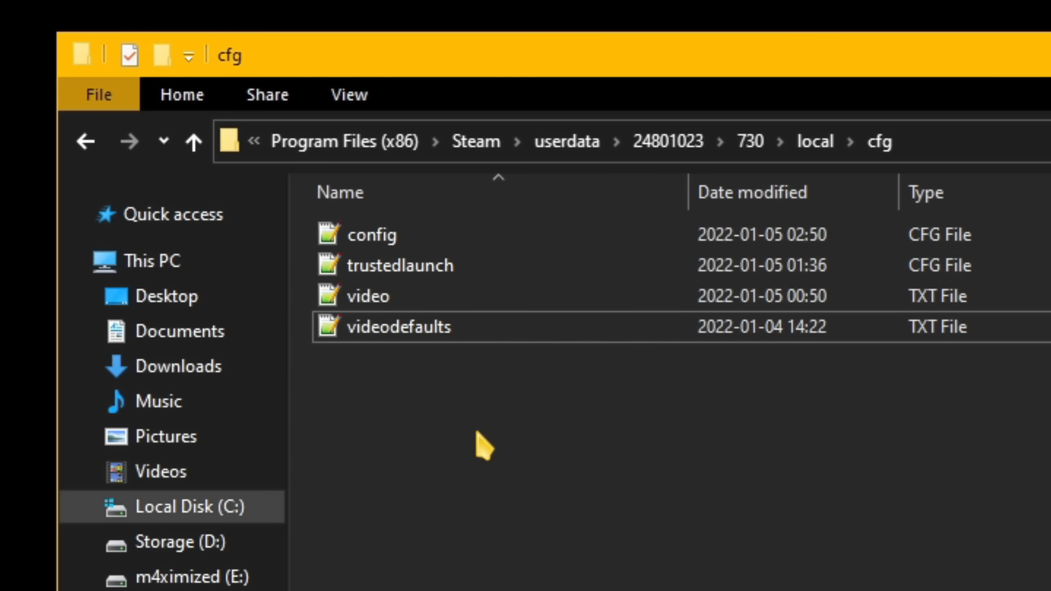
{"action": "left_click", "coordinate": [849, 51]}
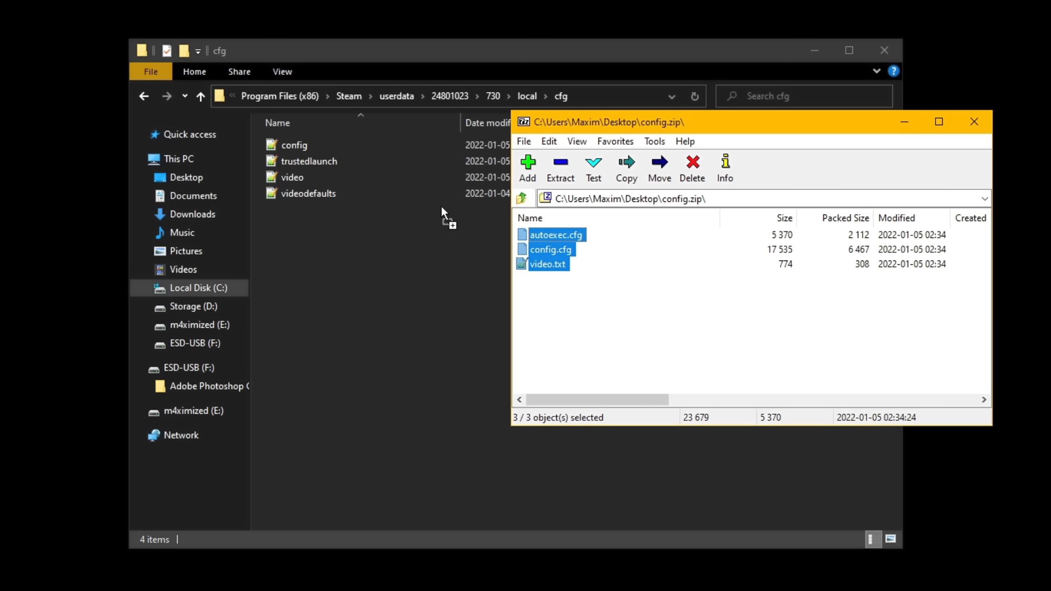
{"action": "mouse_move", "coordinate": [468, 225]}
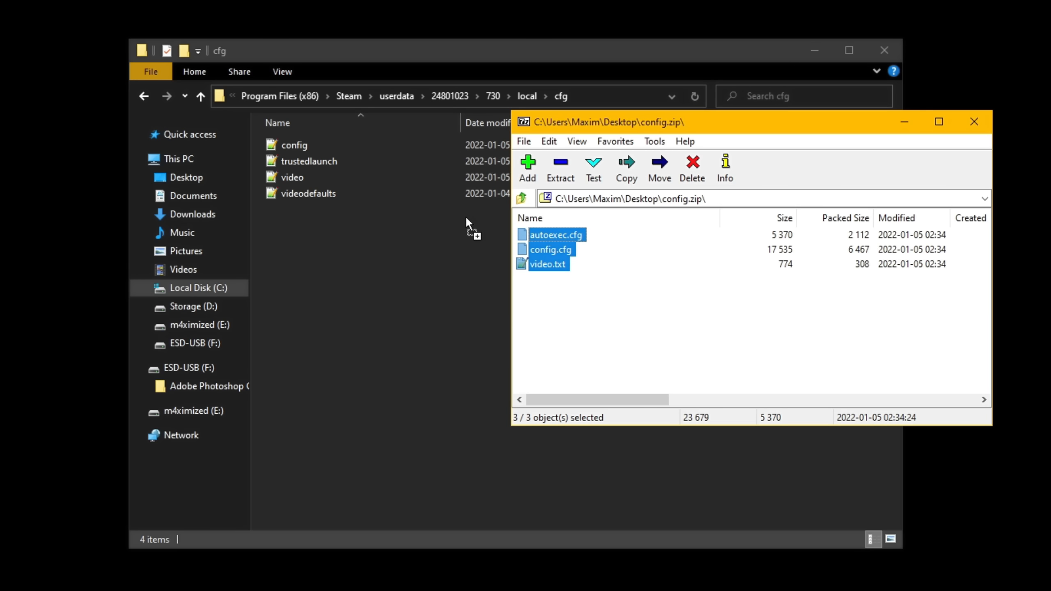
Step: Drop autoexec.cfg from config.zip into the cfg folder and open it for review
{"action": "left_click", "coordinate": [569, 294]}
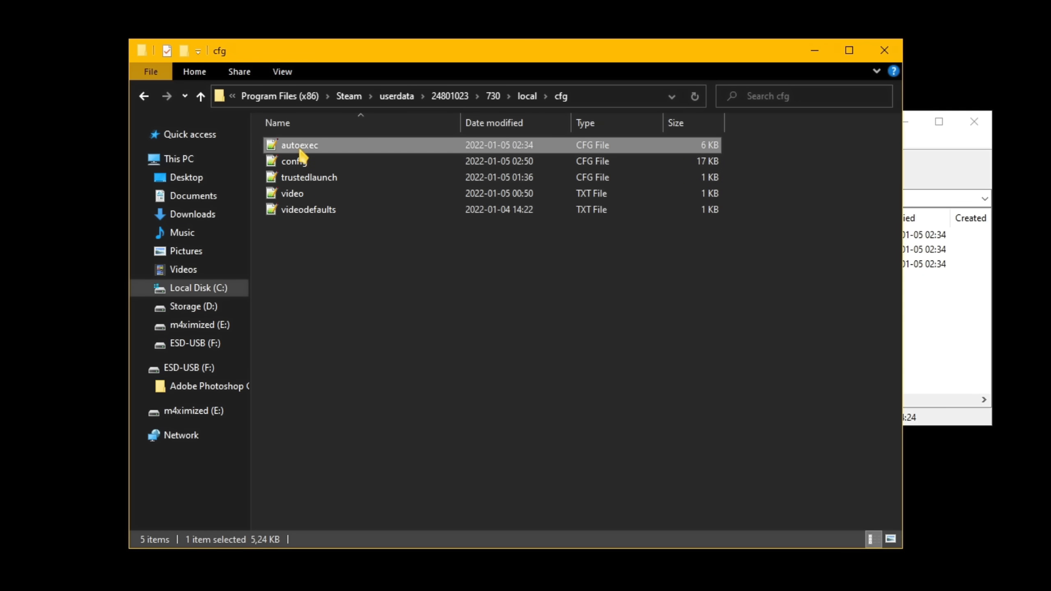
{"action": "double_click", "coordinate": [300, 145]}
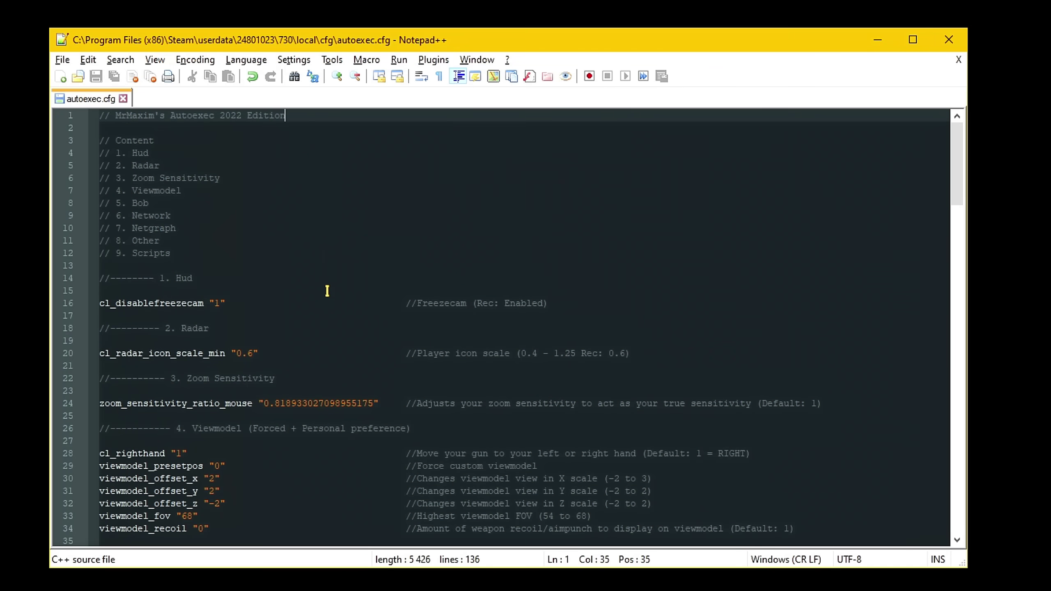
{"action": "left_click", "coordinate": [263, 303]}
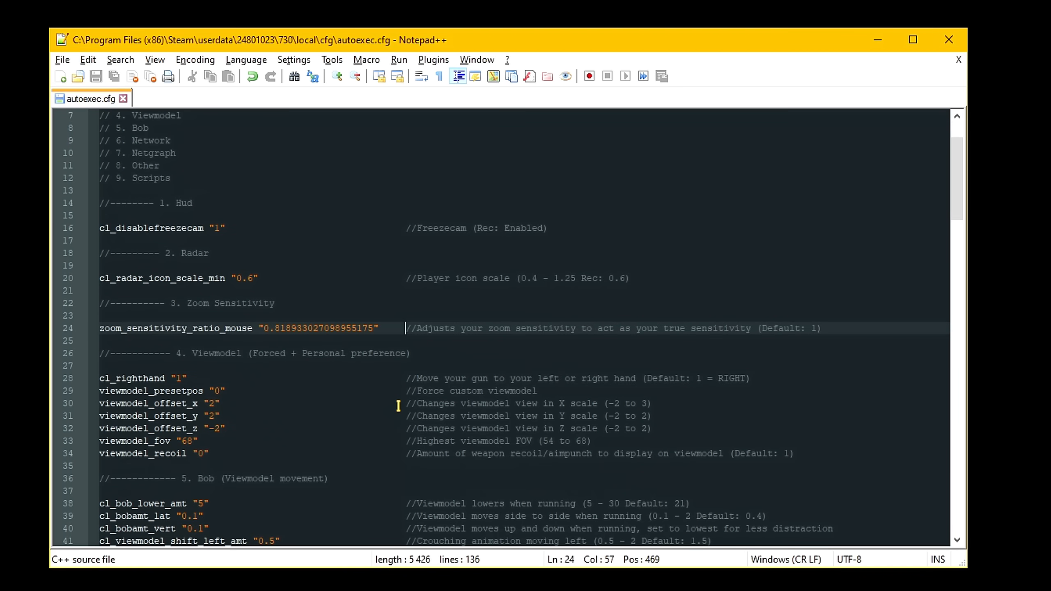
{"action": "scroll", "scroll_direction": "down", "scroll_amount": 3}
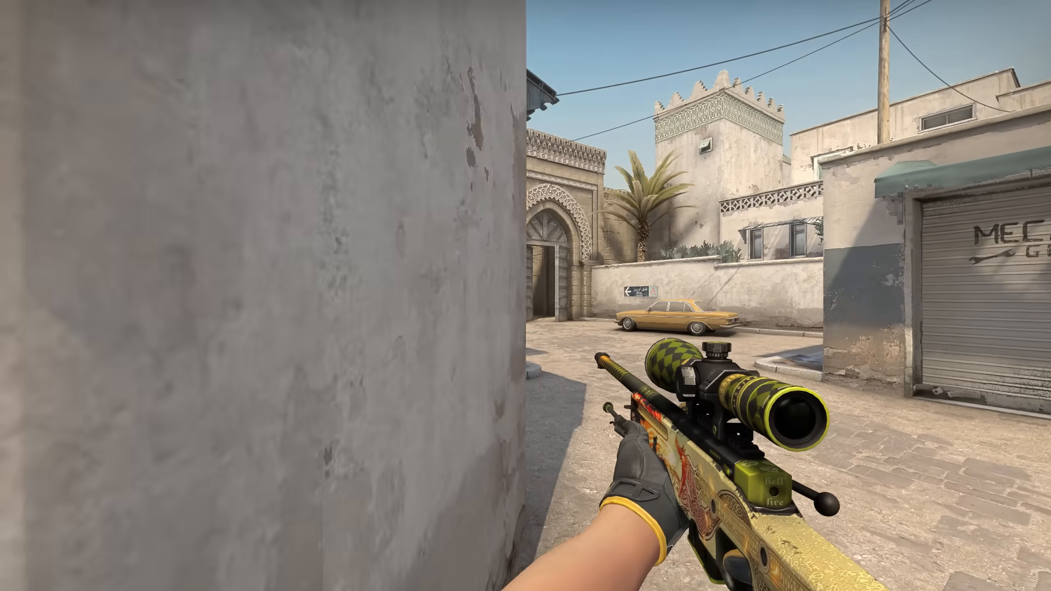
{"action": "right_click", "coordinate": [526, 296]}
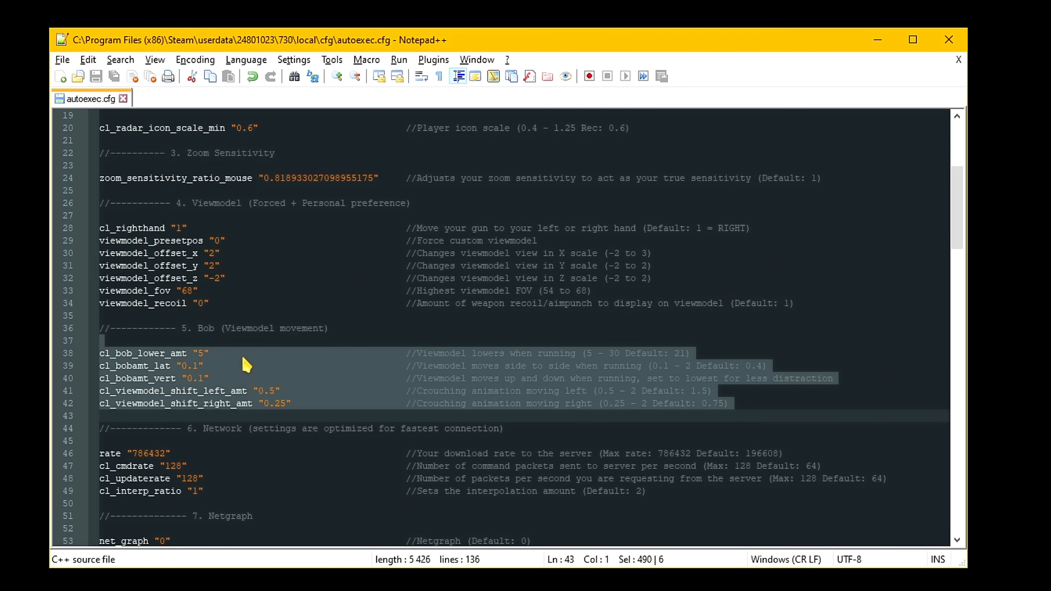
{"action": "left_click", "coordinate": [310, 353]}
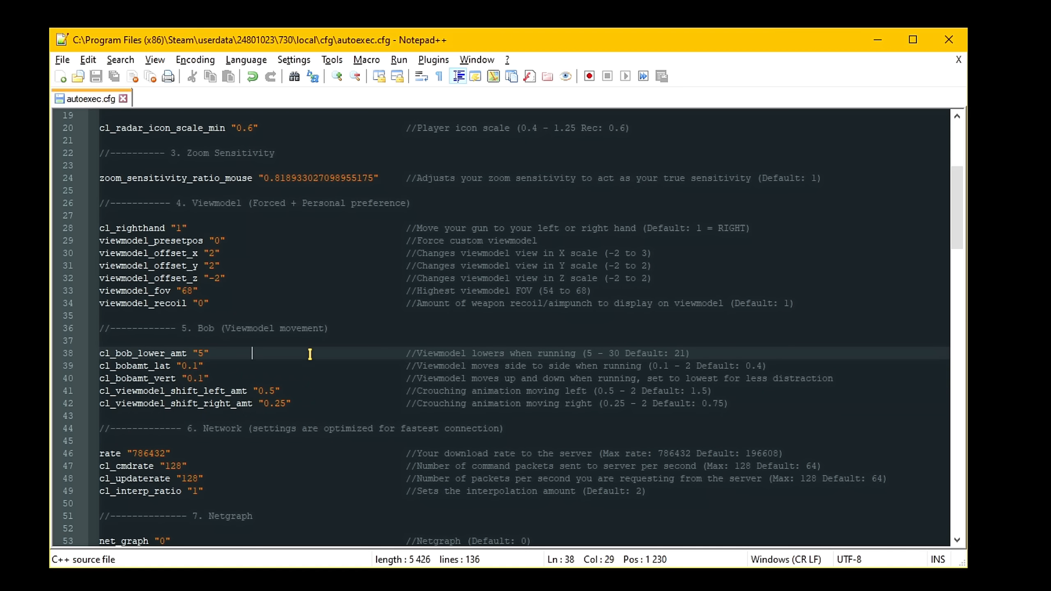
{"action": "scroll", "scroll_direction": "down", "scroll_amount": 3}
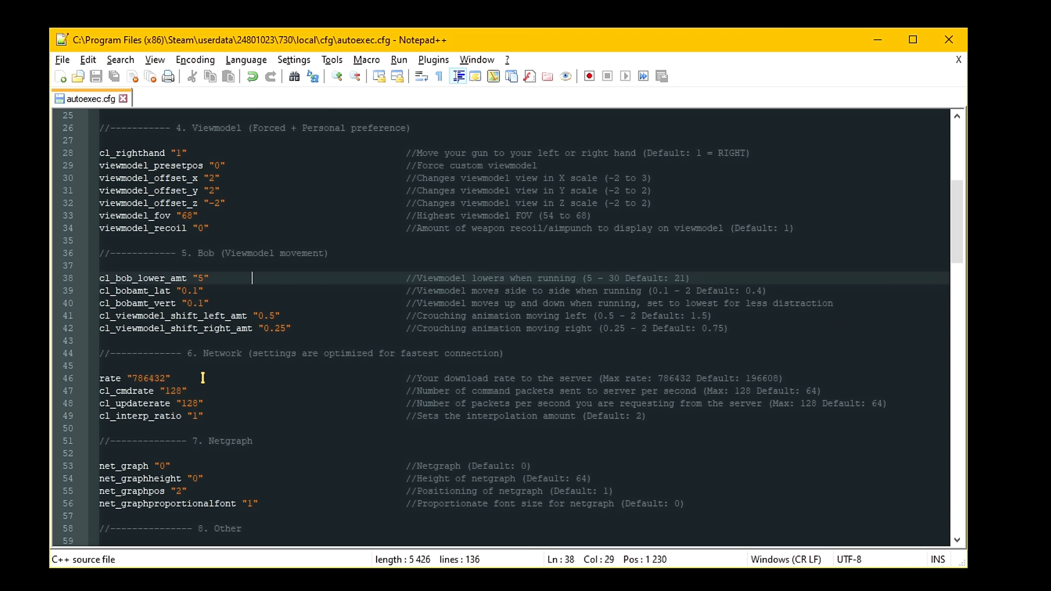
{"action": "left_click", "coordinate": [177, 379]}
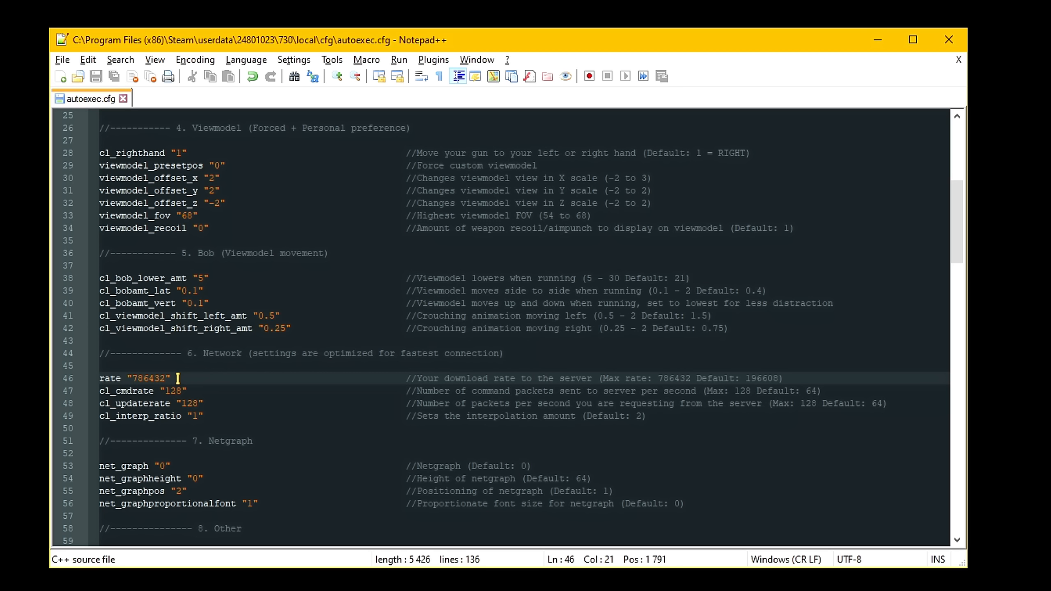
{"action": "double_click", "coordinate": [152, 378]}
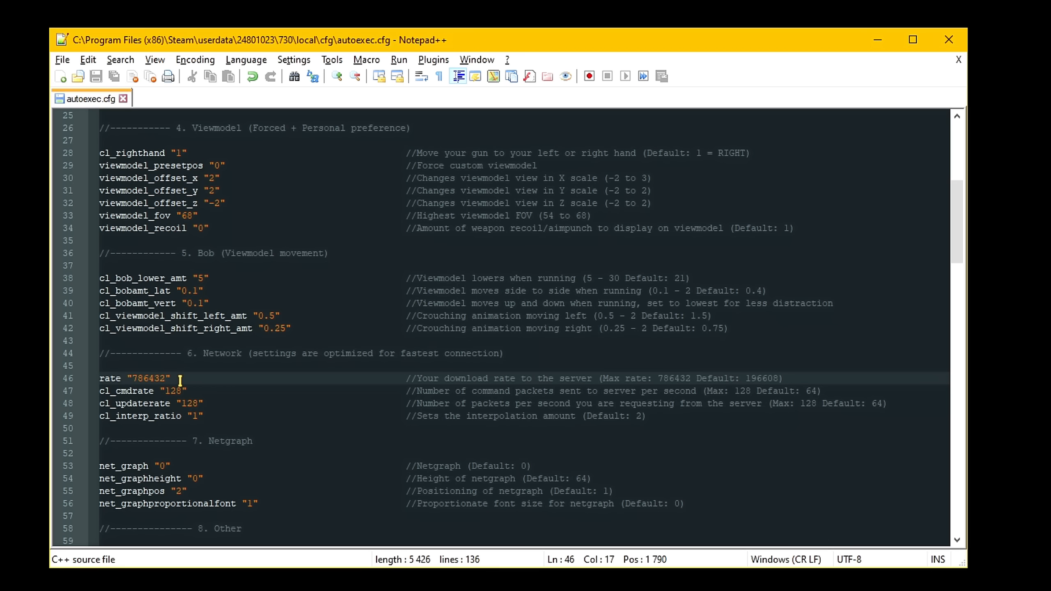
{"action": "left_click", "coordinate": [772, 378]}
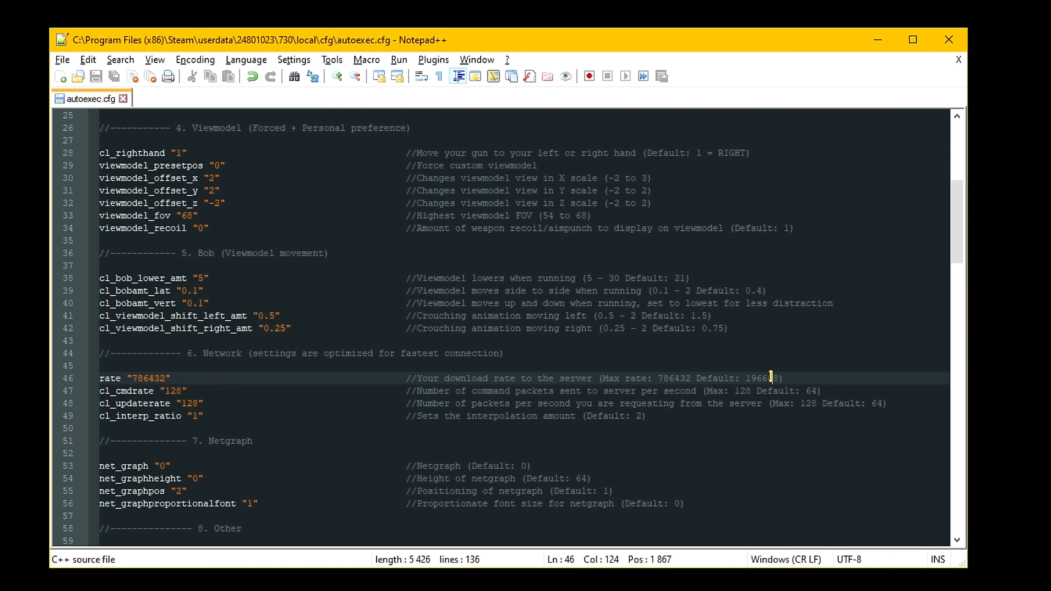
{"action": "double_click", "coordinate": [760, 378]}
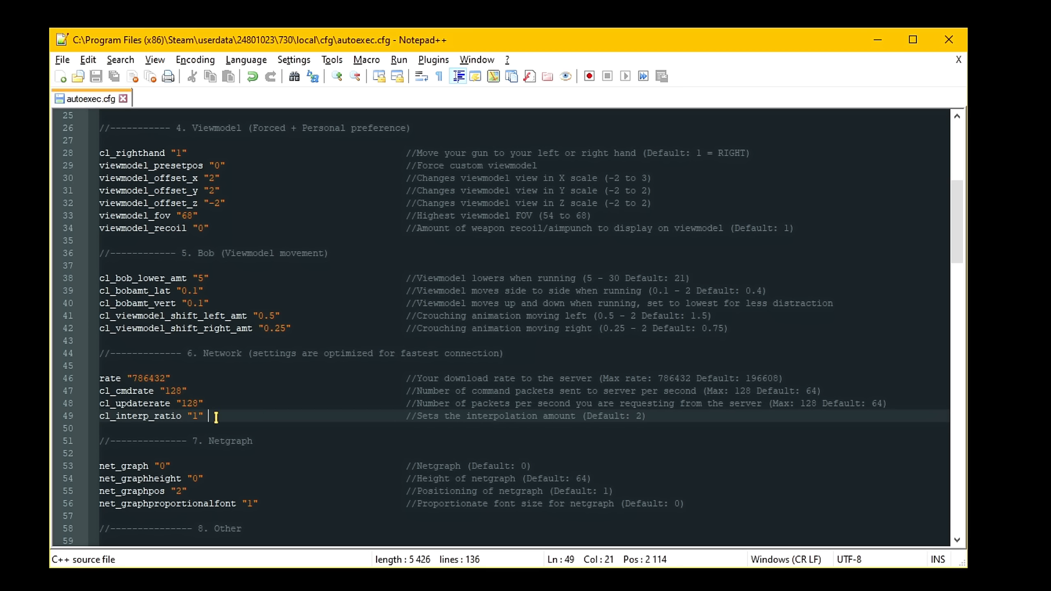
{"action": "mouse_move", "coordinate": [267, 419]}
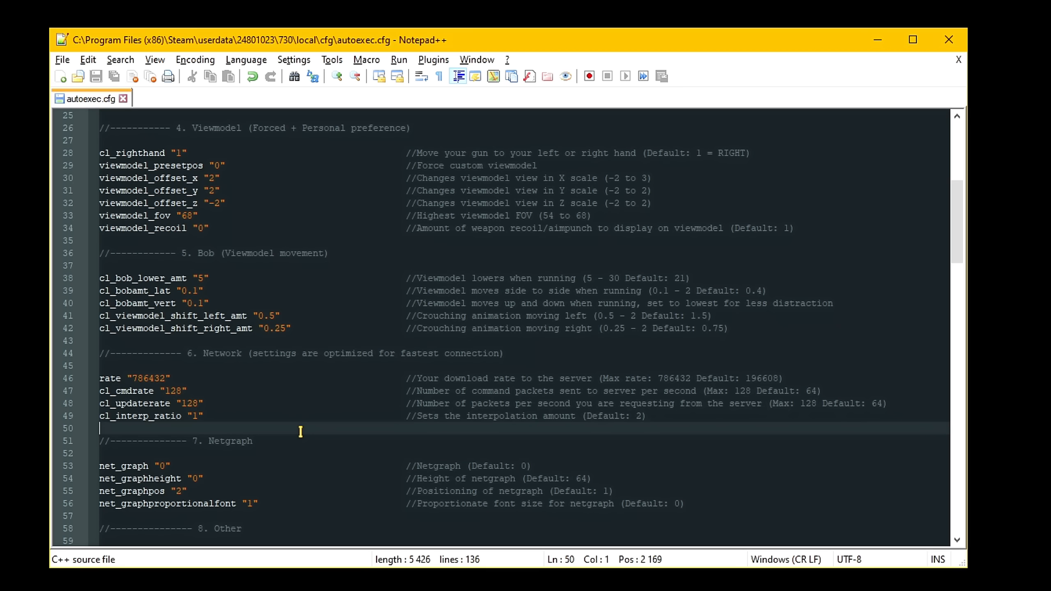
{"action": "scroll", "scroll_direction": "down", "scroll_amount": 3}
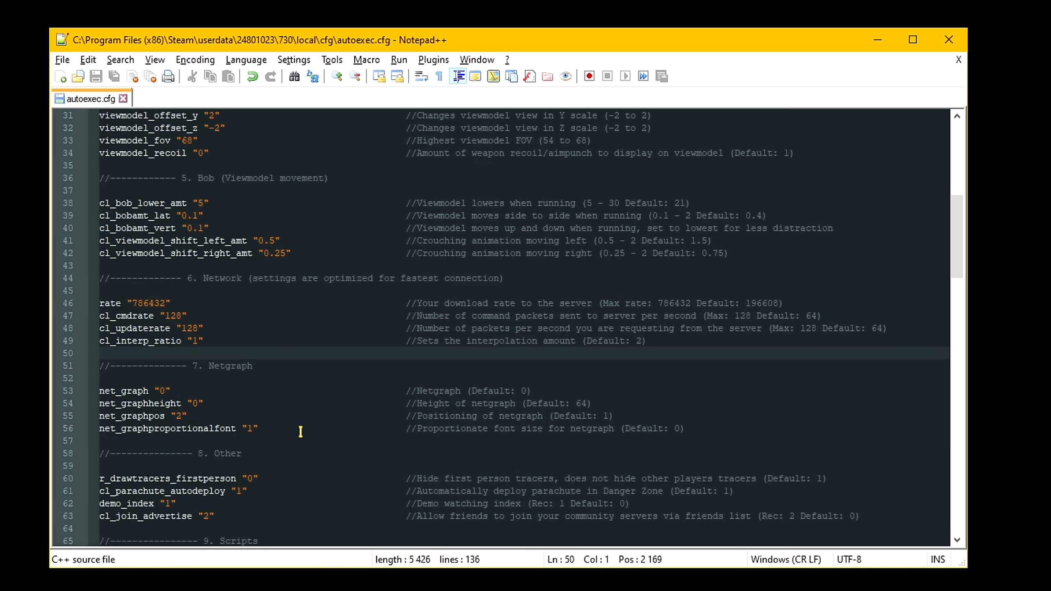
{"action": "scroll", "scroll_direction": "down", "scroll_amount": 3}
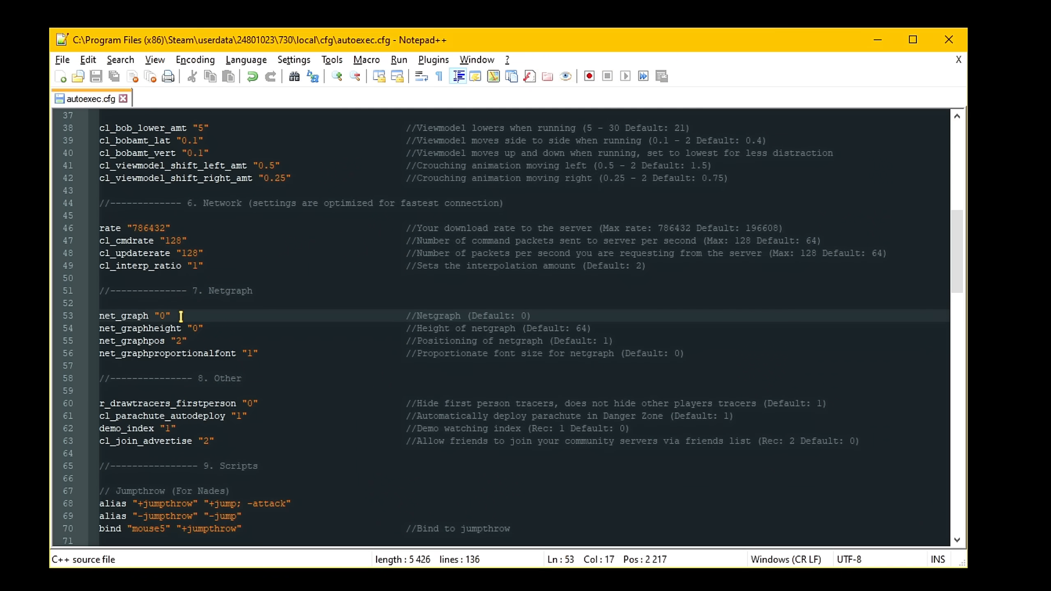
{"action": "mouse_move", "coordinate": [236, 382]}
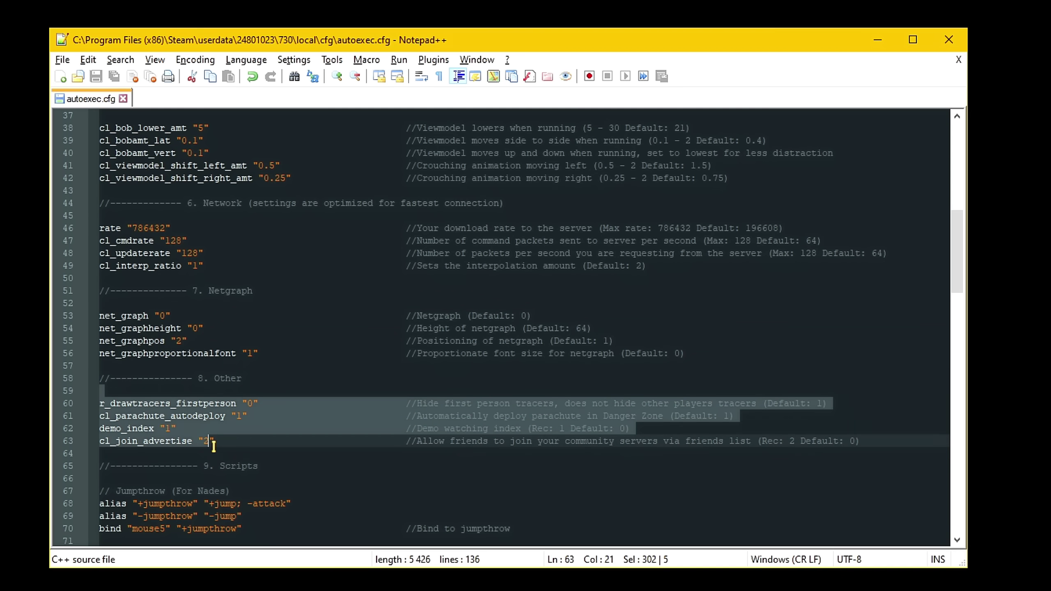
{"action": "scroll", "scroll_direction": "down", "scroll_amount": 3}
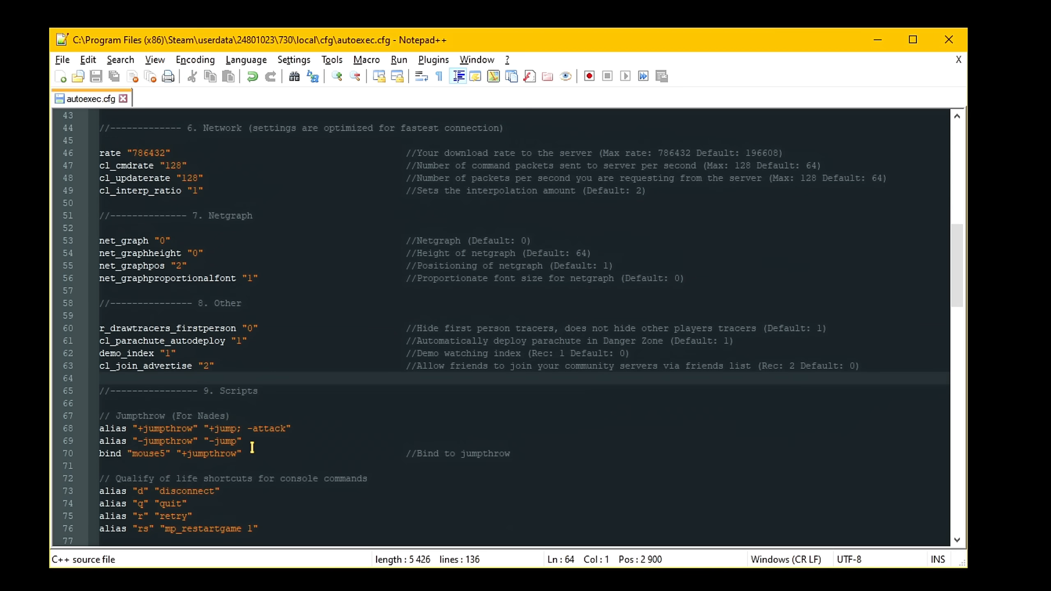
{"action": "scroll", "scroll_direction": "down", "scroll_amount": 3}
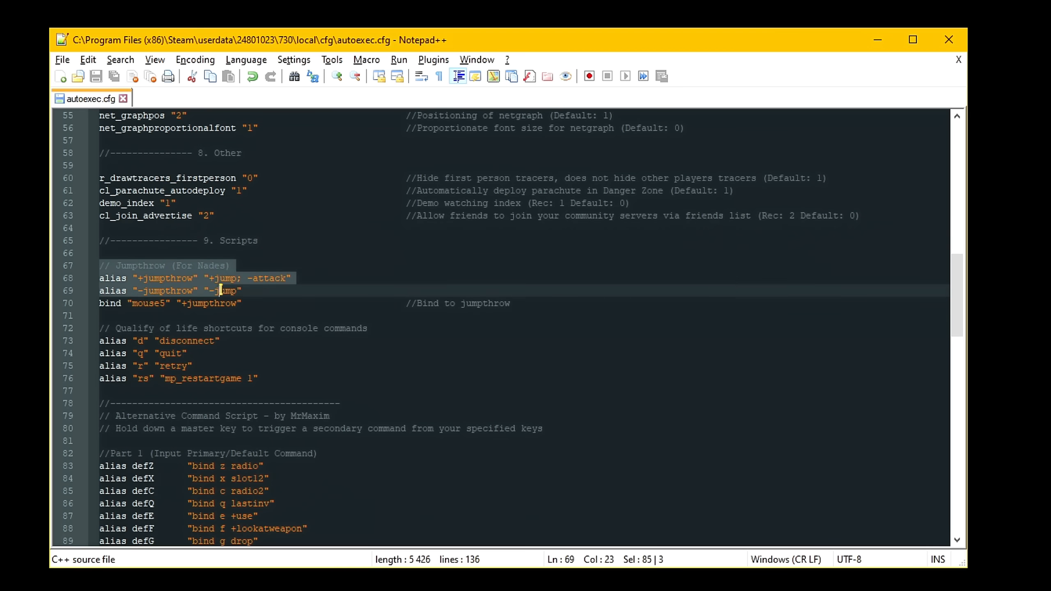
{"action": "left_click", "coordinate": [277, 303]}
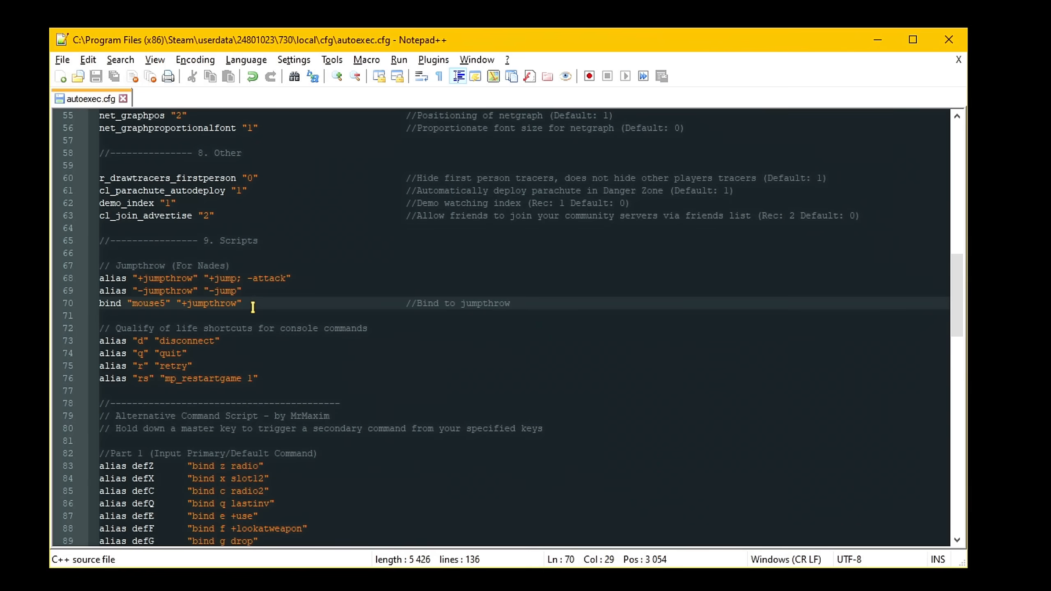
{"action": "mouse_move", "coordinate": [214, 371]}
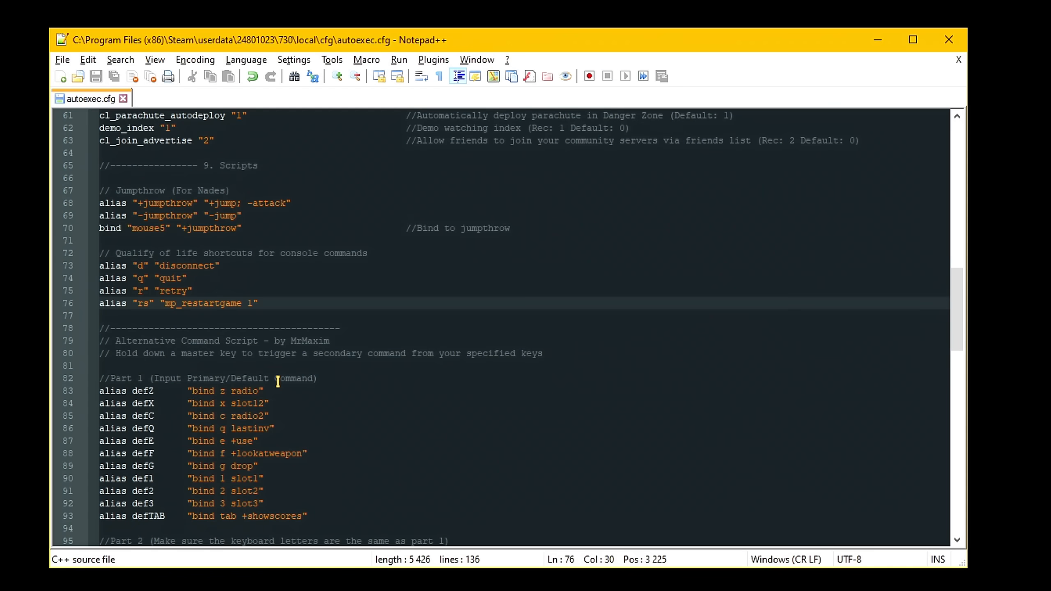
{"action": "scroll", "scroll_direction": "down", "scroll_amount": 3}
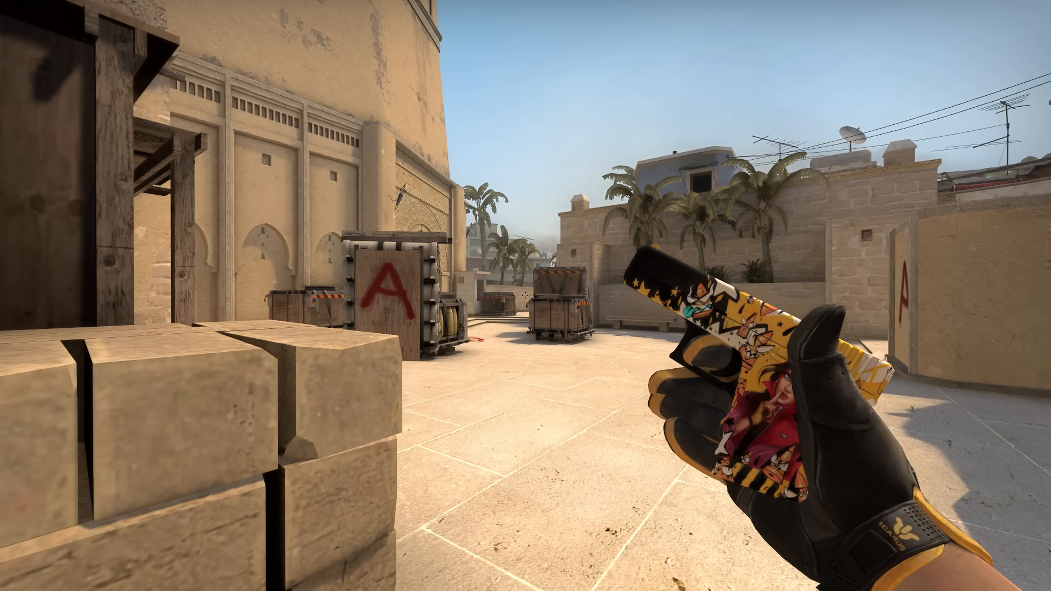
{"action": "key", "text": "4"}
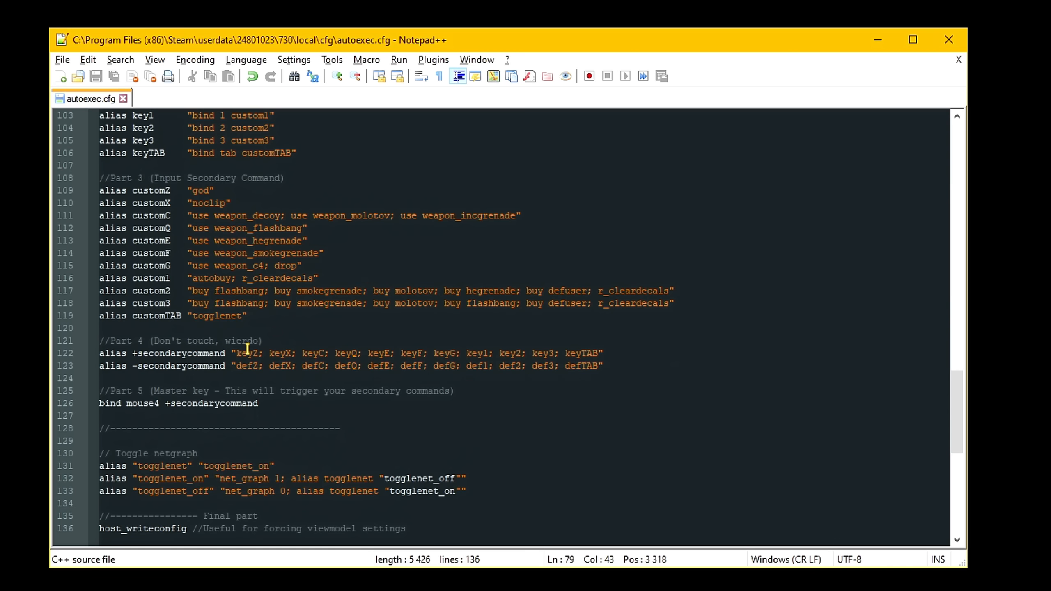
{"action": "double_click", "coordinate": [142, 404]}
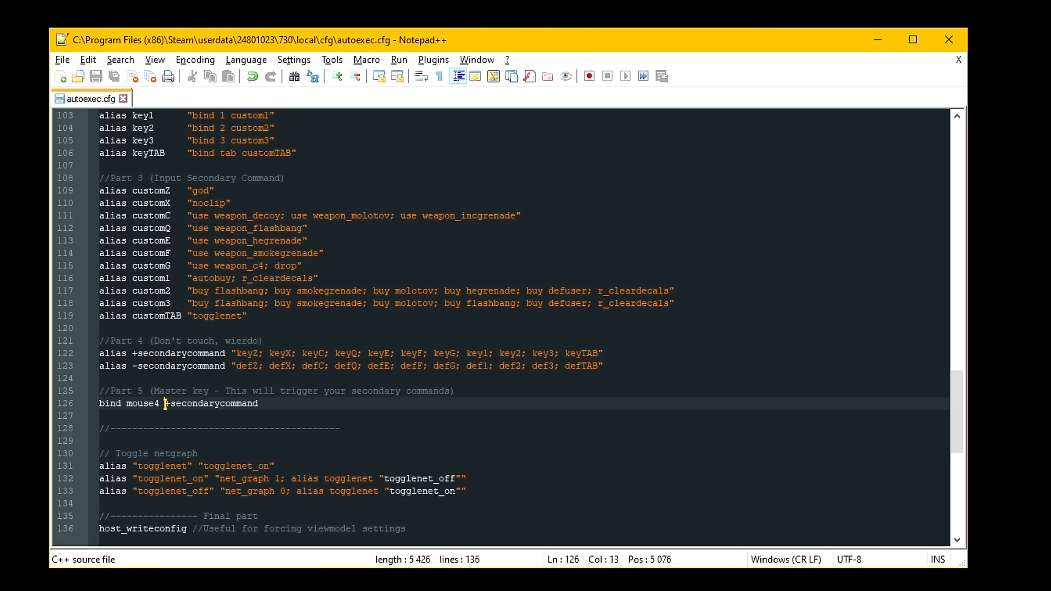
{"action": "scroll", "scroll_direction": "down", "scroll_amount": 3}
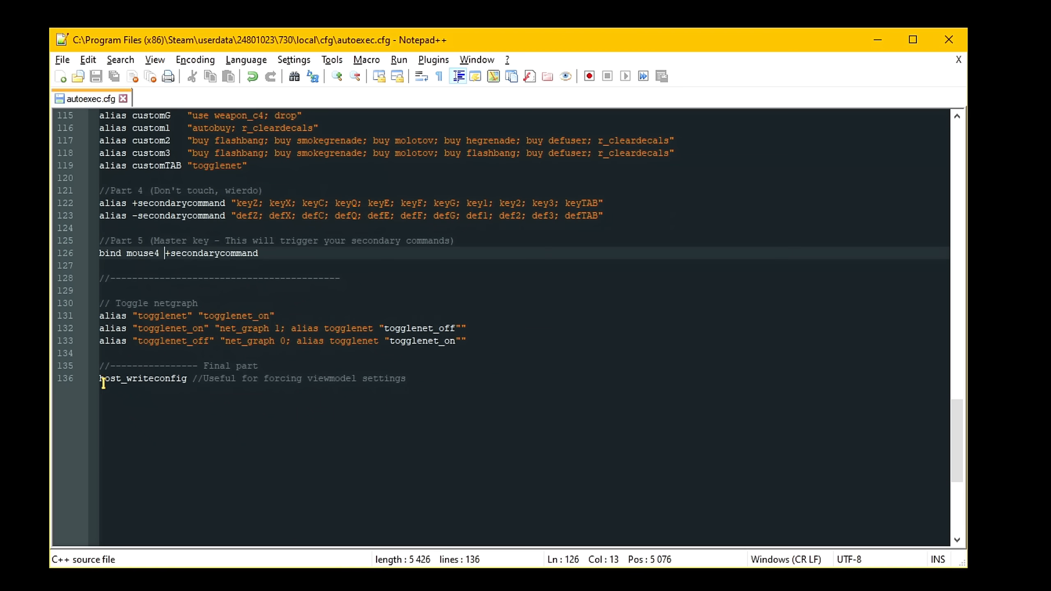
{"action": "double_click", "coordinate": [141, 379]}
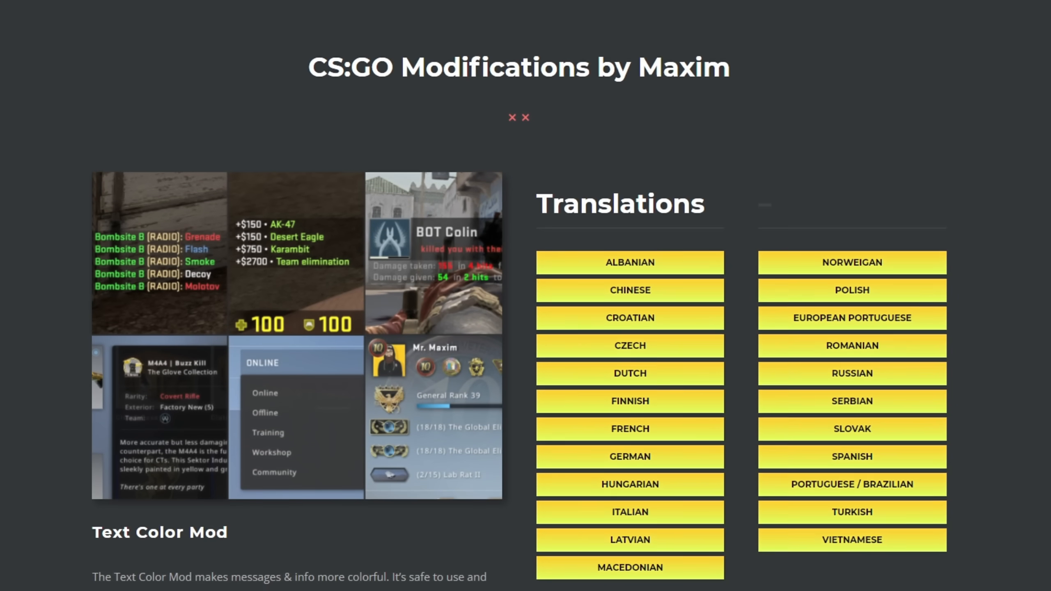
Step: Scroll the CS:GO Modifications page down to the Improved Radio Mod and Simple Radar downloads
{"action": "scroll", "scroll_direction": "down", "scroll_amount": 3}
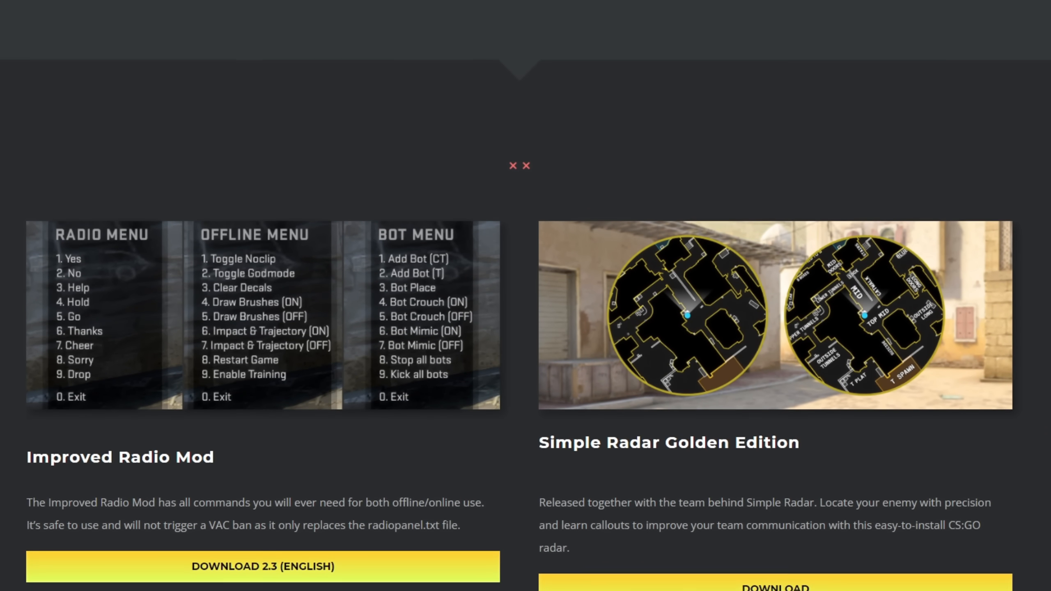
{"action": "scroll", "scroll_direction": "down", "scroll_amount": 3}
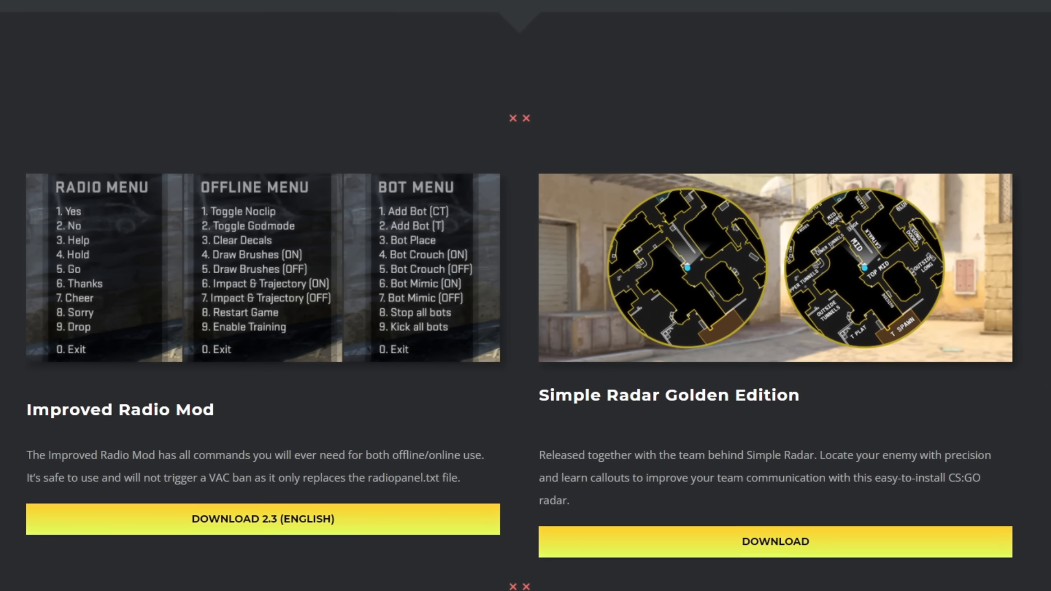
{"action": "scroll", "scroll_direction": "down", "scroll_amount": 3}
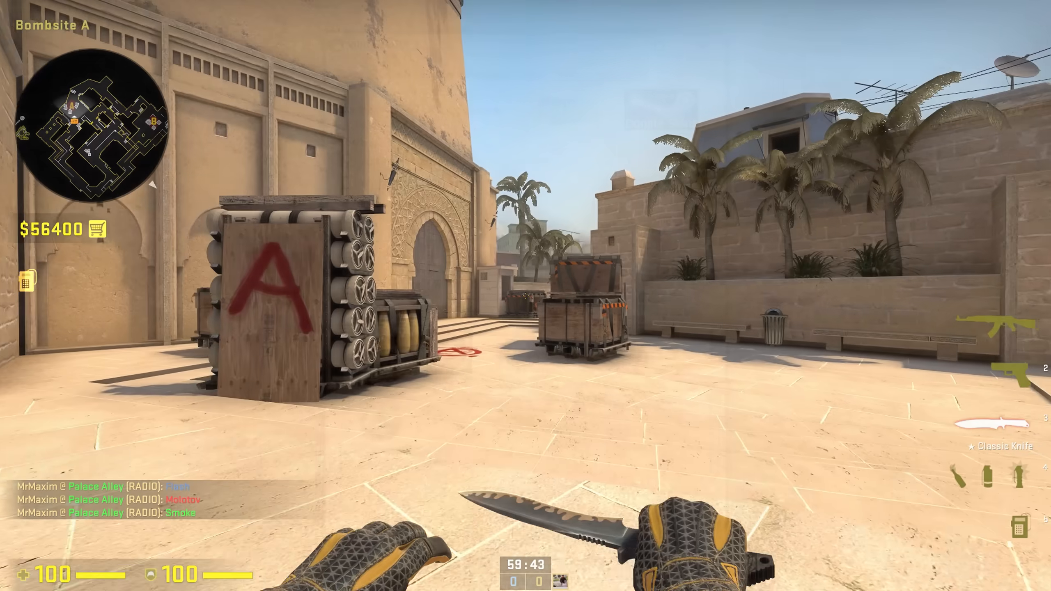
Step: Bring up the Improved Radio Mod menu in game with the Z radio key
{"action": "key", "text": "z"}
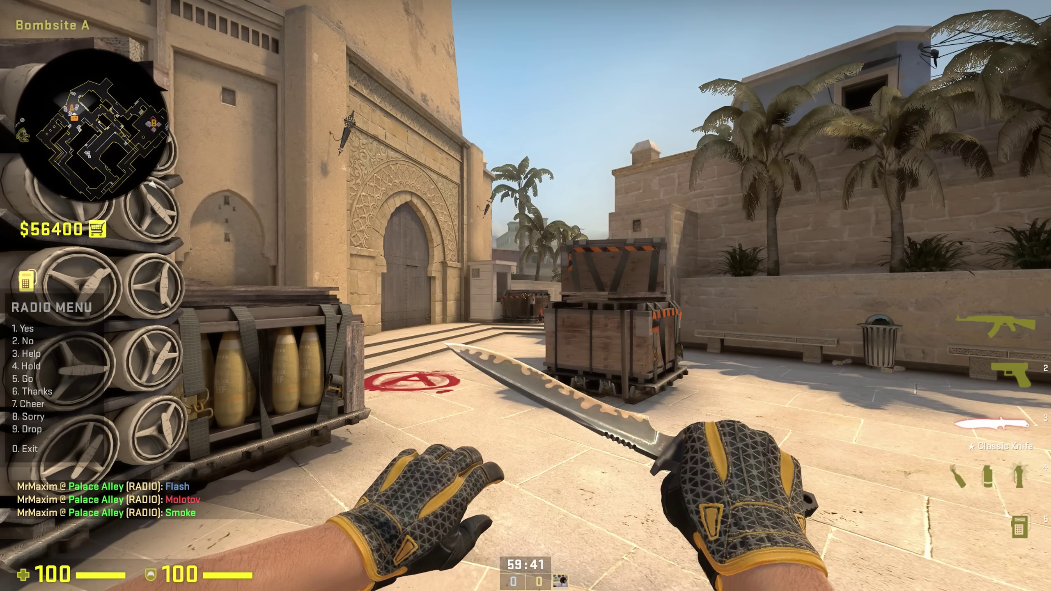